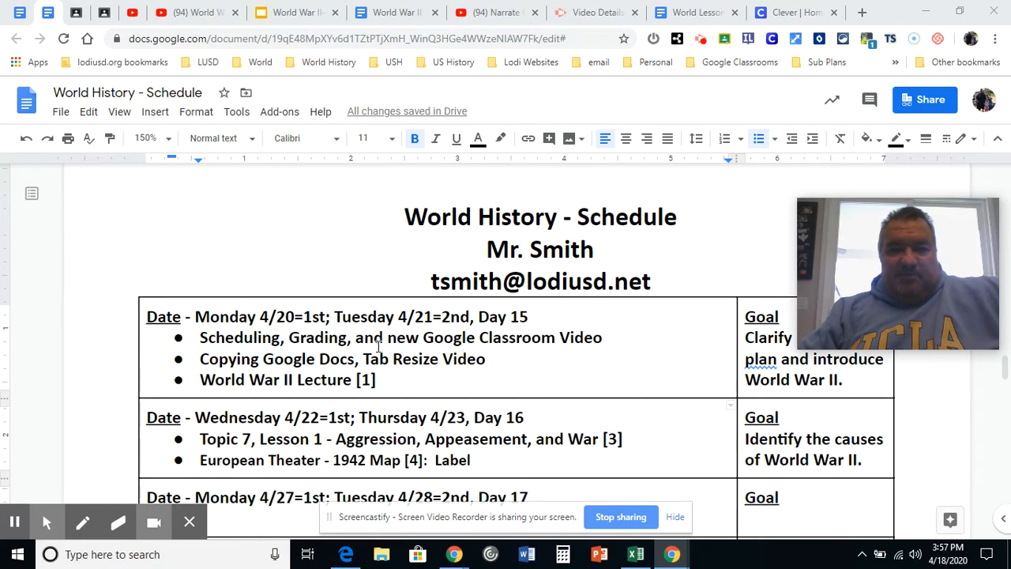
{"action": "mouse_move", "coordinate": [784, 18]}
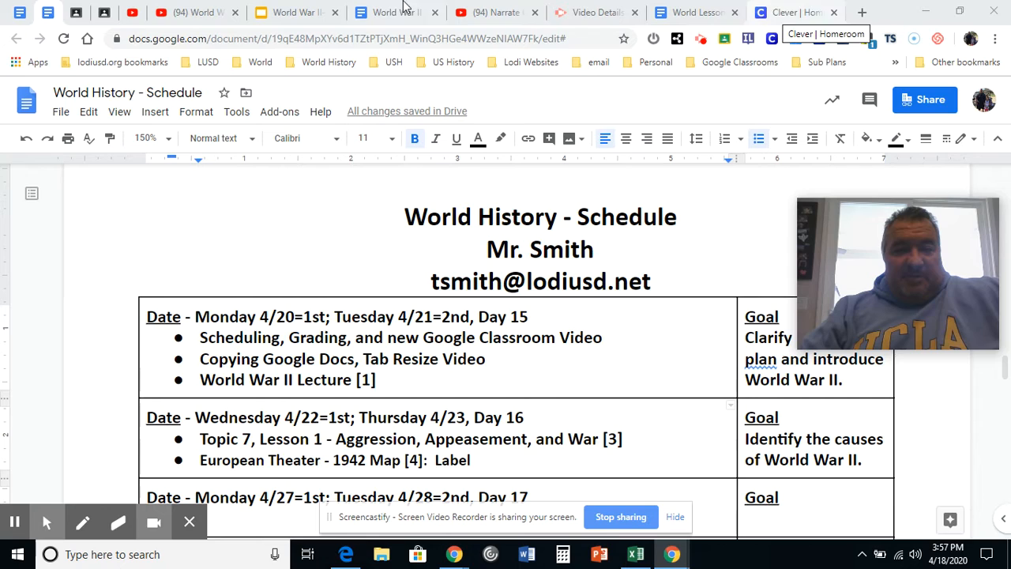
- Show the World War II Literacy Guide, then the lesson plans' spring-break week, leaving a new tab open
{"action": "left_click", "coordinate": [403, 13]}
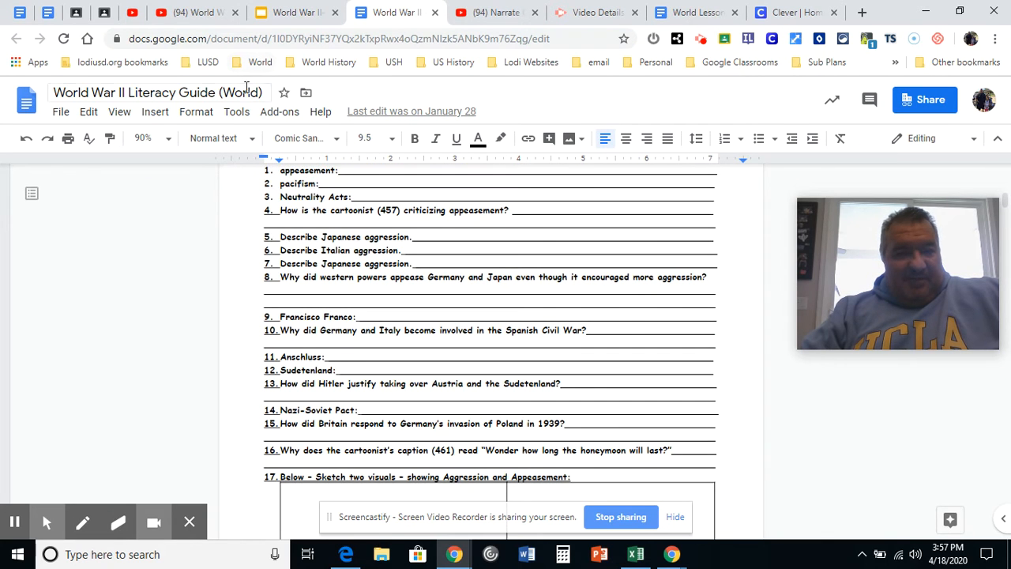
{"action": "left_click", "coordinate": [692, 13]}
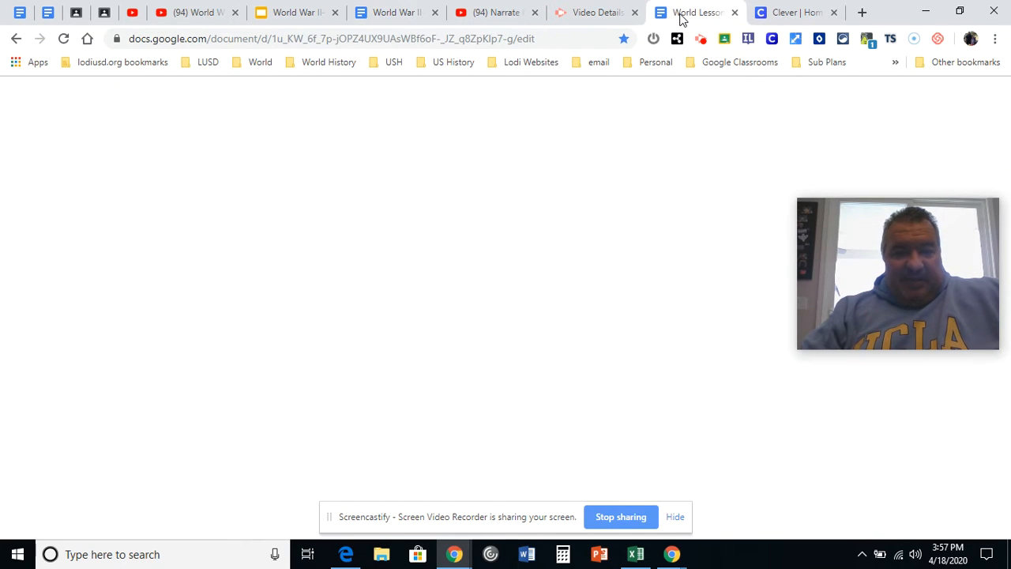
{"action": "left_click", "coordinate": [690, 13]}
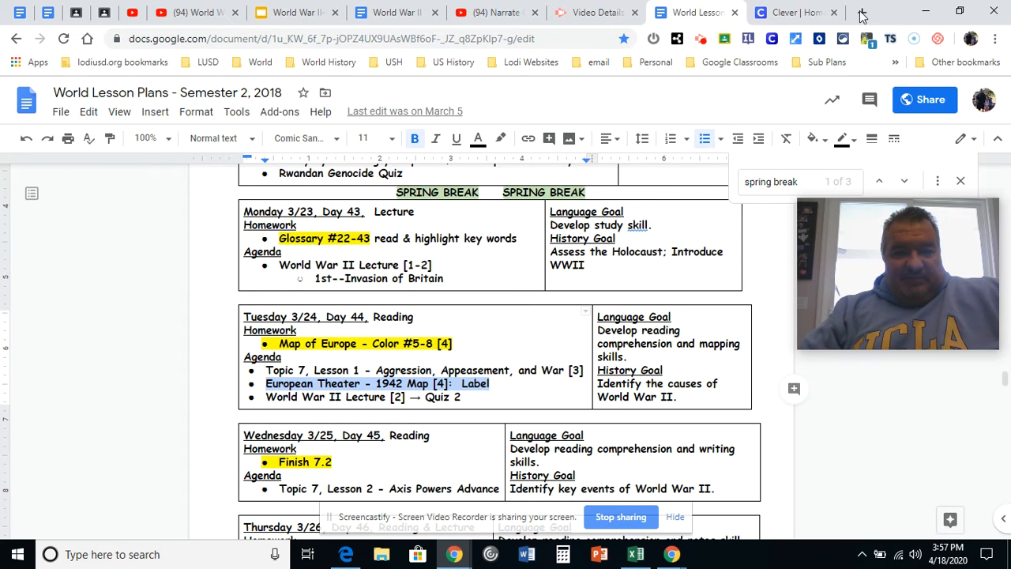
{"action": "left_click", "coordinate": [859, 13]}
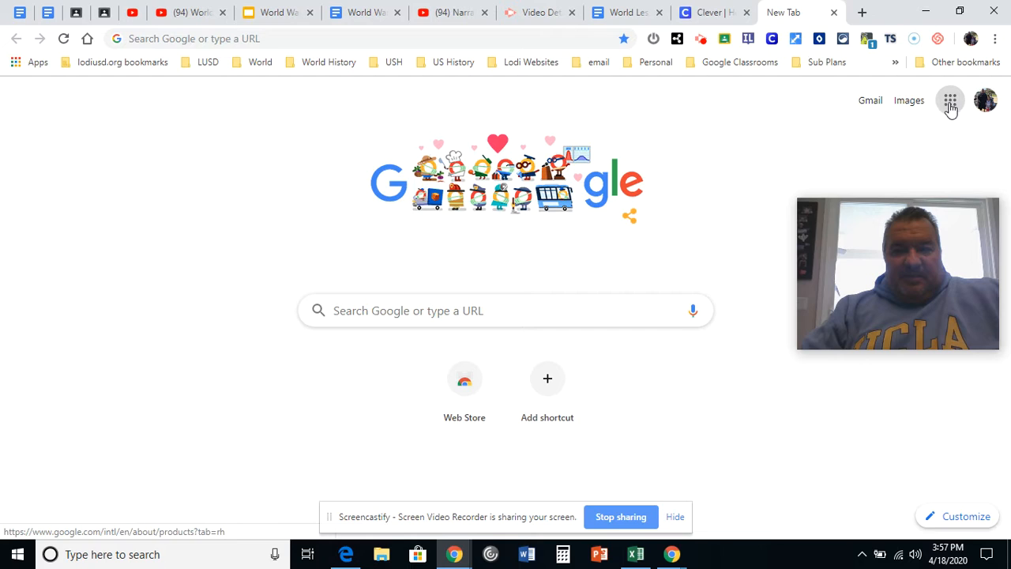
- Go to the Google Docs home via the apps grid and browse the recent documents
{"action": "left_click", "coordinate": [950, 101]}
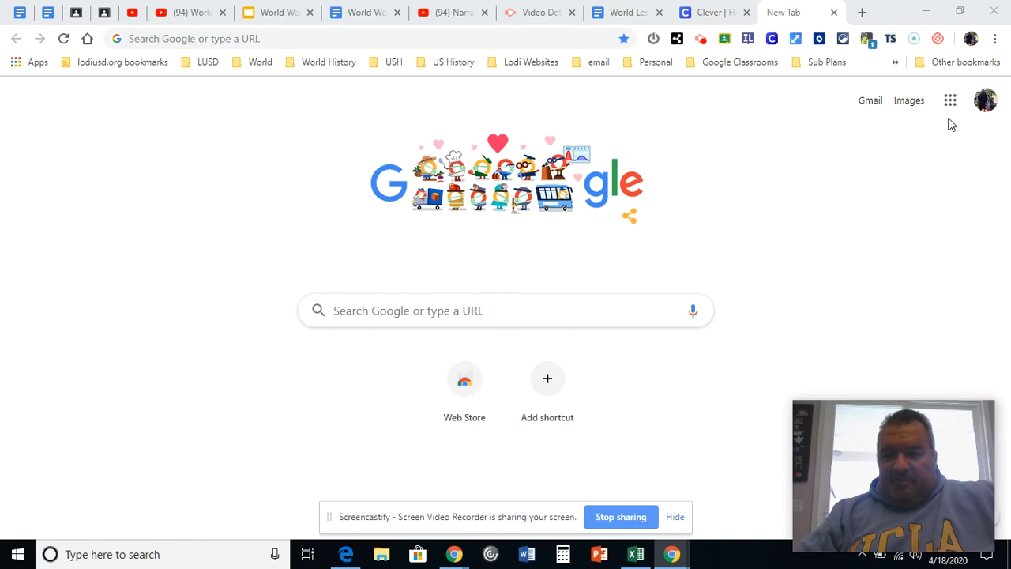
{"action": "left_click", "coordinate": [951, 102]}
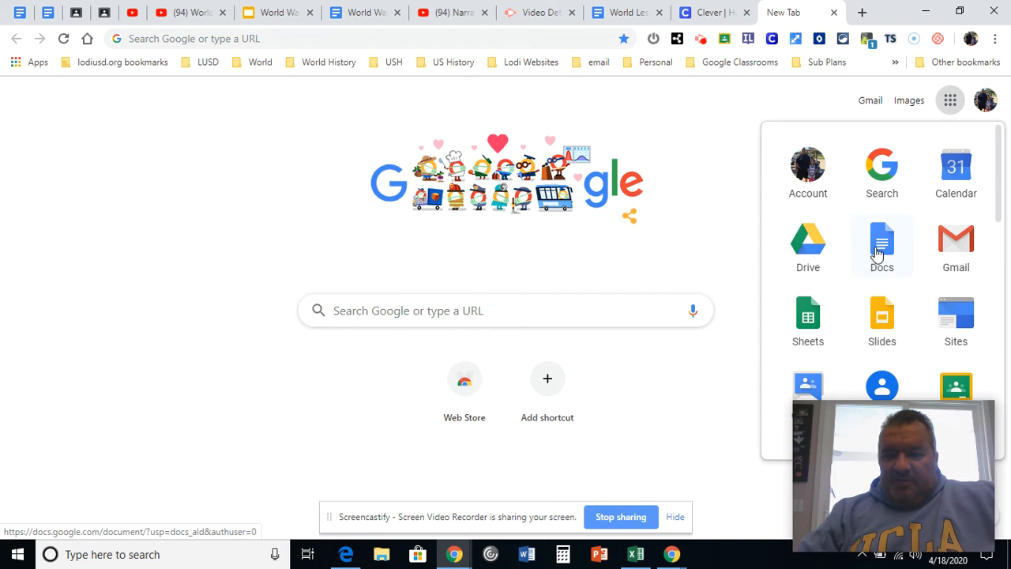
{"action": "left_click", "coordinate": [882, 241]}
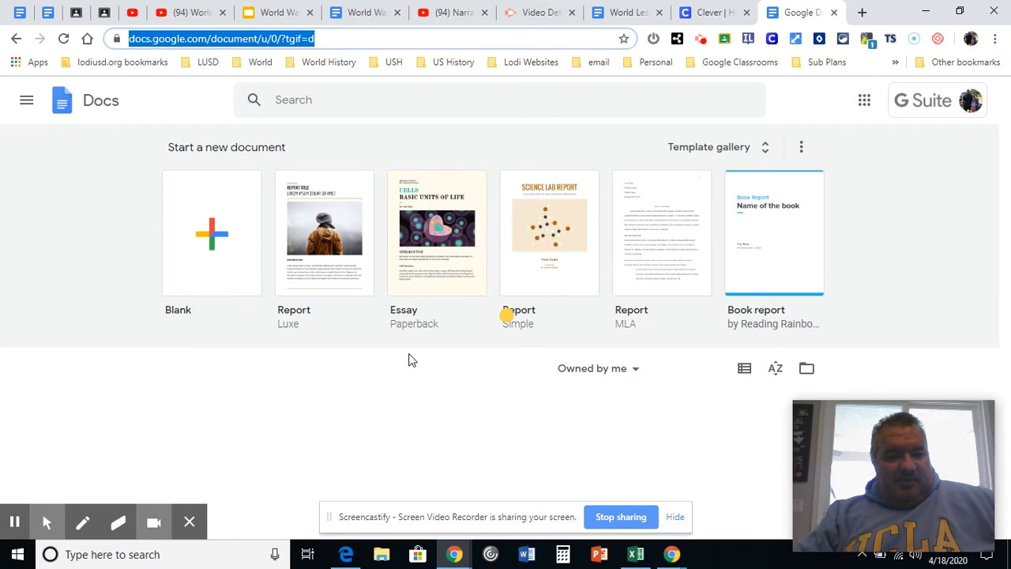
{"action": "scroll", "scroll_direction": "down", "scroll_amount": 3}
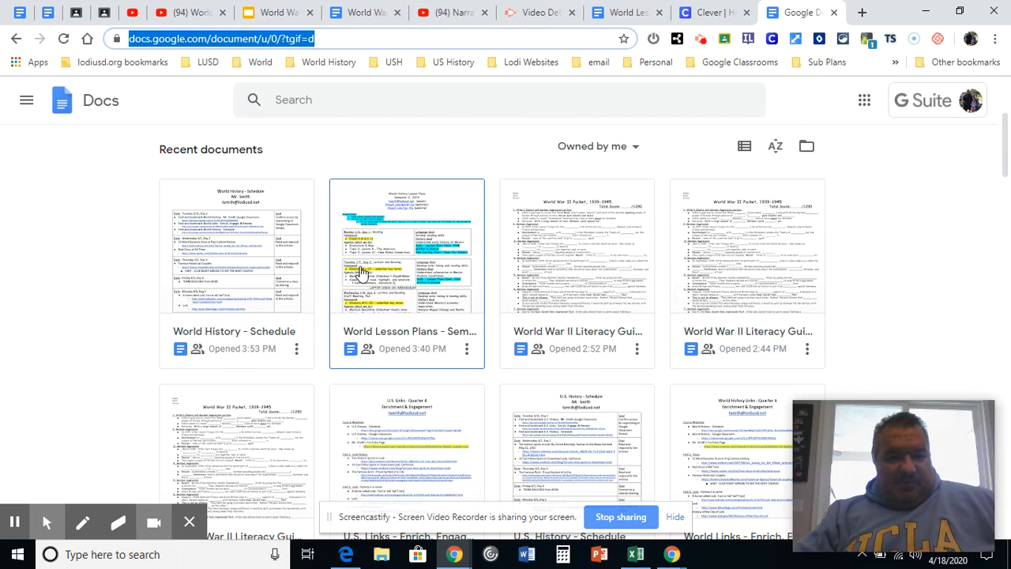
{"action": "mouse_move", "coordinate": [563, 335]}
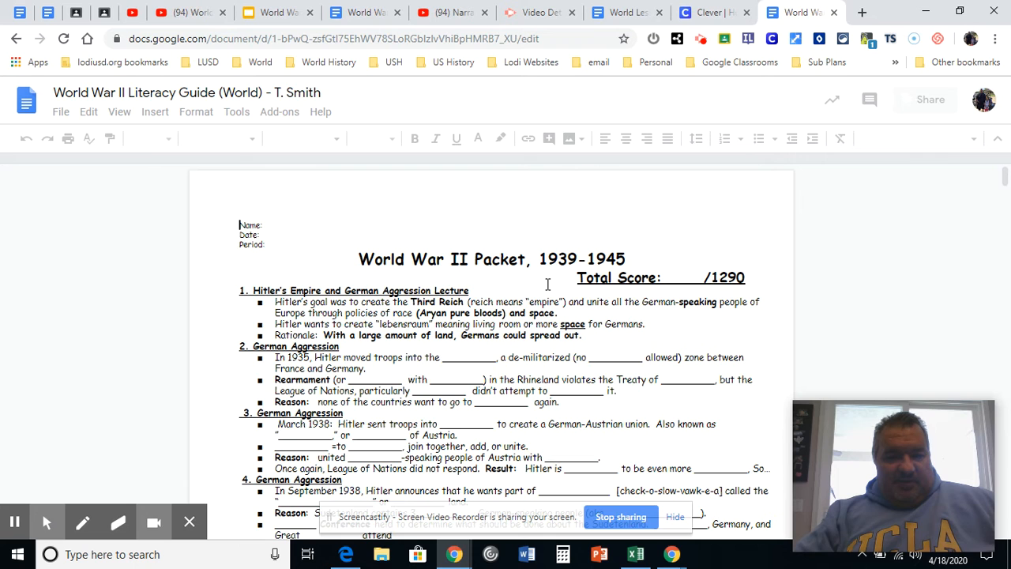
- Scroll through the literacy guide's packet and questions and back up
{"action": "scroll", "scroll_direction": "down", "scroll_amount": 3}
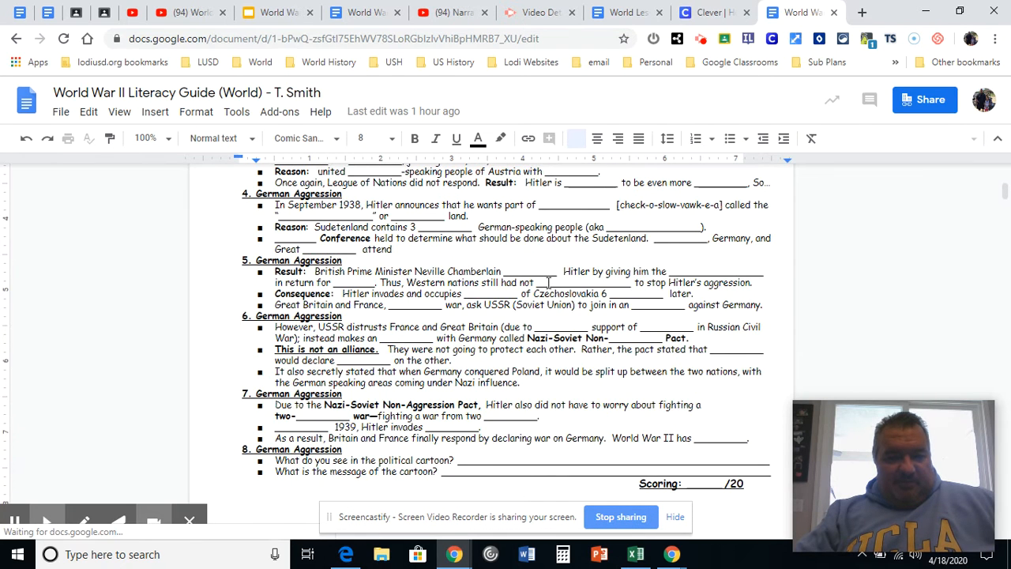
{"action": "scroll", "scroll_direction": "down", "scroll_amount": 3}
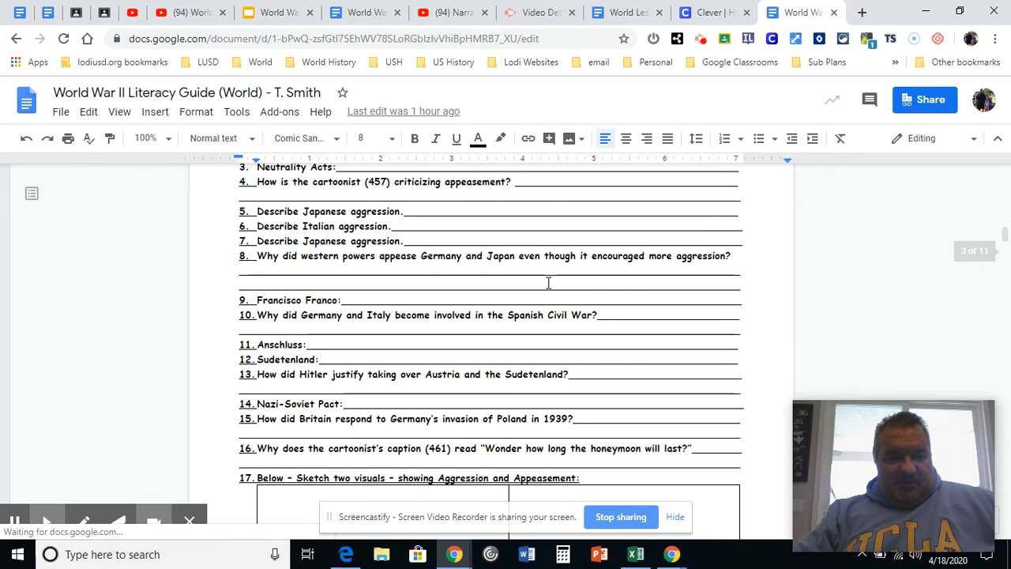
{"action": "scroll", "scroll_direction": "up", "scroll_amount": 3}
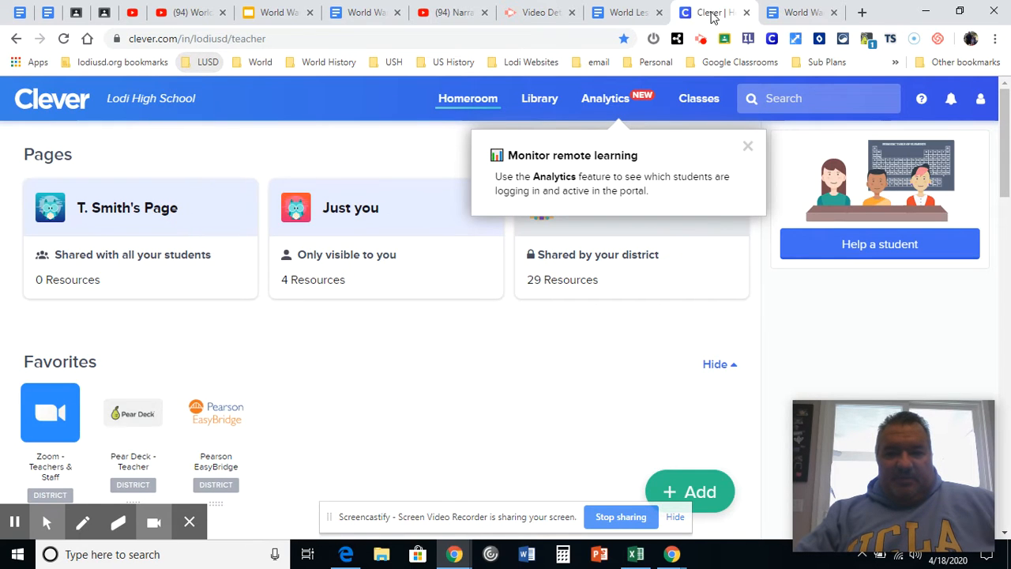
{"action": "left_click", "coordinate": [215, 413]}
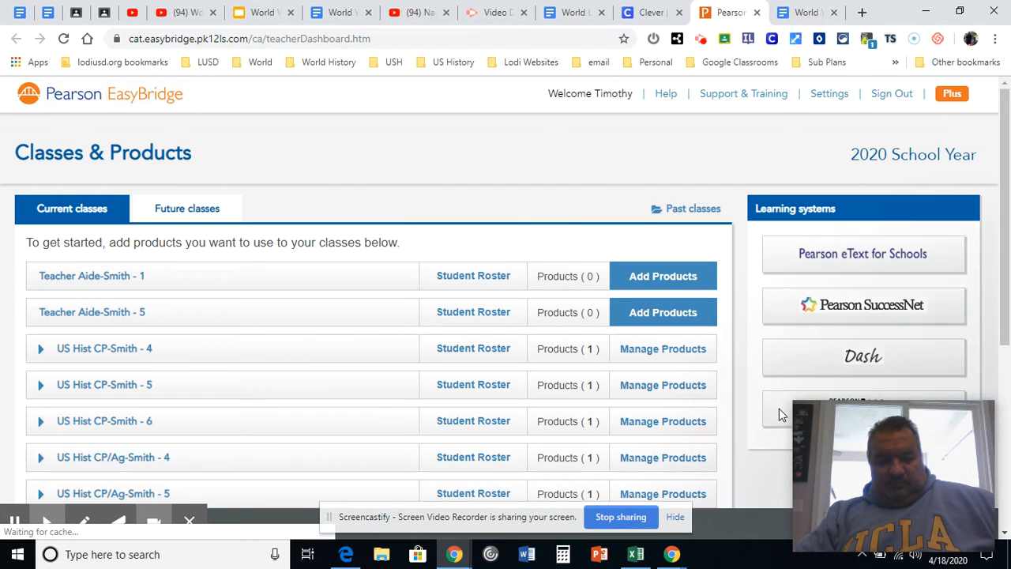
{"action": "scroll", "scroll_direction": "down", "scroll_amount": 3}
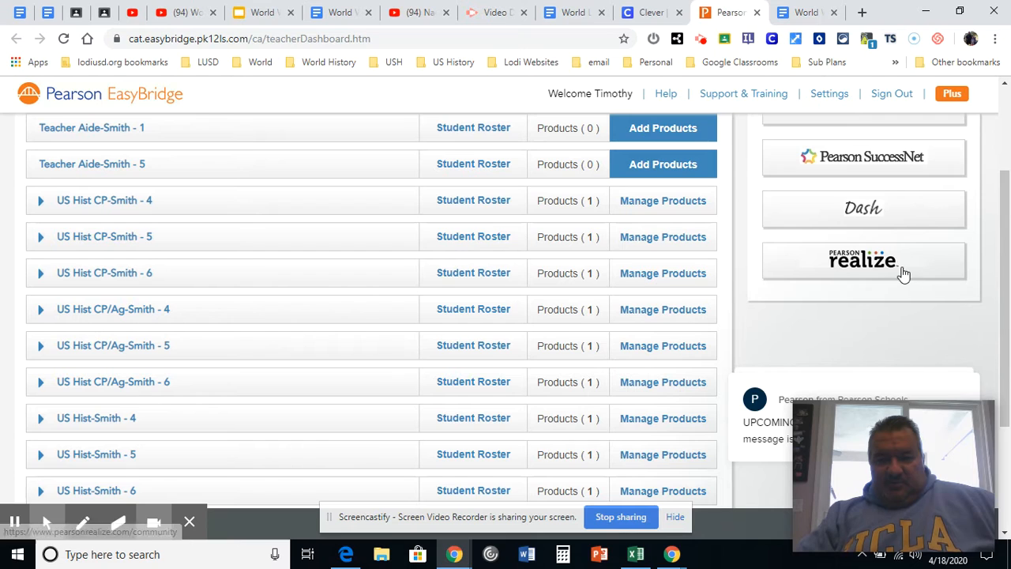
{"action": "left_click", "coordinate": [862, 260]}
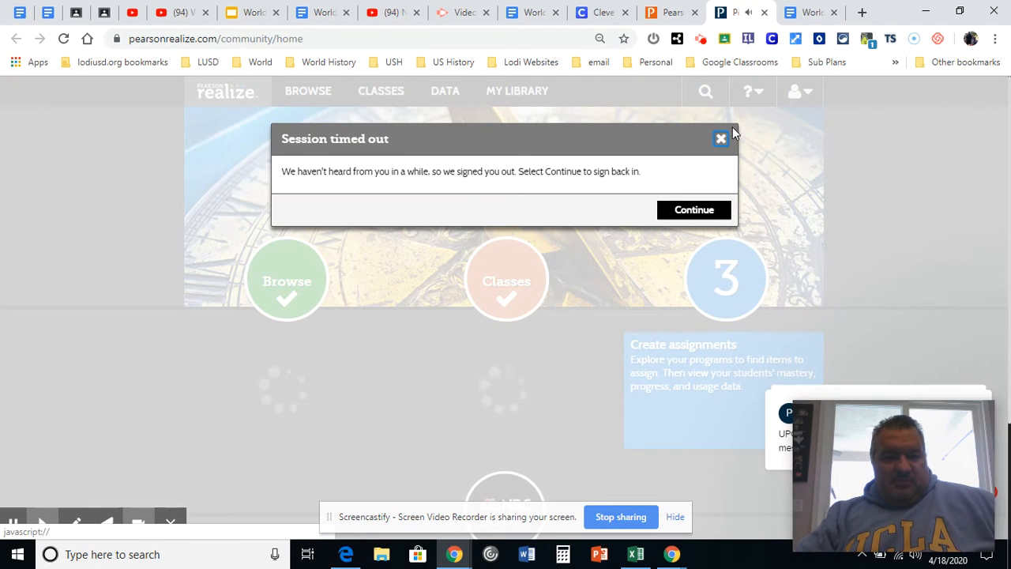
{"action": "left_click", "coordinate": [694, 208]}
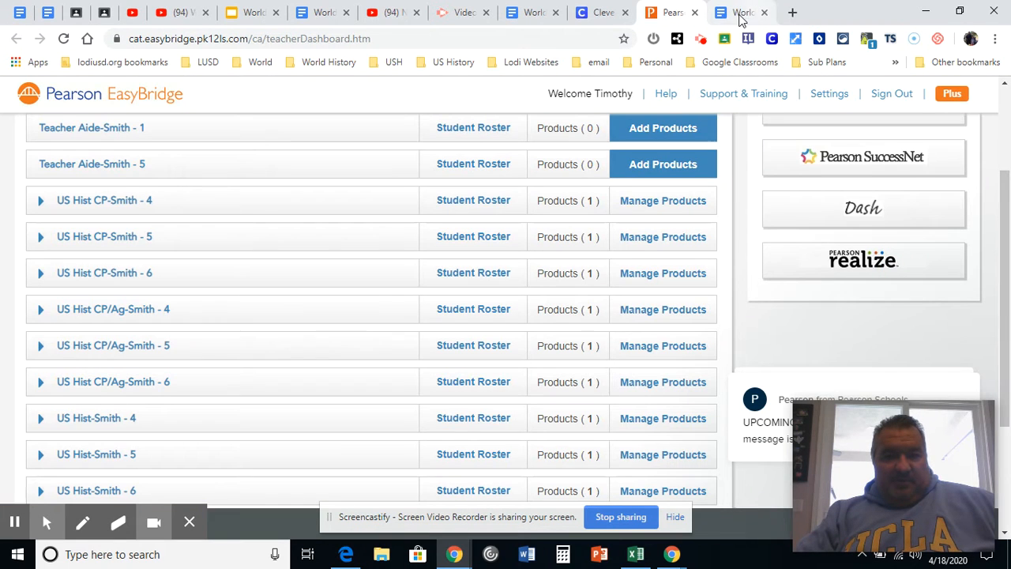
{"action": "left_click", "coordinate": [863, 261]}
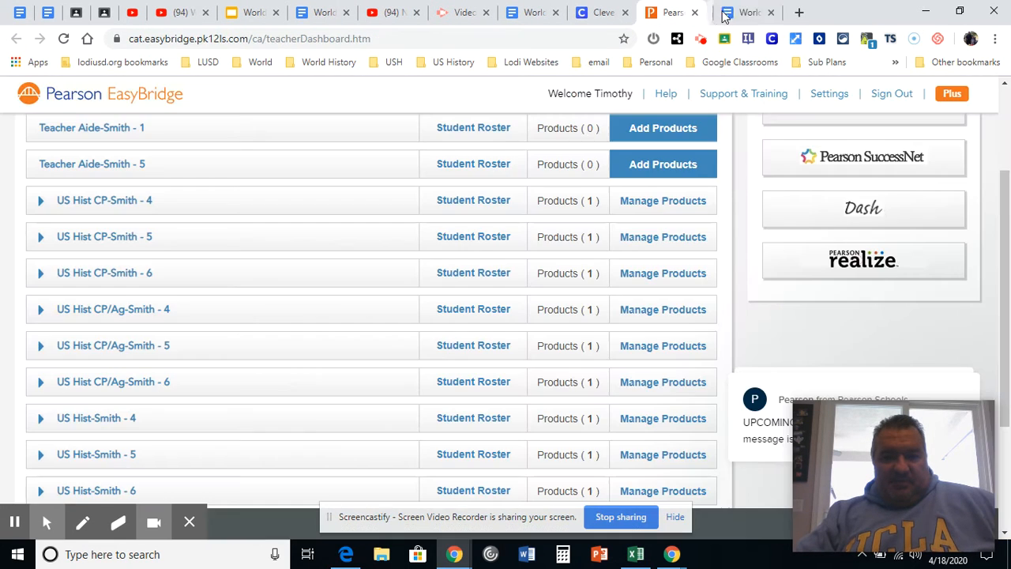
{"action": "left_click", "coordinate": [752, 13]}
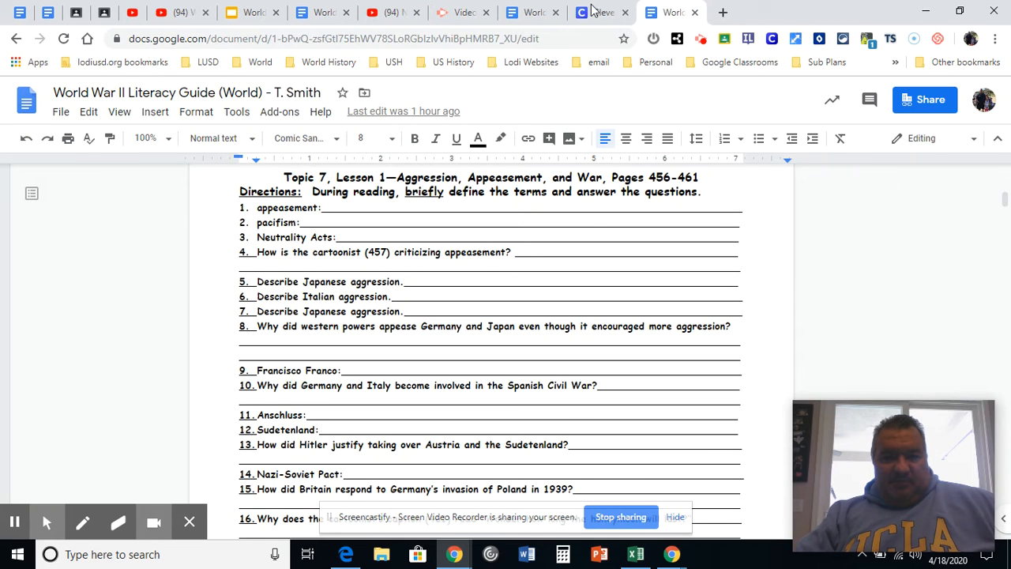
{"action": "left_click", "coordinate": [688, 12]}
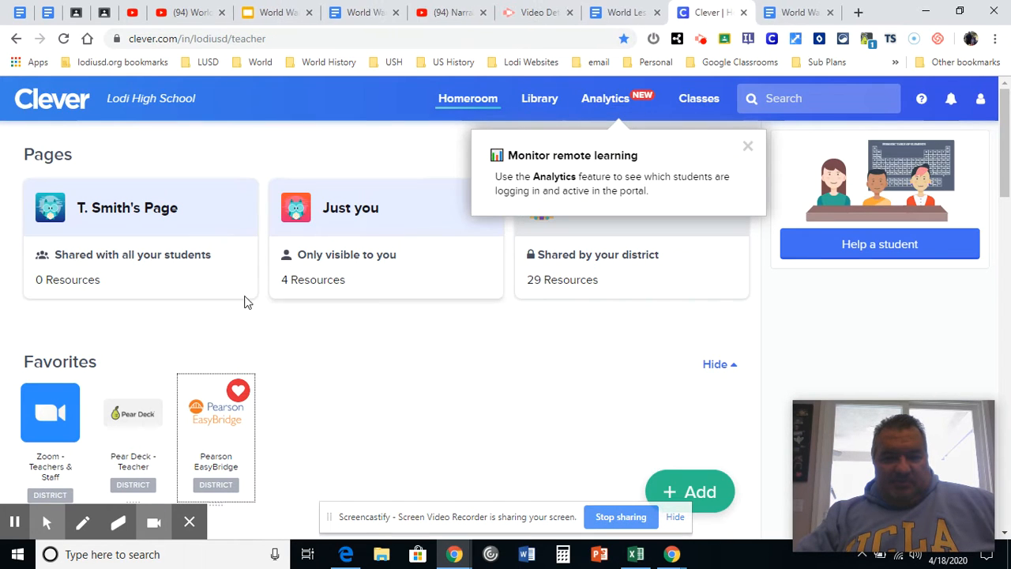
- Launch Pearson Realize through EasyBridge and show the California World History contents down to Topic 7
{"action": "left_click", "coordinate": [215, 403]}
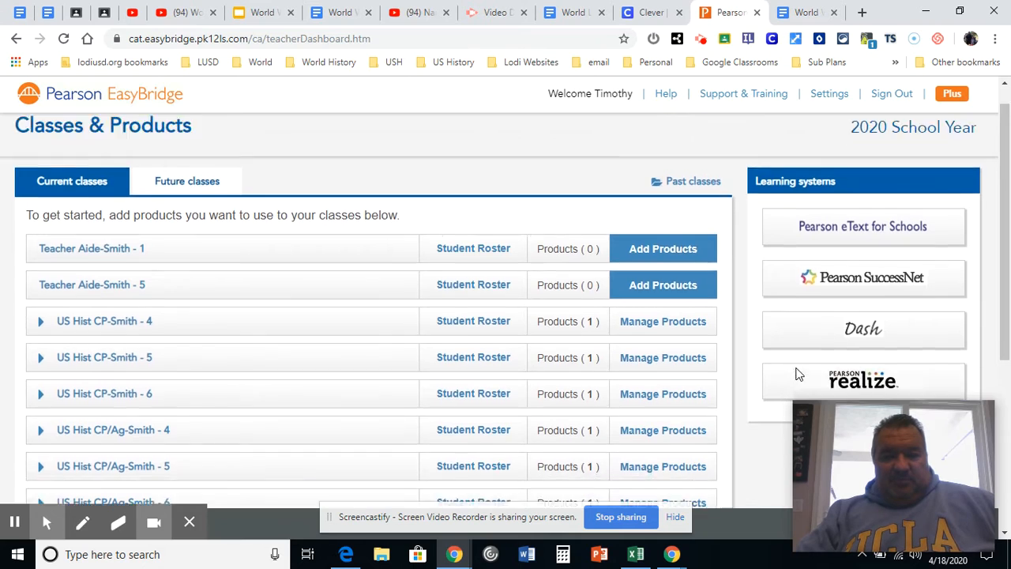
{"action": "left_click", "coordinate": [862, 380]}
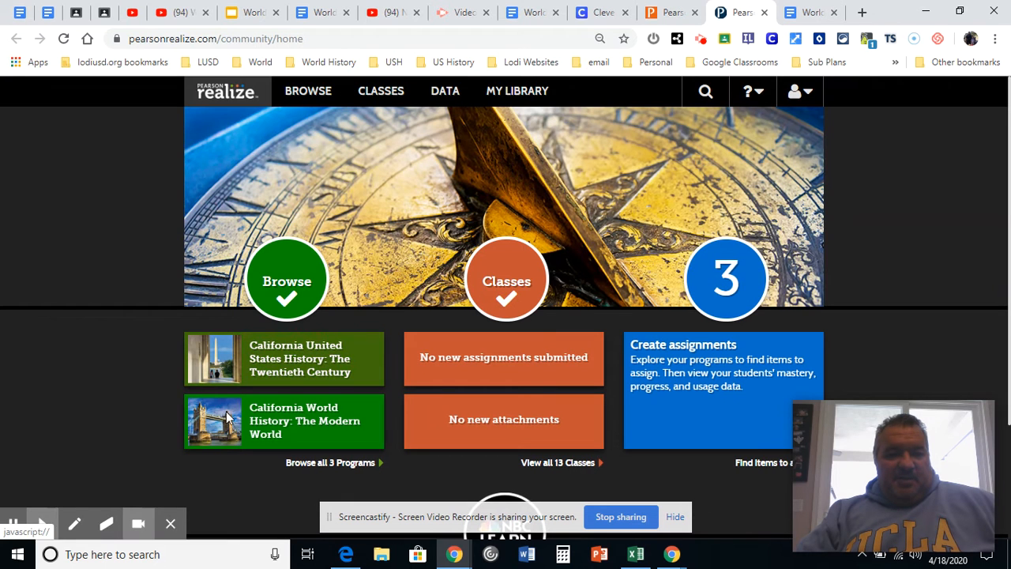
{"action": "left_click", "coordinate": [284, 420]}
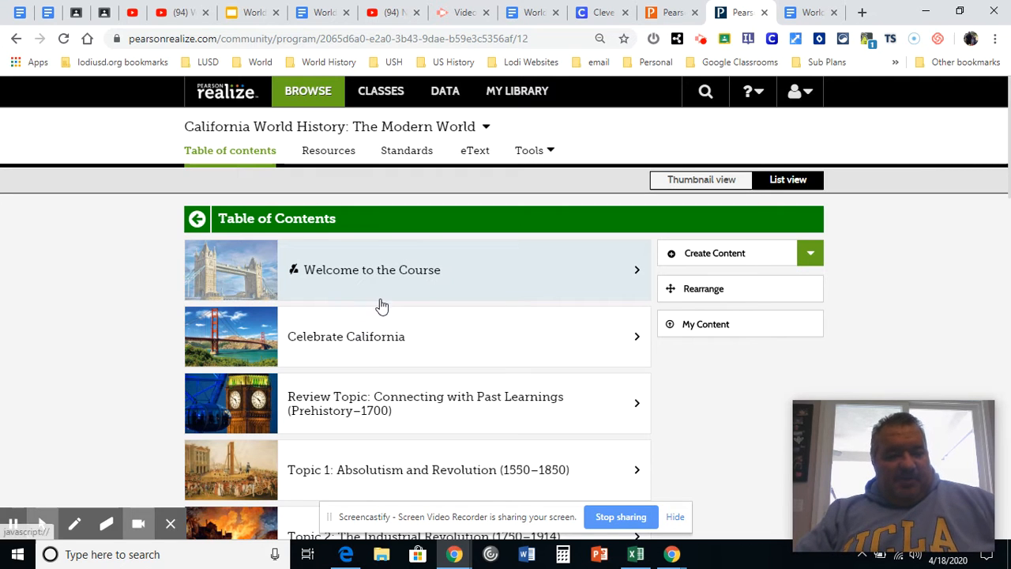
{"action": "scroll", "scroll_direction": "down", "scroll_amount": 3}
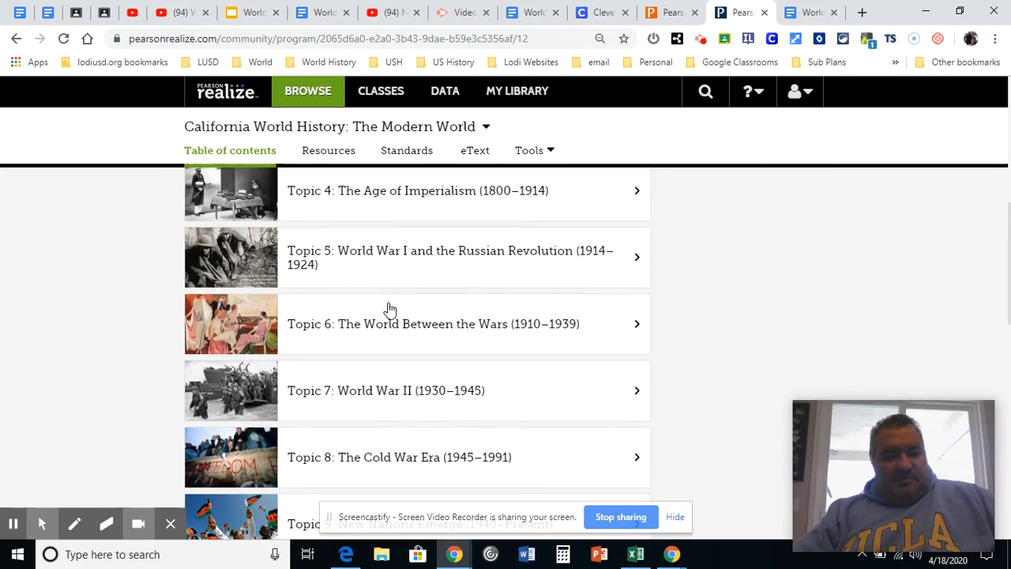
{"action": "scroll", "scroll_direction": "down", "scroll_amount": 3}
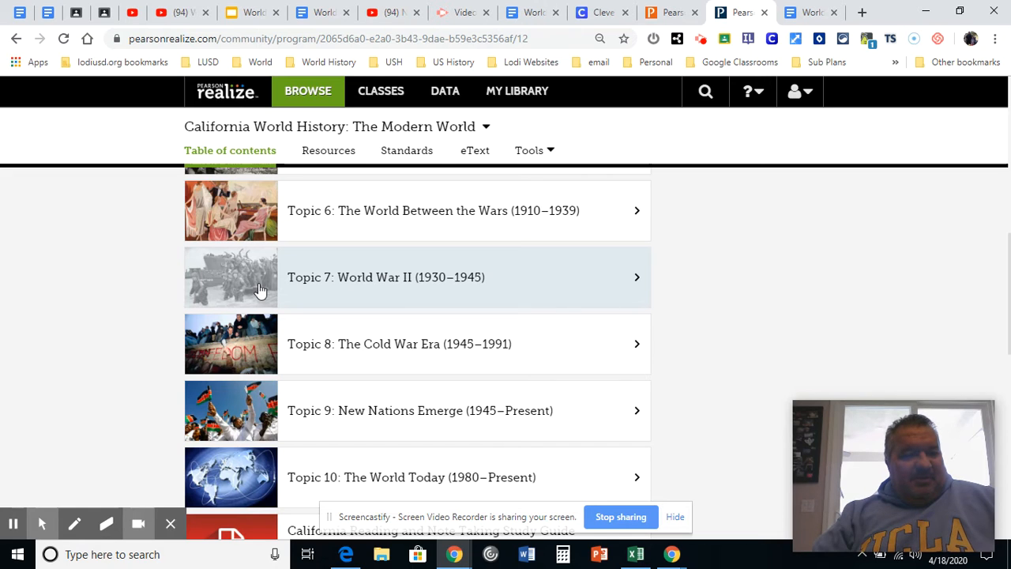
- Open Topic 7's Lesson 1 Aggression, Appeasement, and War eText, then return to the literacy guide
{"action": "left_click", "coordinate": [385, 276]}
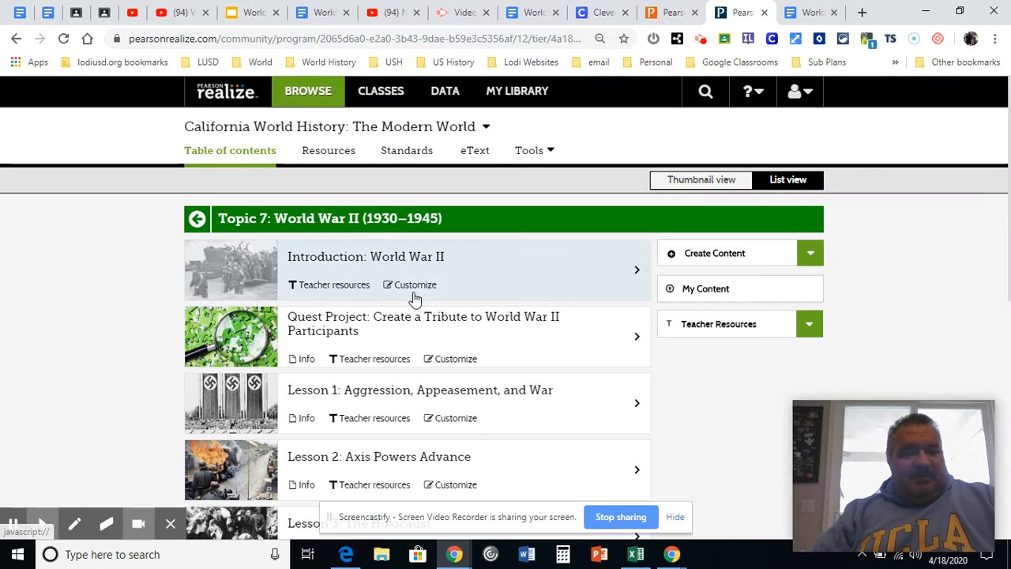
{"action": "mouse_move", "coordinate": [240, 403]}
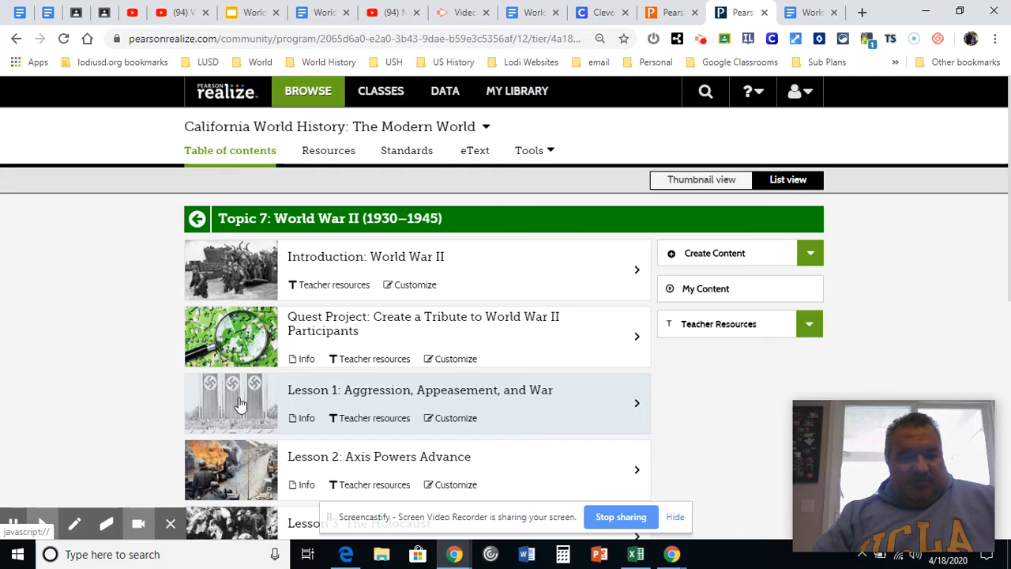
{"action": "left_click", "coordinate": [420, 388]}
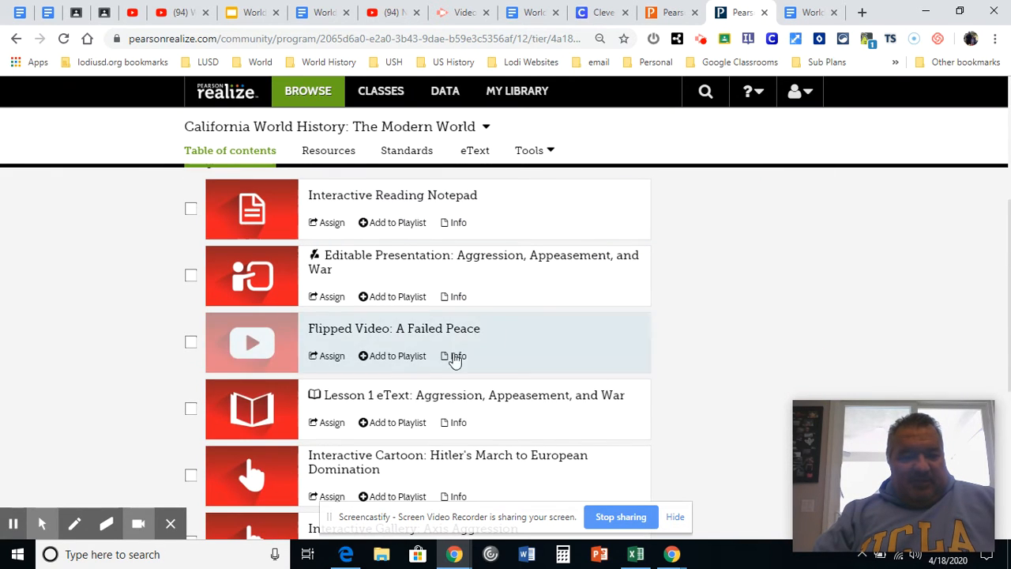
{"action": "mouse_move", "coordinate": [261, 411]}
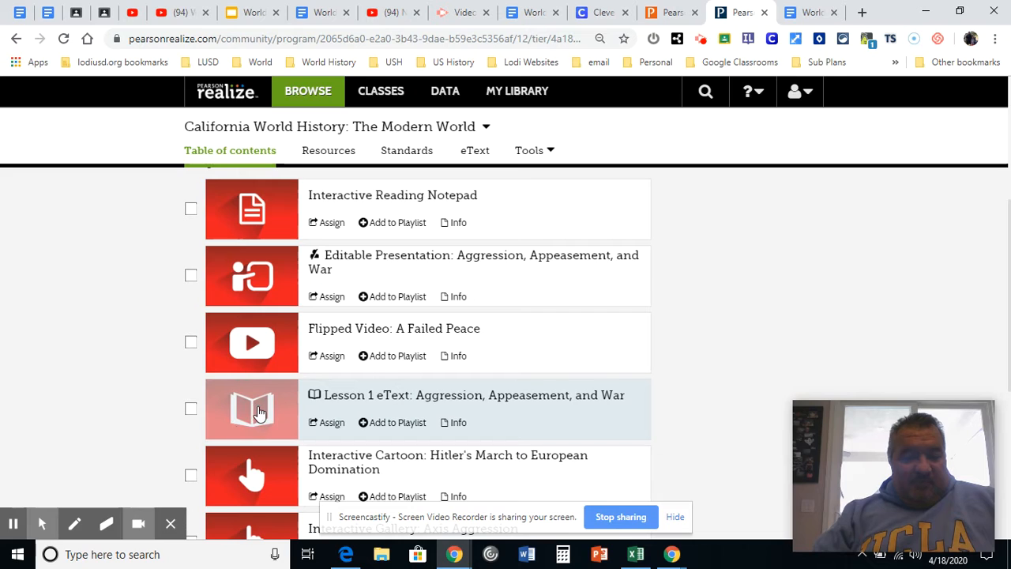
{"action": "left_click", "coordinate": [261, 414]}
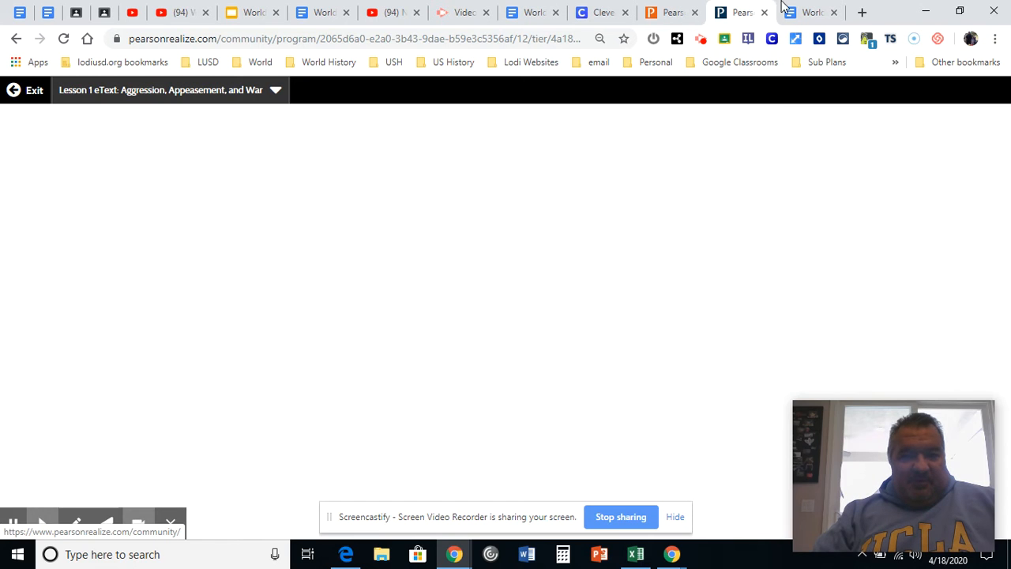
{"action": "left_click", "coordinate": [814, 13]}
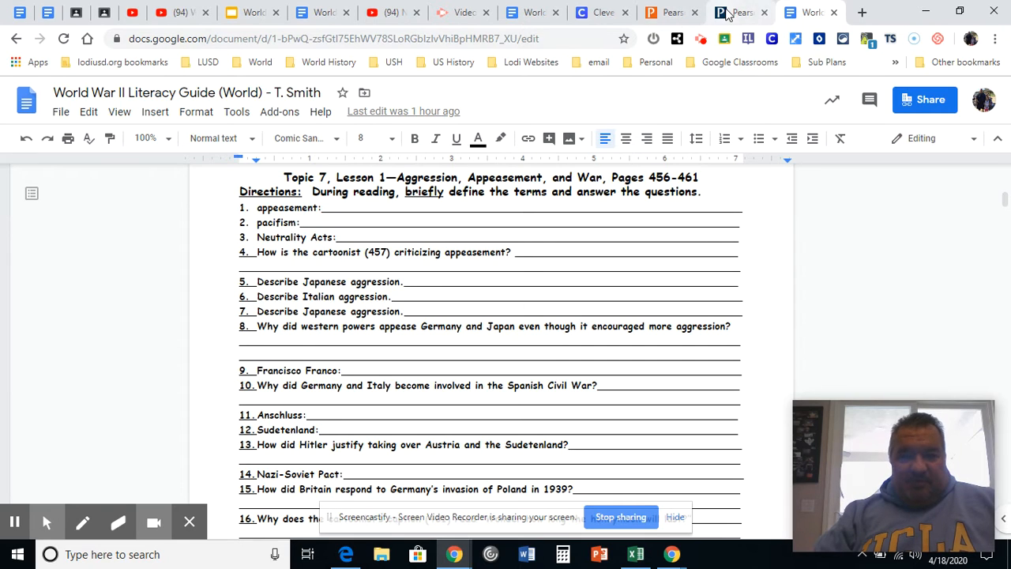
- Return to the Lesson 1 eText and read past the Nuremberg rally photo to the objectives and key terms
{"action": "left_click", "coordinate": [736, 13]}
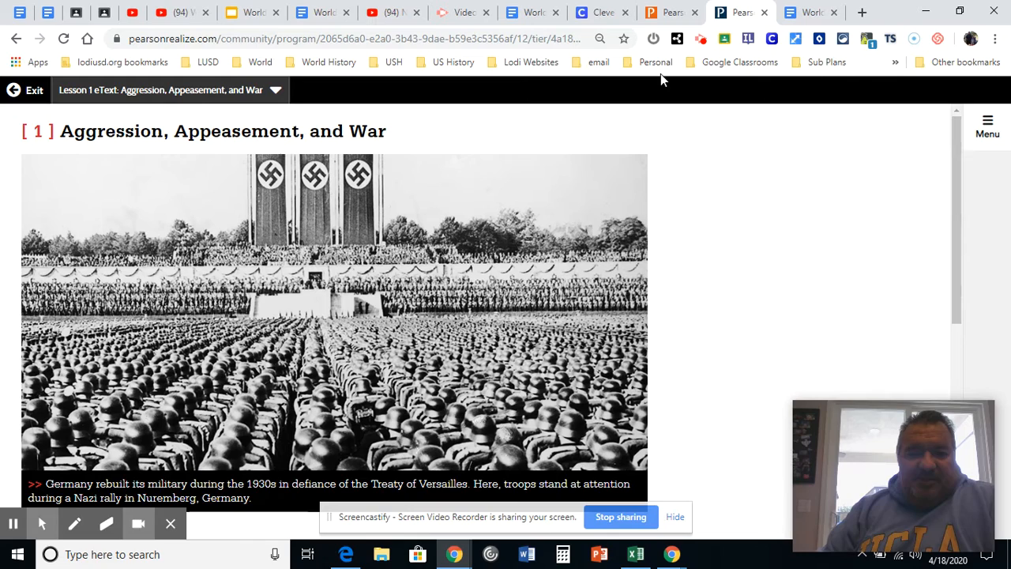
{"action": "scroll", "scroll_direction": "down", "scroll_amount": 3}
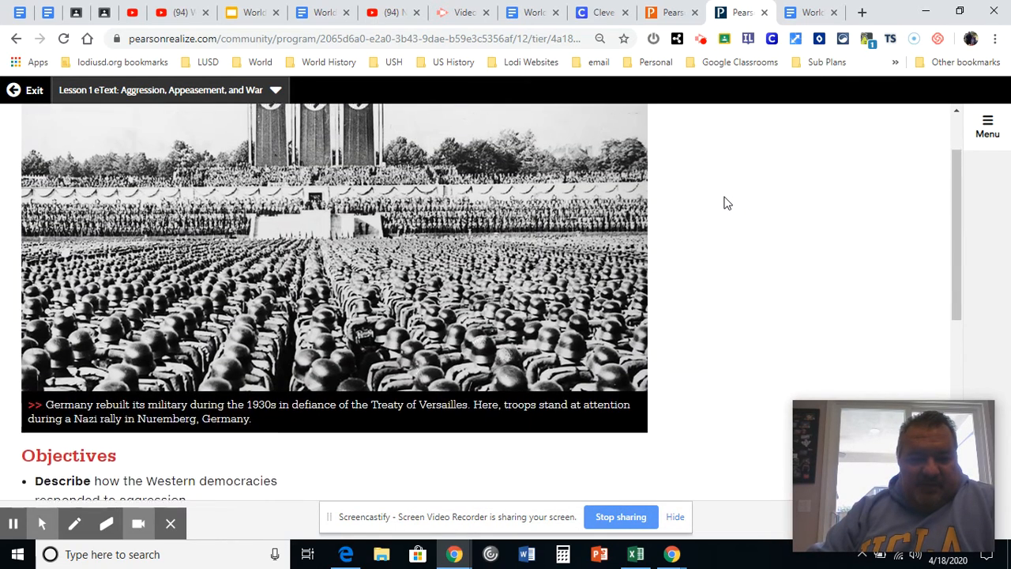
{"action": "scroll", "scroll_direction": "down", "scroll_amount": 3}
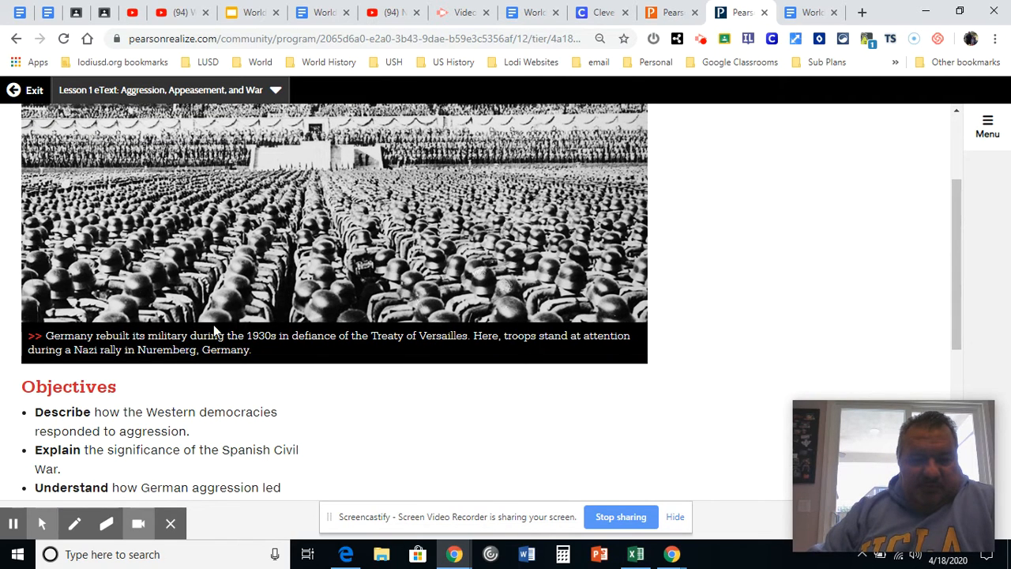
{"action": "mouse_move", "coordinate": [580, 338]}
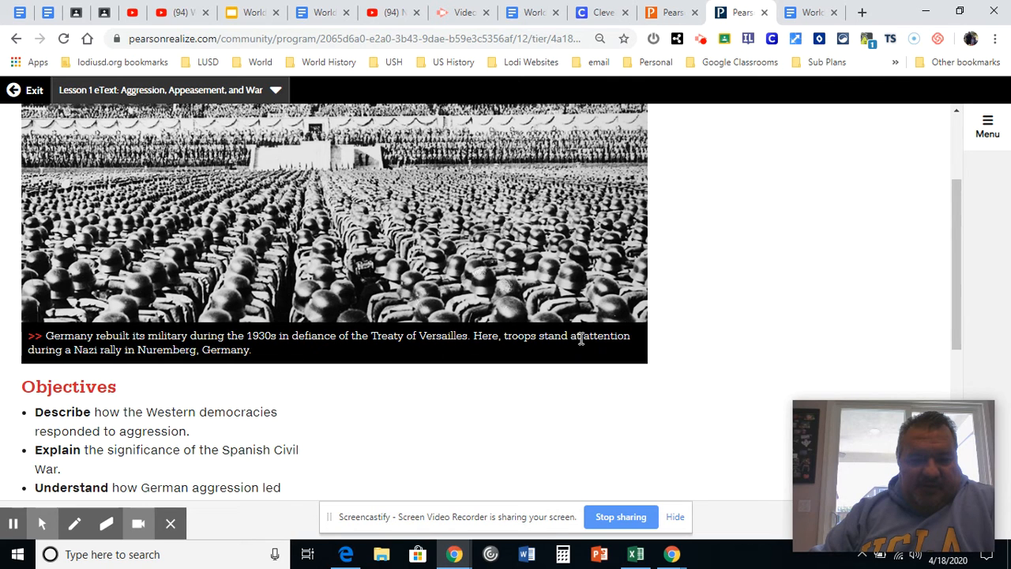
{"action": "mouse_move", "coordinate": [351, 367]}
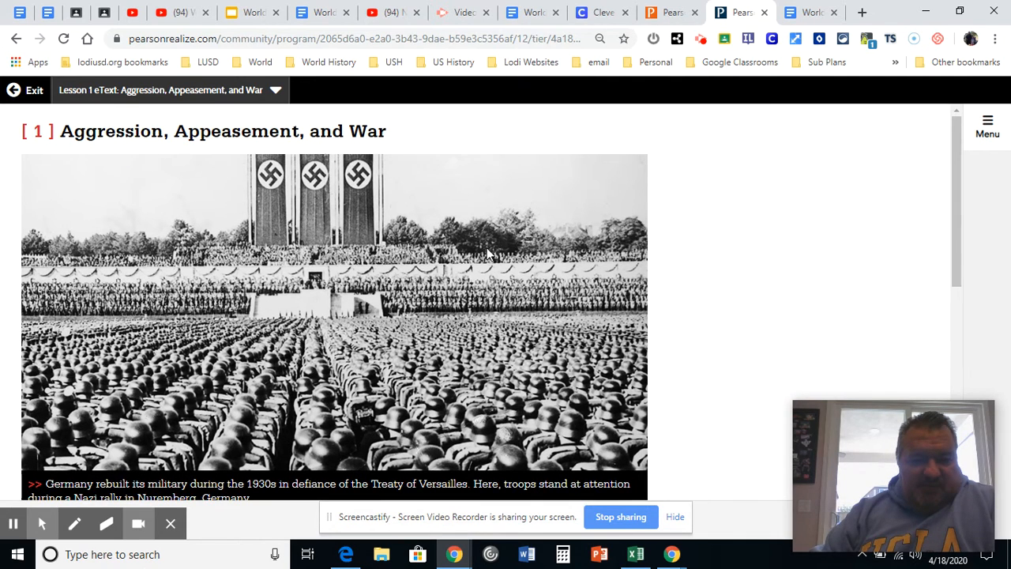
{"action": "mouse_move", "coordinate": [357, 178]}
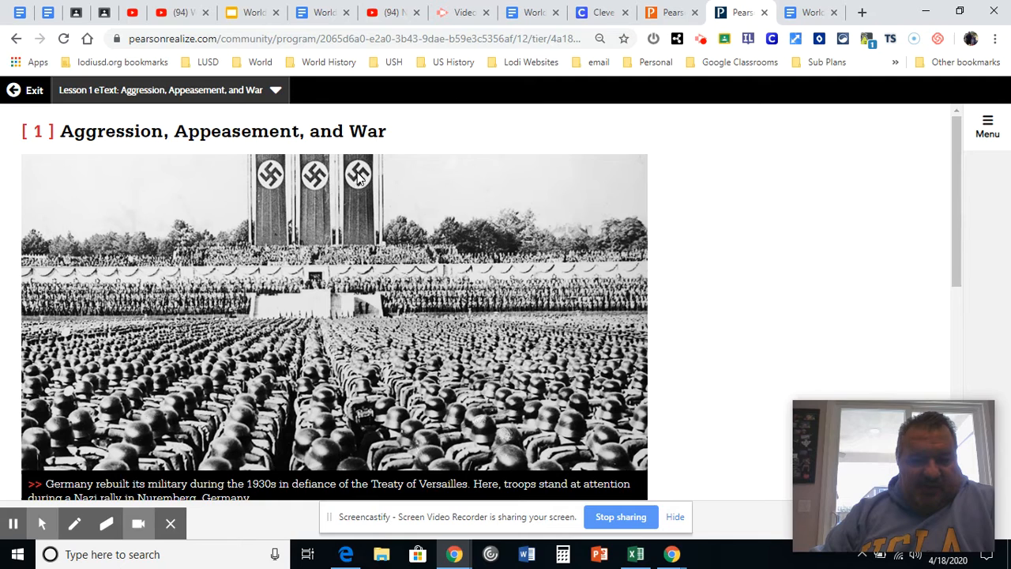
{"action": "scroll", "scroll_direction": "down", "scroll_amount": 3}
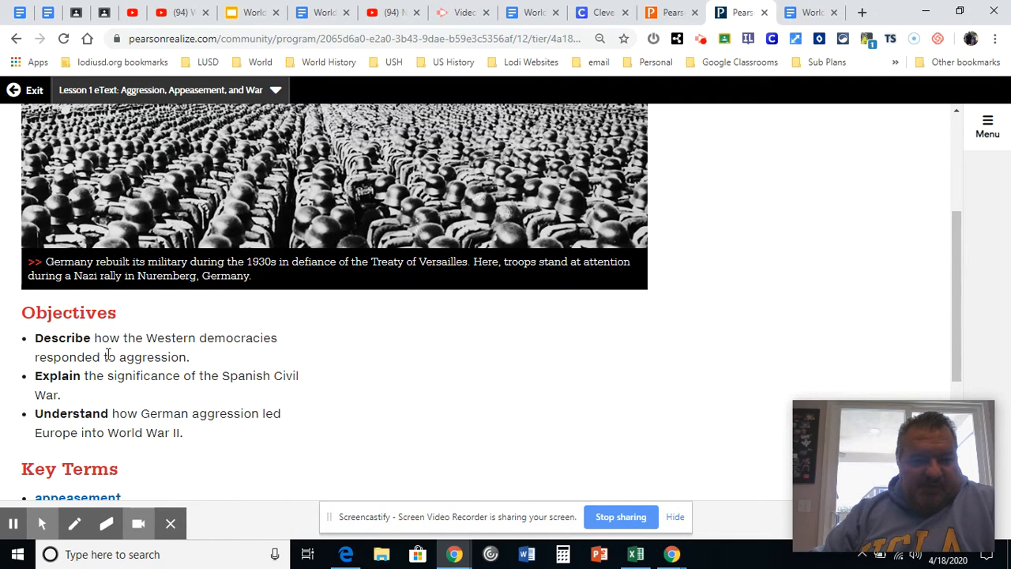
{"action": "scroll", "scroll_direction": "down", "scroll_amount": 3}
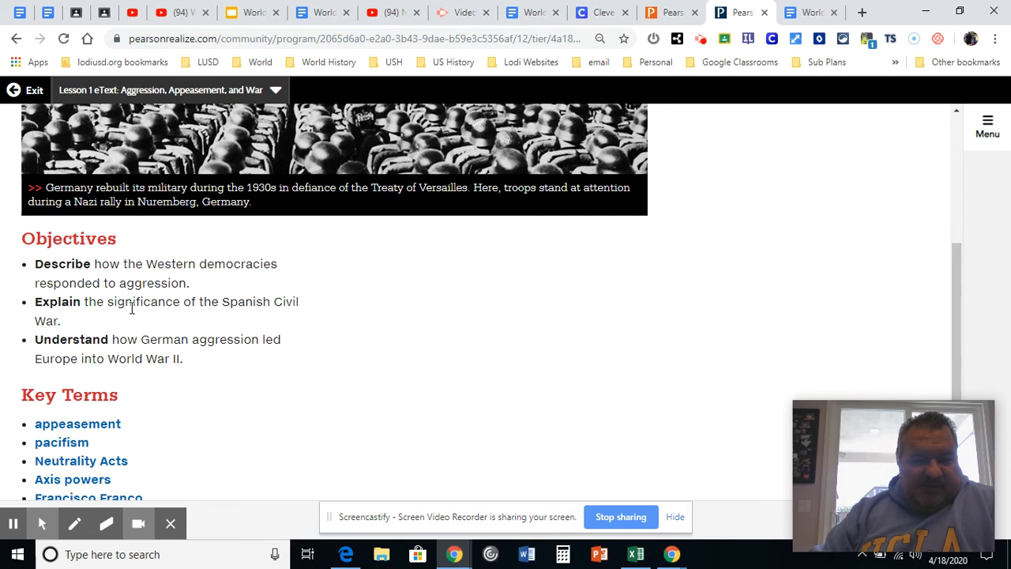
{"action": "mouse_move", "coordinate": [154, 308]}
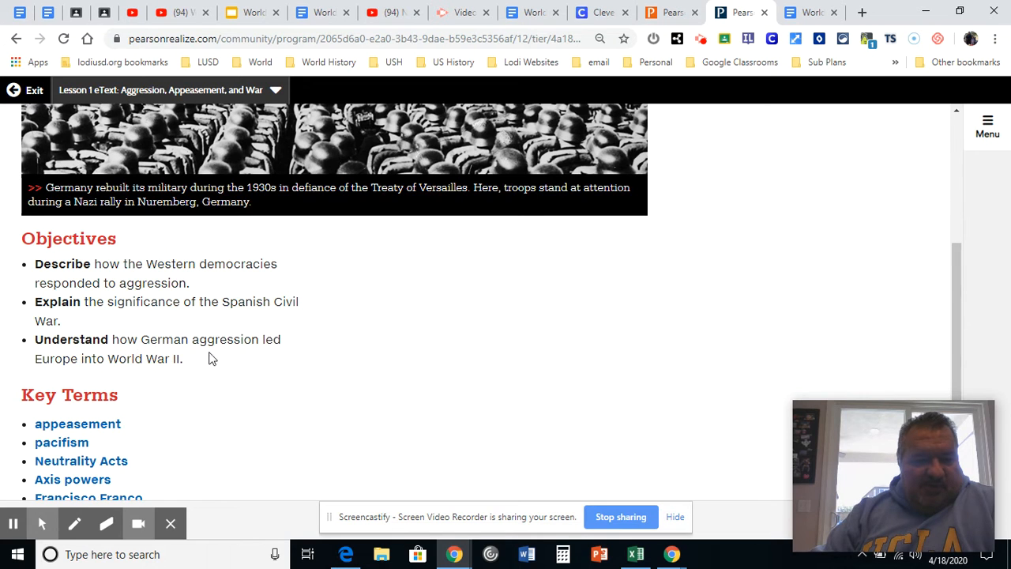
{"action": "scroll", "scroll_direction": "down", "scroll_amount": 3}
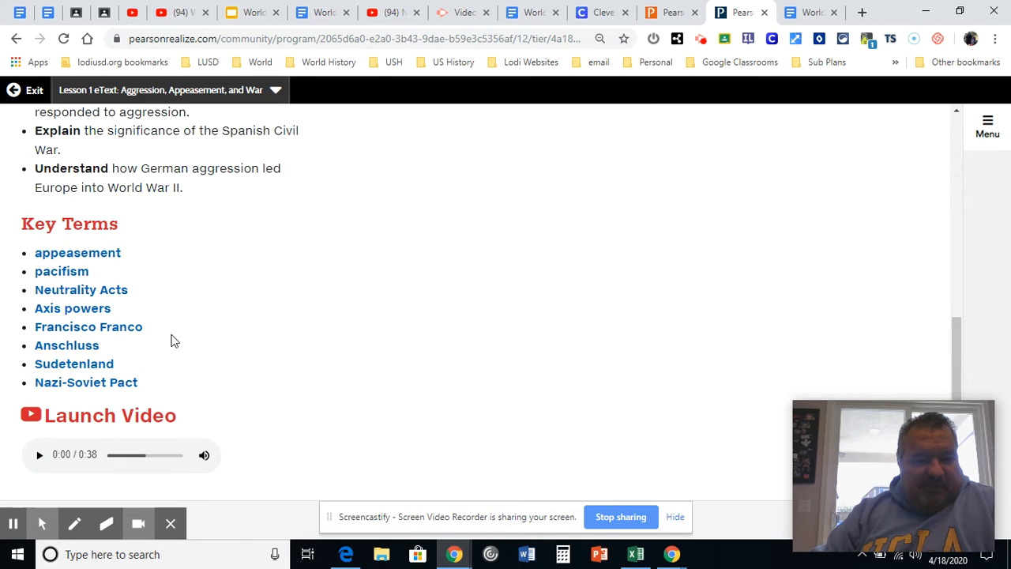
{"action": "mouse_move", "coordinate": [67, 371]}
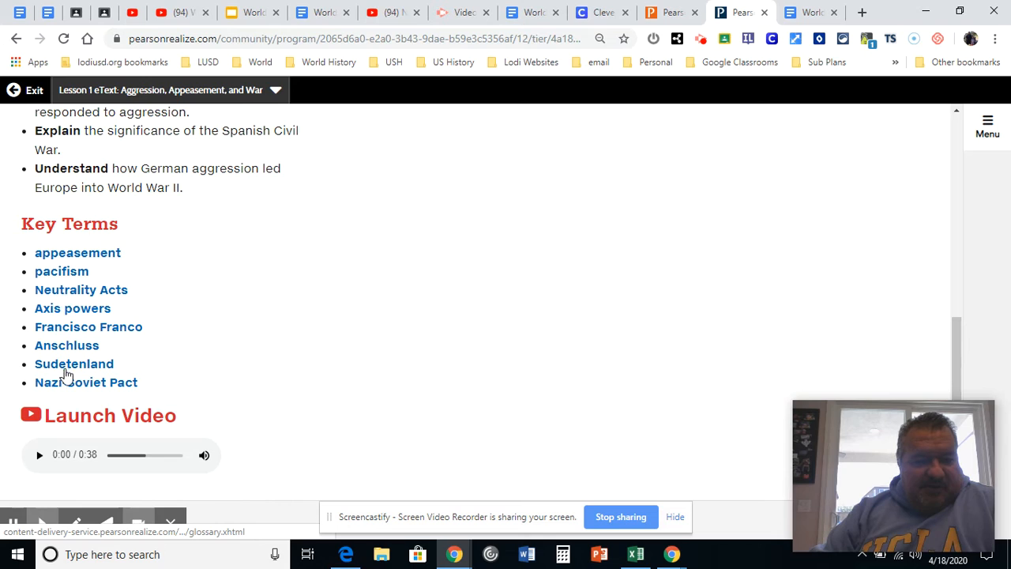
{"action": "mouse_move", "coordinate": [76, 300]}
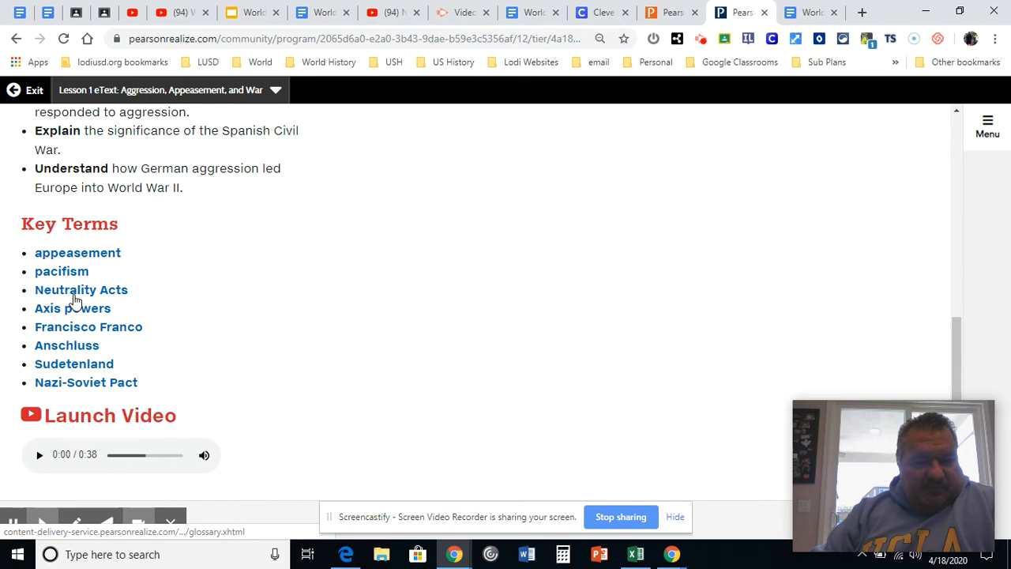
{"action": "mouse_move", "coordinate": [79, 332]}
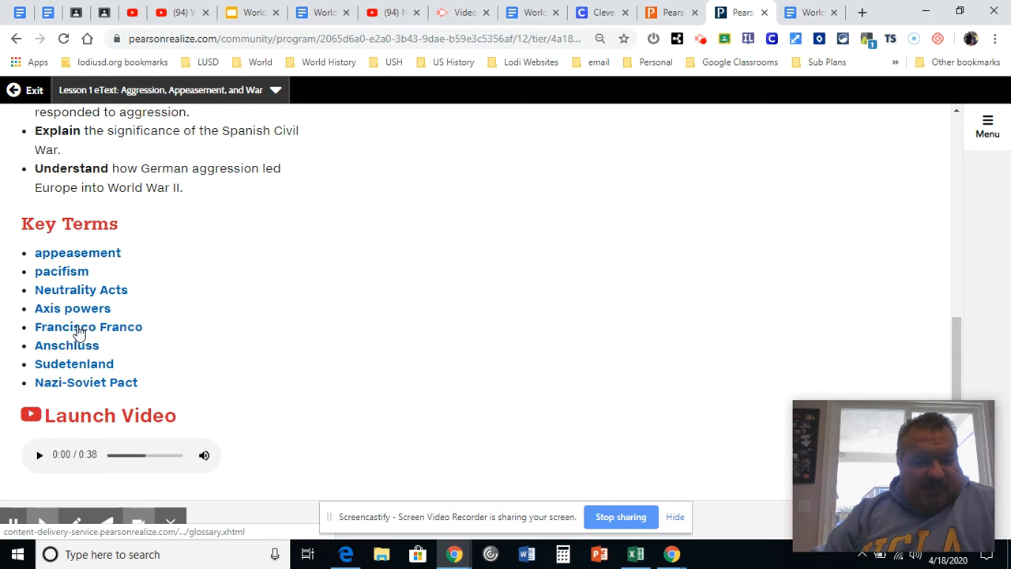
{"action": "mouse_move", "coordinate": [75, 380]}
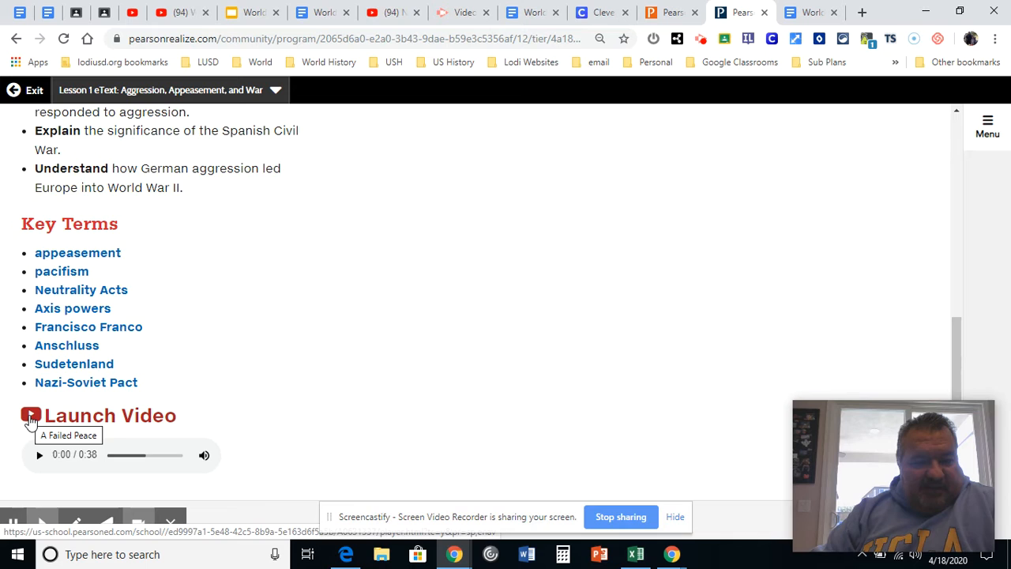
{"action": "left_click", "coordinate": [31, 415]}
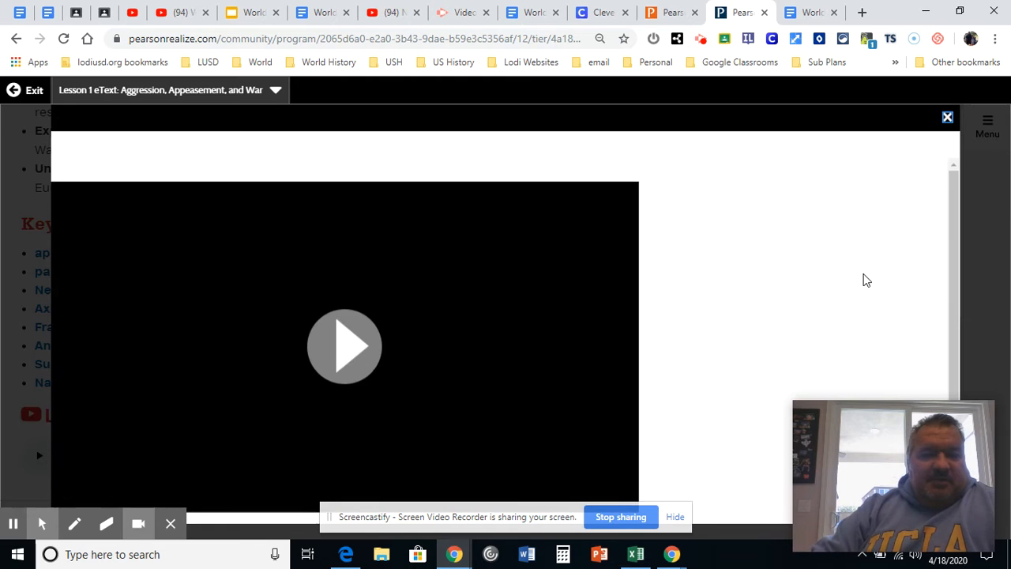
{"action": "left_click", "coordinate": [344, 346]}
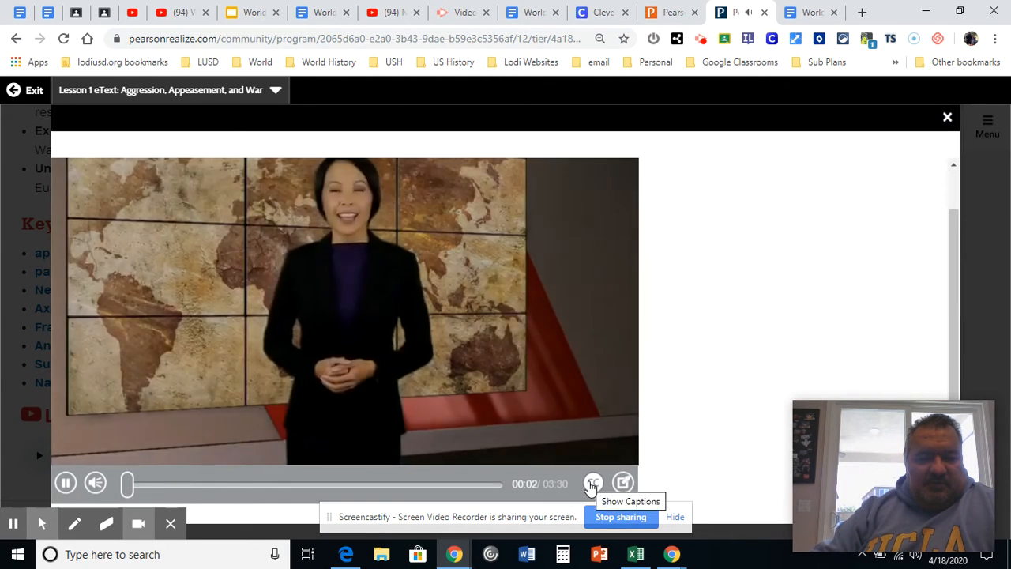
{"action": "left_click", "coordinate": [590, 482]}
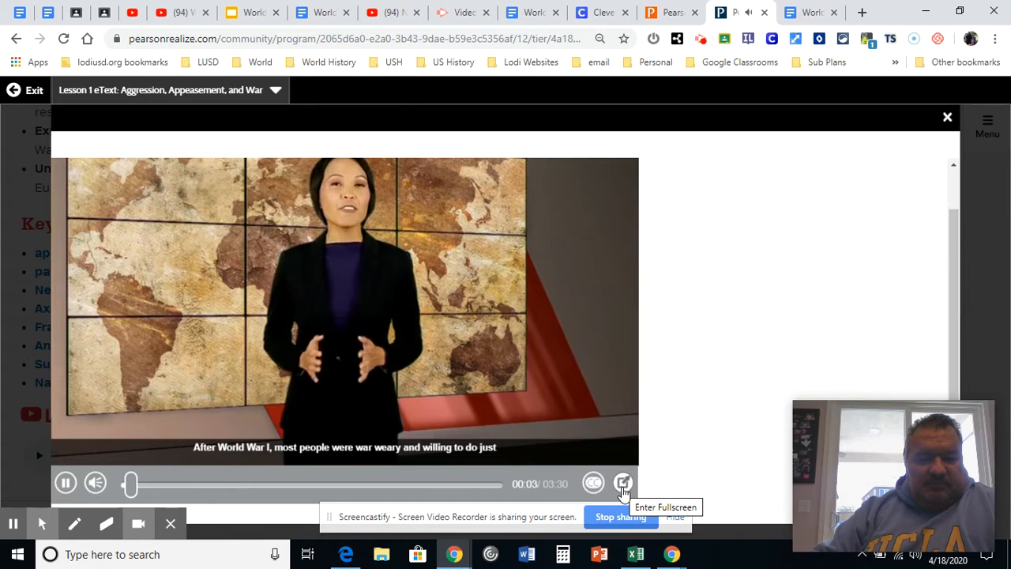
{"action": "mouse_move", "coordinate": [225, 480]}
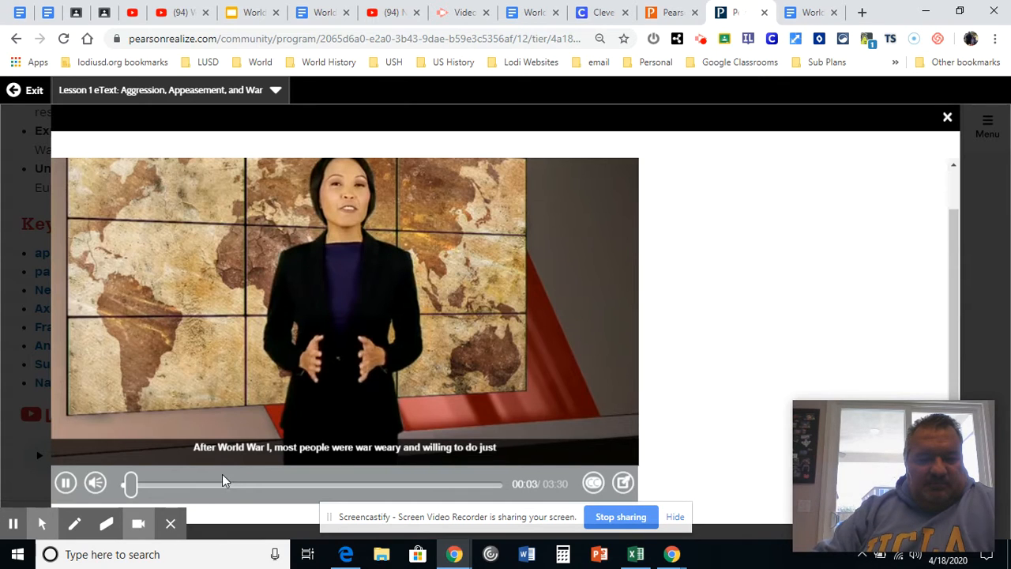
{"action": "left_click", "coordinate": [67, 484]}
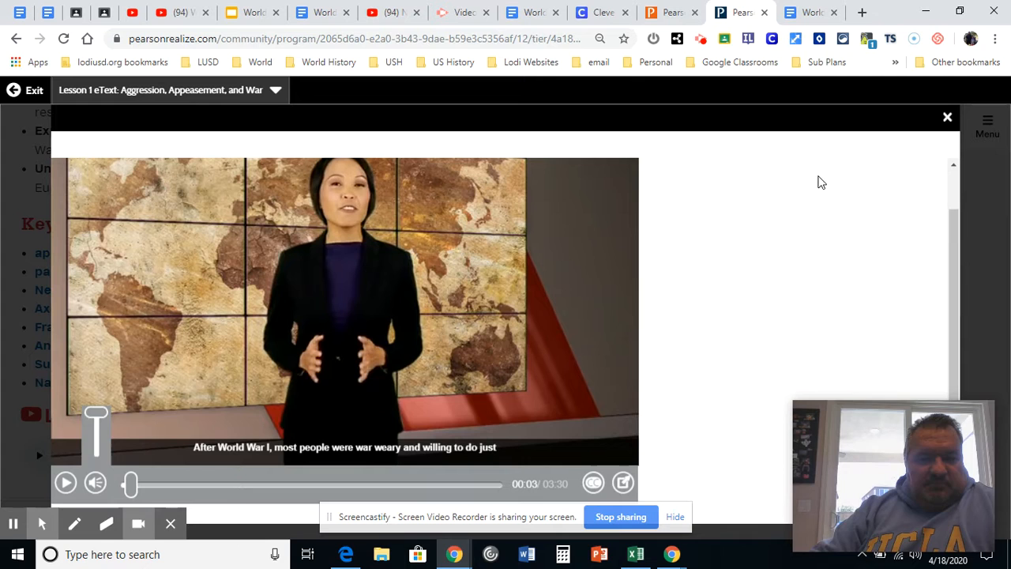
{"action": "left_click", "coordinate": [947, 116]}
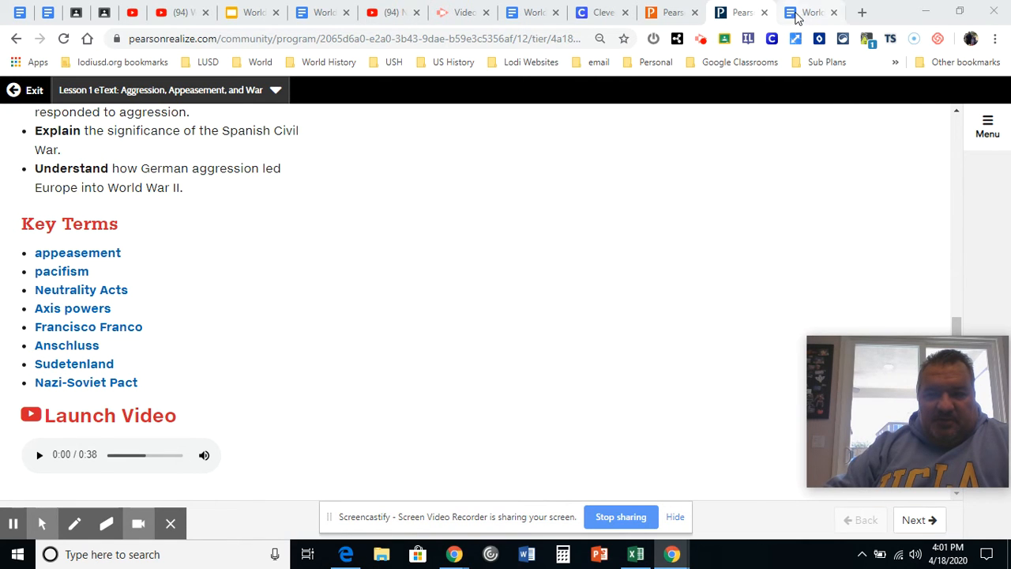
- Switch back to the World War II Literacy Guide with its Lesson 1 questions
{"action": "left_click", "coordinate": [815, 12]}
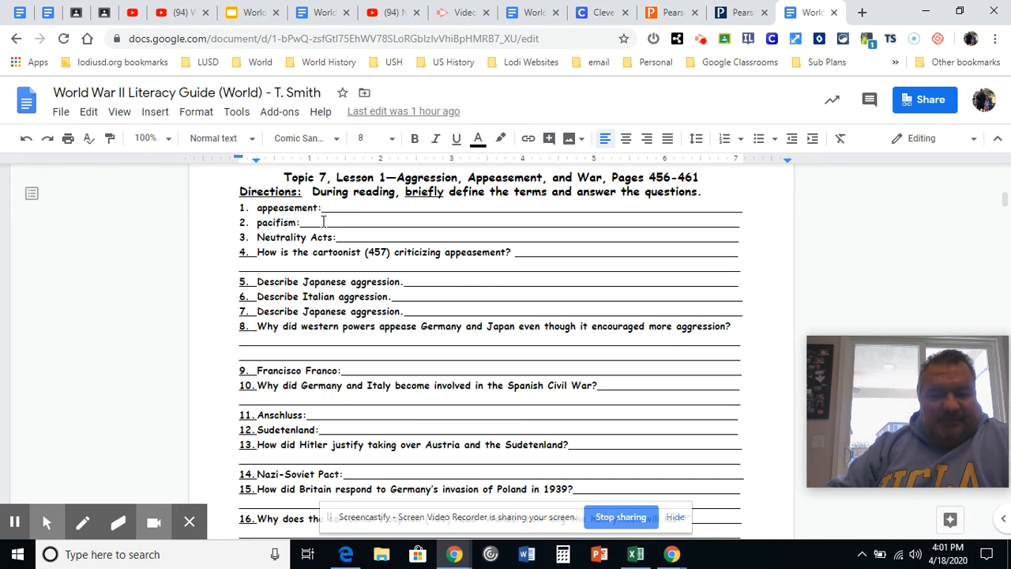
{"action": "mouse_move", "coordinate": [319, 422]}
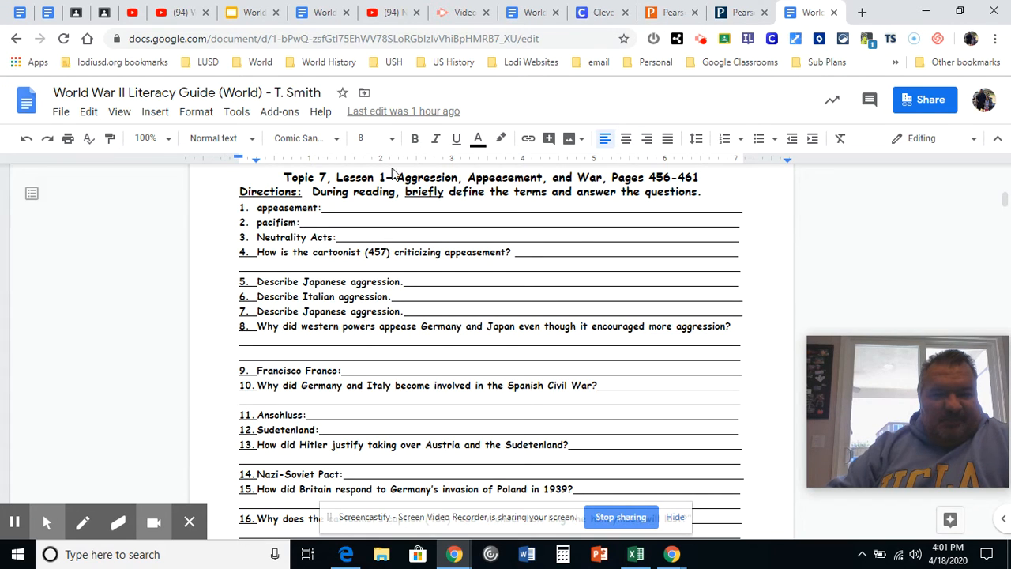
{"action": "mouse_move", "coordinate": [743, 14]}
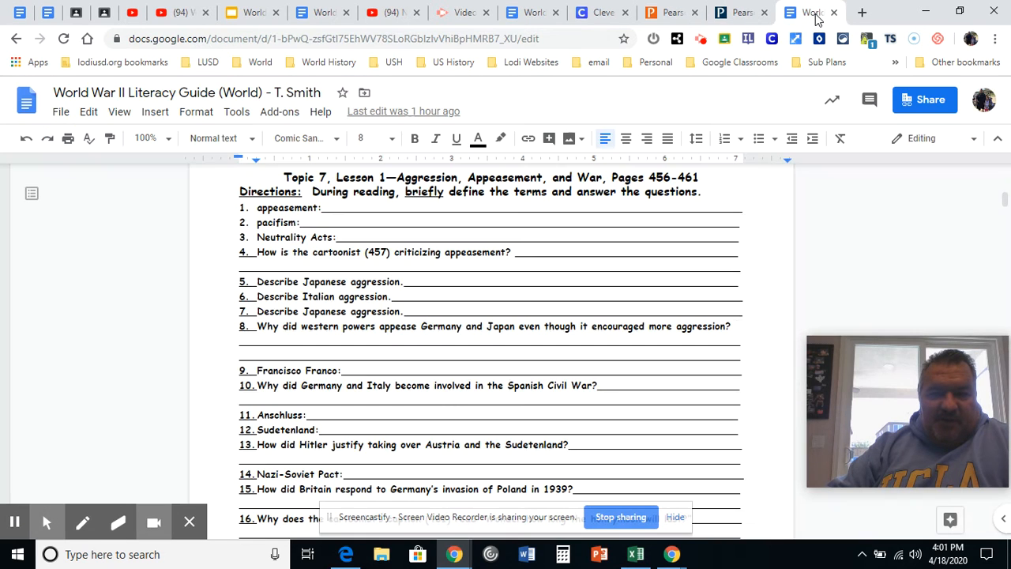
{"action": "mouse_move", "coordinate": [796, 38]}
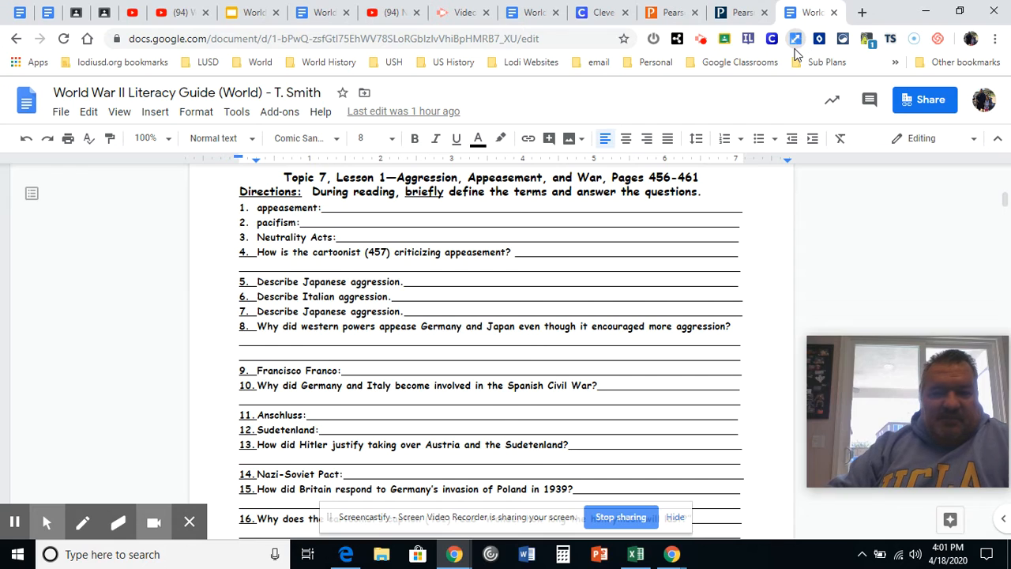
- Use Tab Resize's 2x1 layout to stack the eText above the literacy guide
{"action": "left_click", "coordinate": [796, 38]}
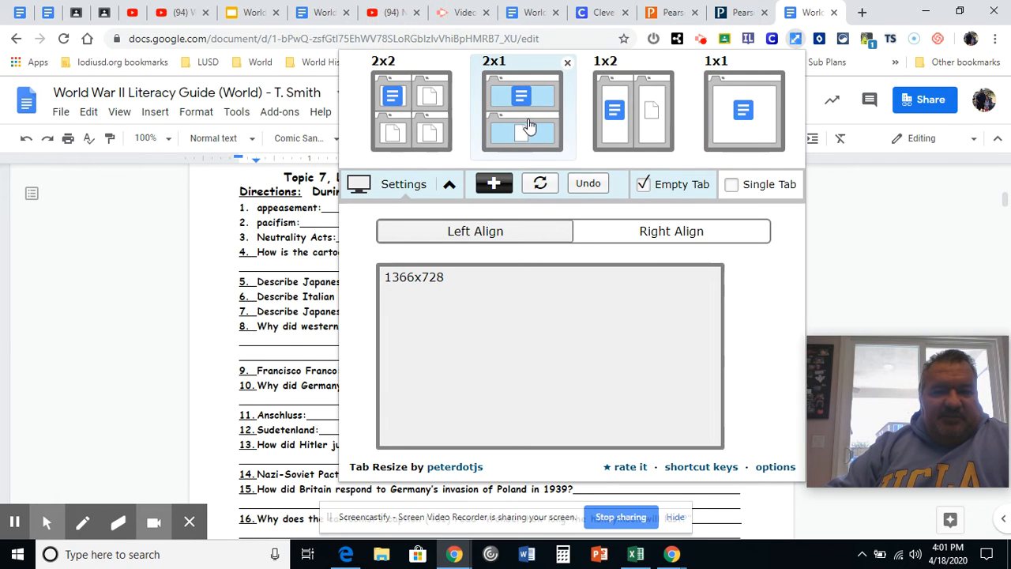
{"action": "mouse_move", "coordinate": [531, 127]}
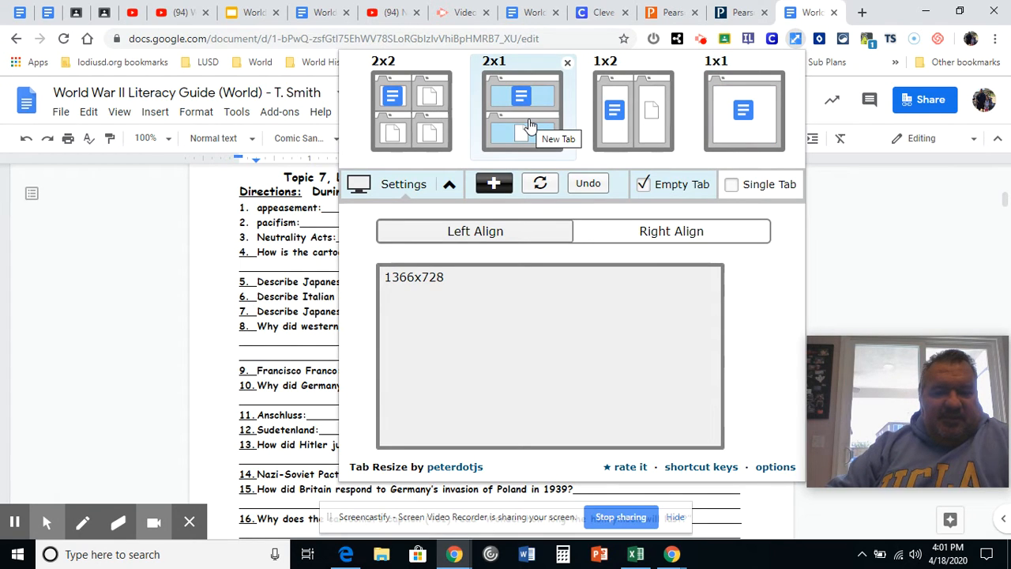
{"action": "left_click", "coordinate": [523, 110]}
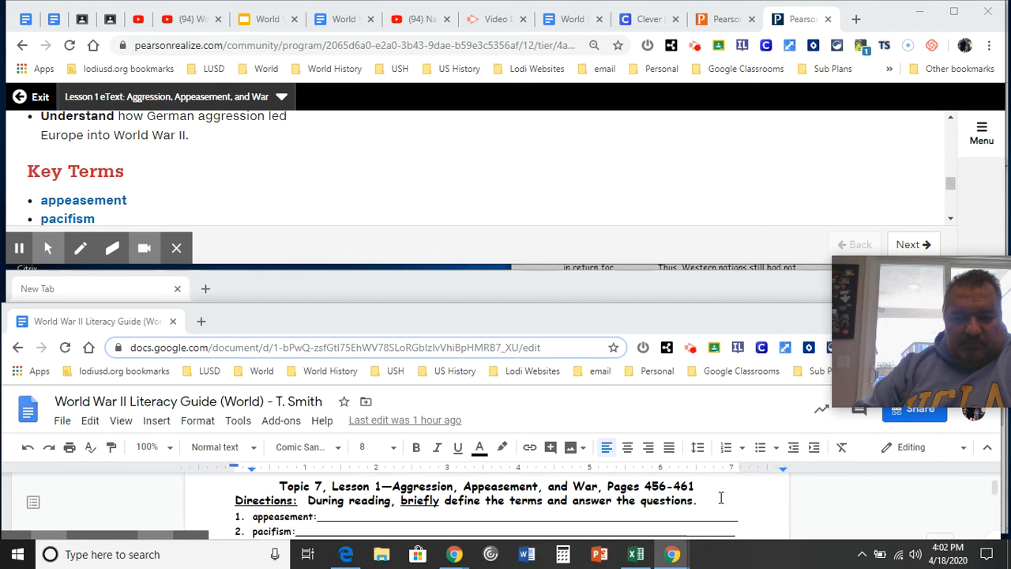
{"action": "mouse_move", "coordinate": [85, 217]}
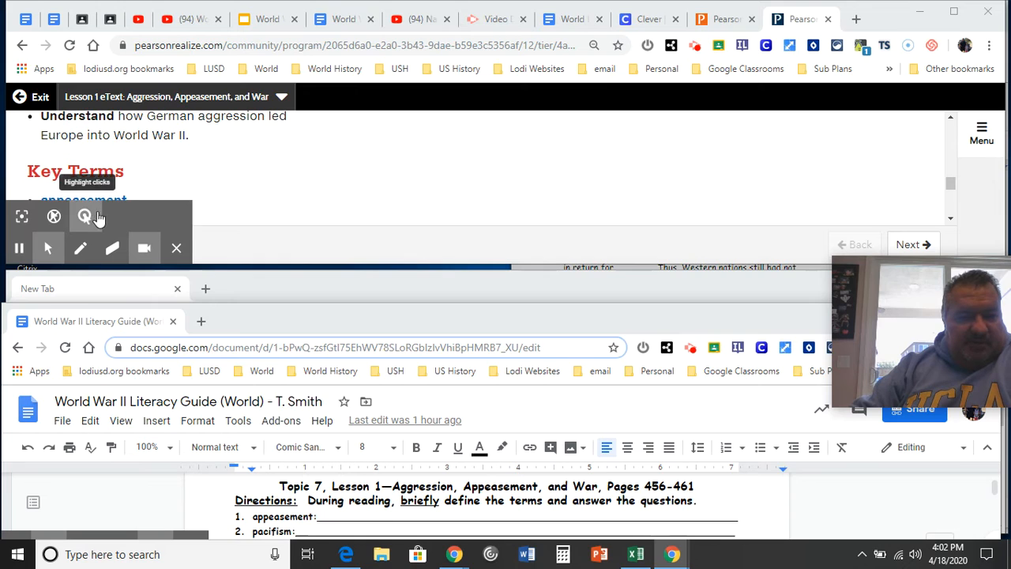
- From the glossary, answer appeasement: giving into an aggressor for peace; usually just encourages bullies
{"action": "left_click", "coordinate": [102, 189]}
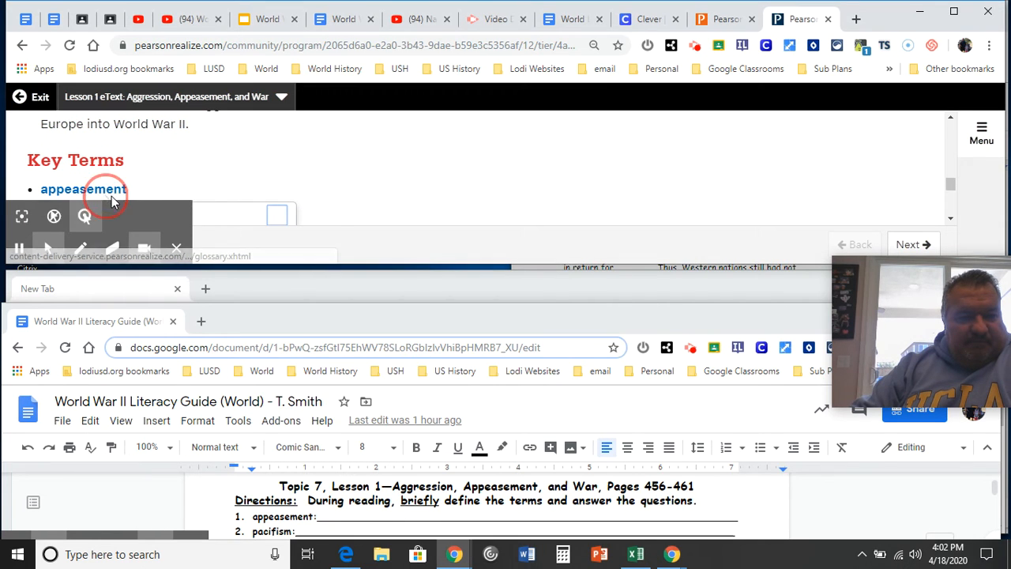
{"action": "left_click", "coordinate": [84, 190]}
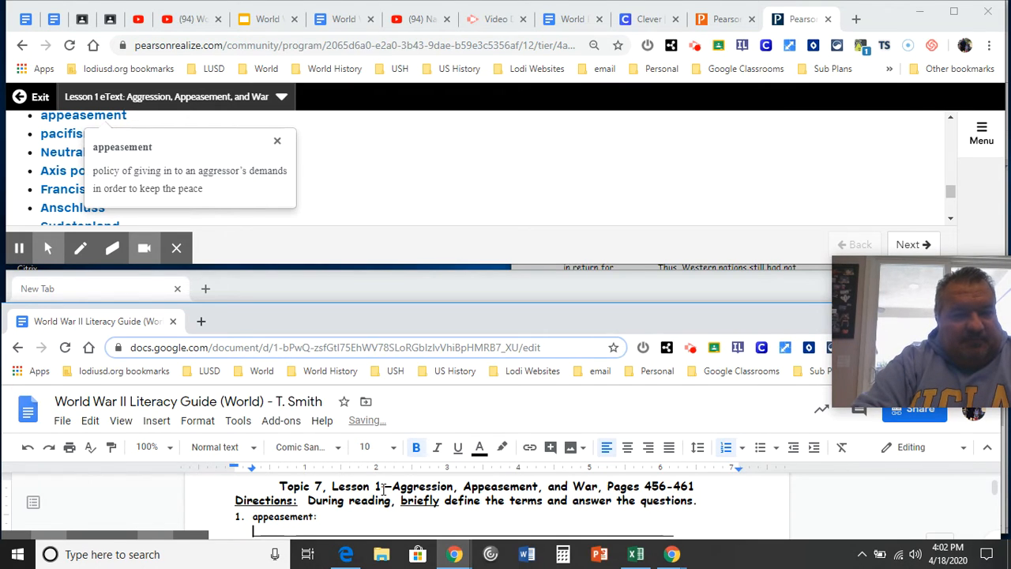
{"action": "type", "text": "giving into an aggressor for"}
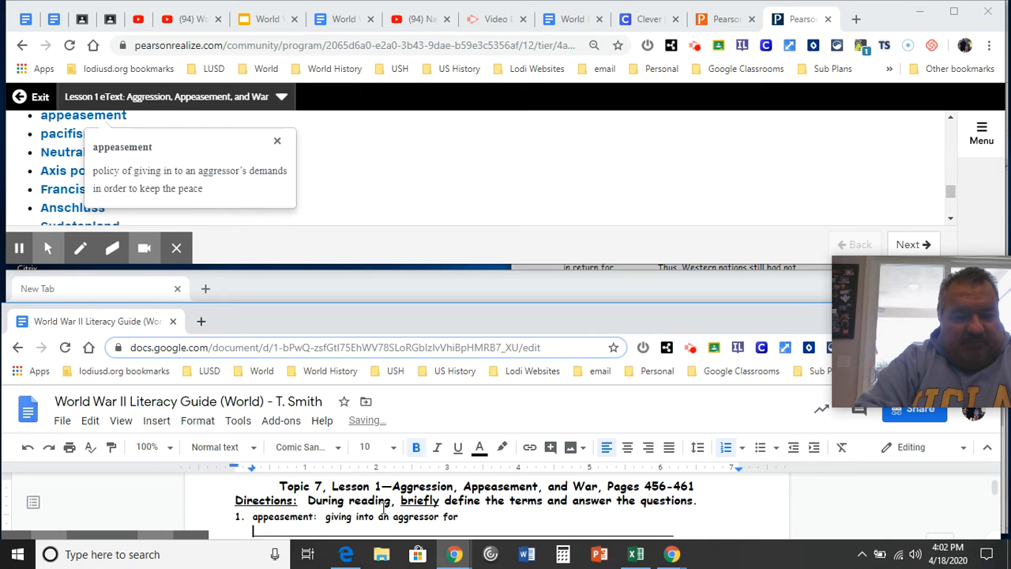
{"action": "type", "text": "peace;"}
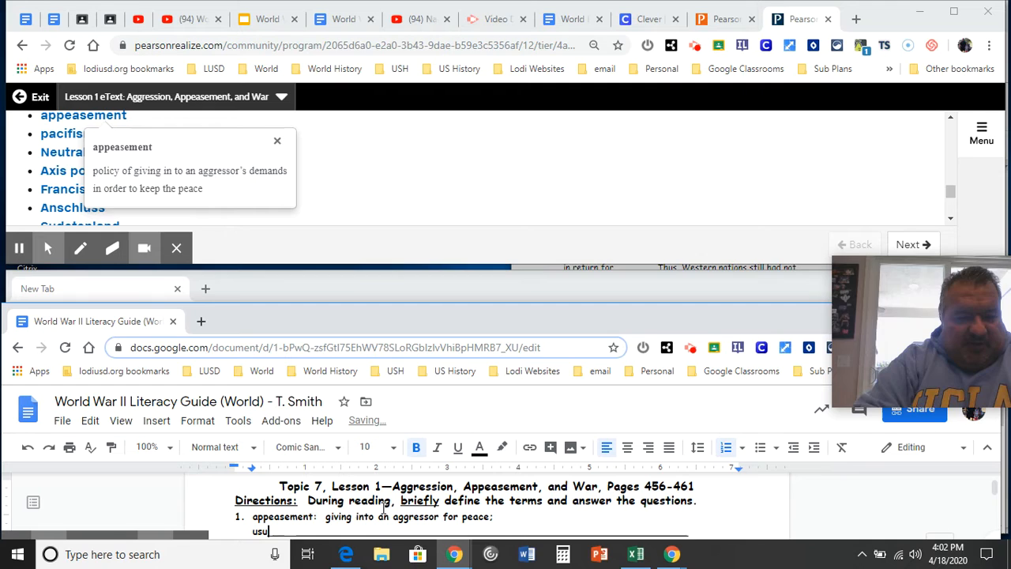
{"action": "type", "text": "usually"}
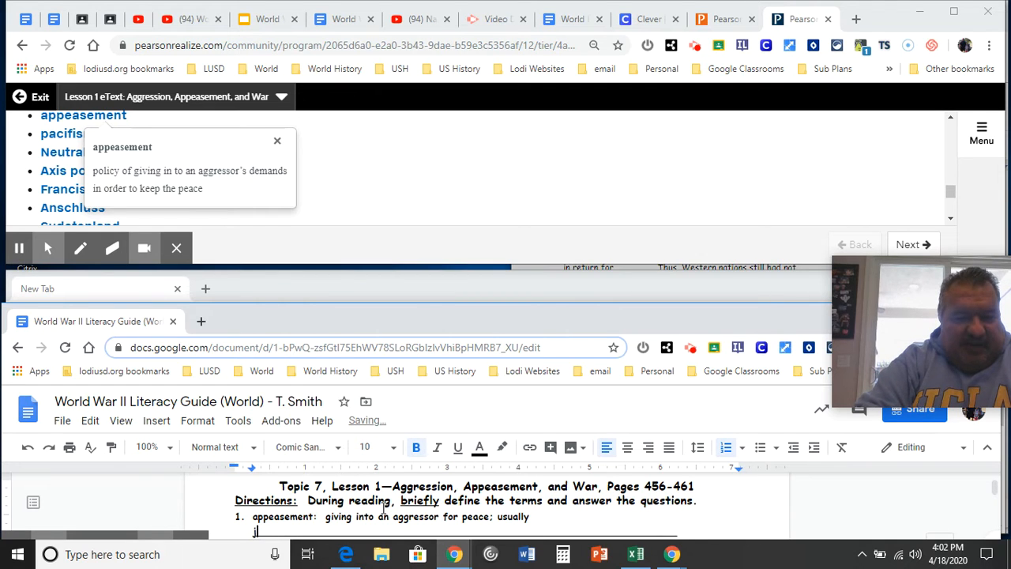
{"action": "type", "text": "just"}
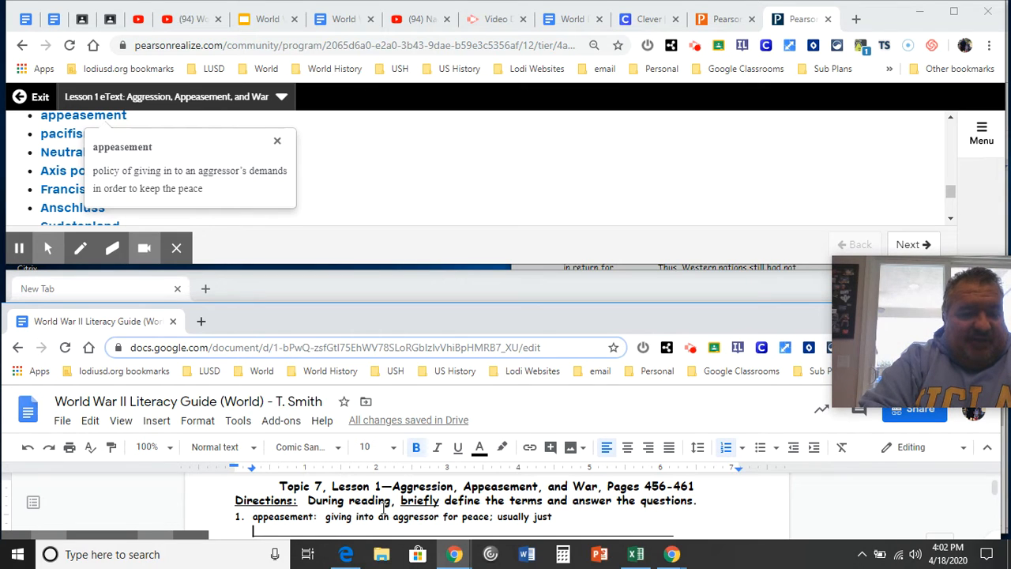
{"action": "type", "text": "e"}
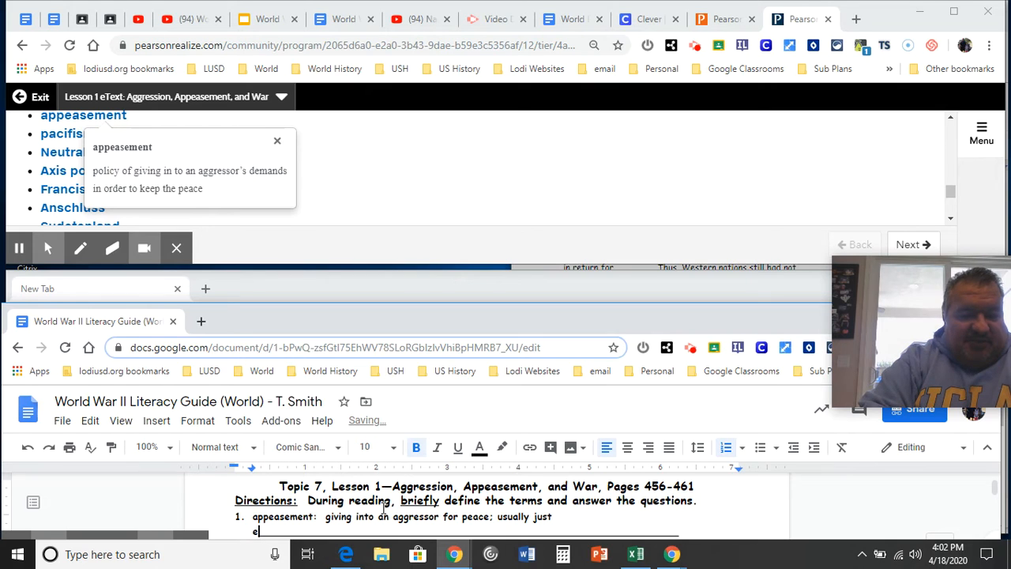
{"action": "type", "text": "encourages"}
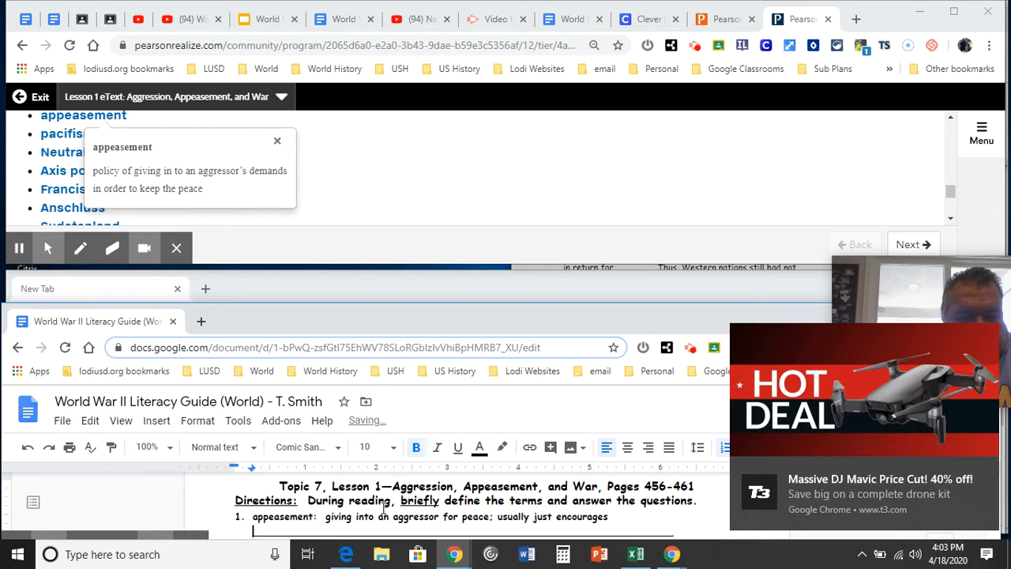
{"action": "type", "text": "bullies"}
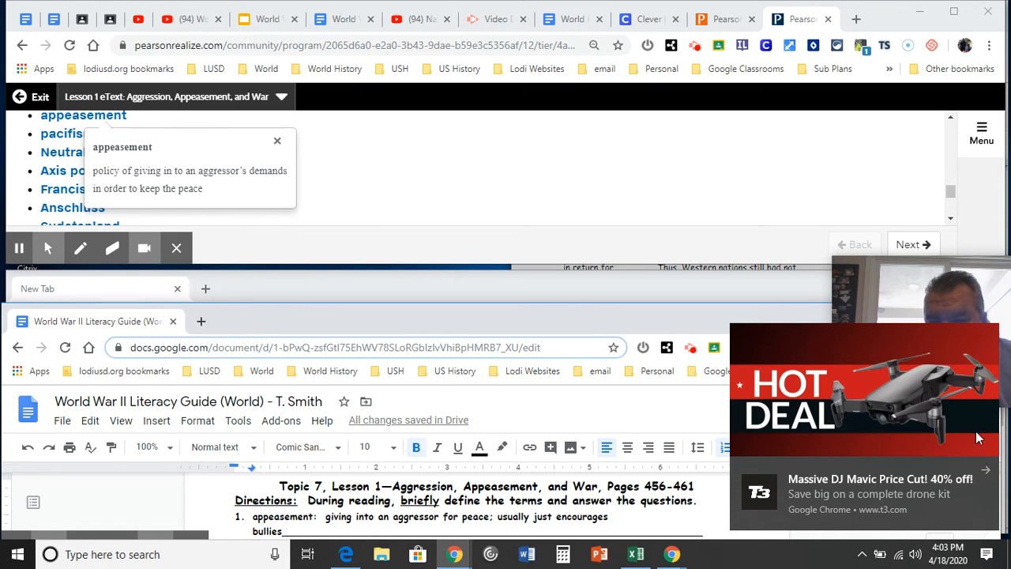
{"action": "mouse_move", "coordinate": [942, 348]}
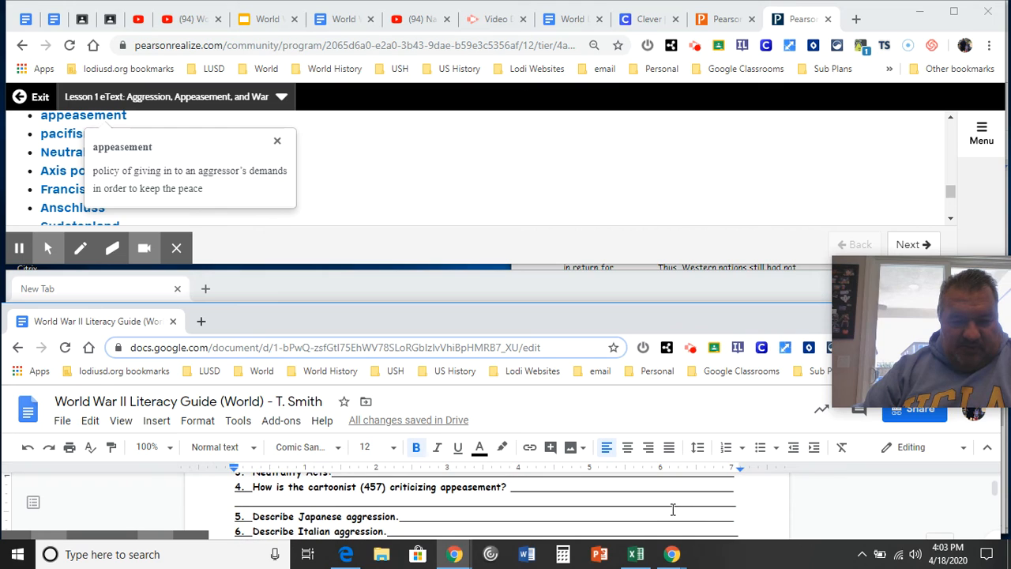
{"action": "mouse_move", "coordinate": [529, 445]}
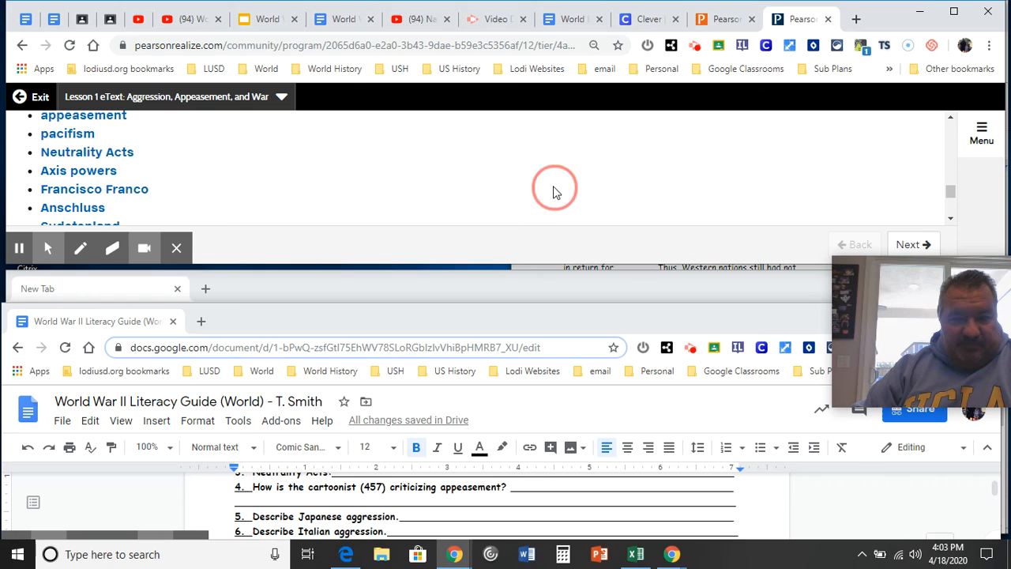
- Close the glossary, play A Pattern of Aggression's narration and read down to Japanese Imperialism Grows
{"action": "left_click", "coordinate": [913, 243]}
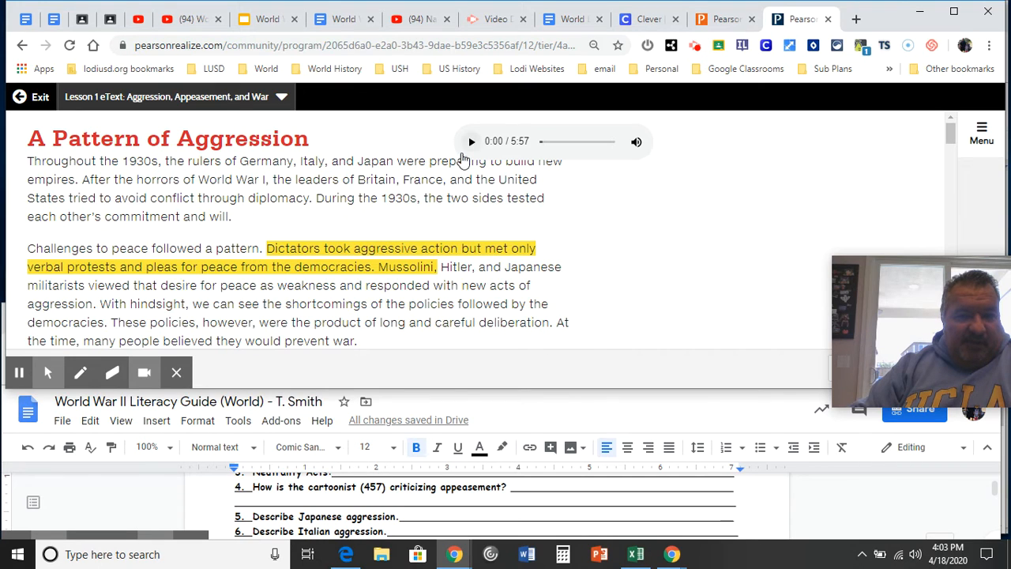
{"action": "left_click", "coordinate": [471, 143]}
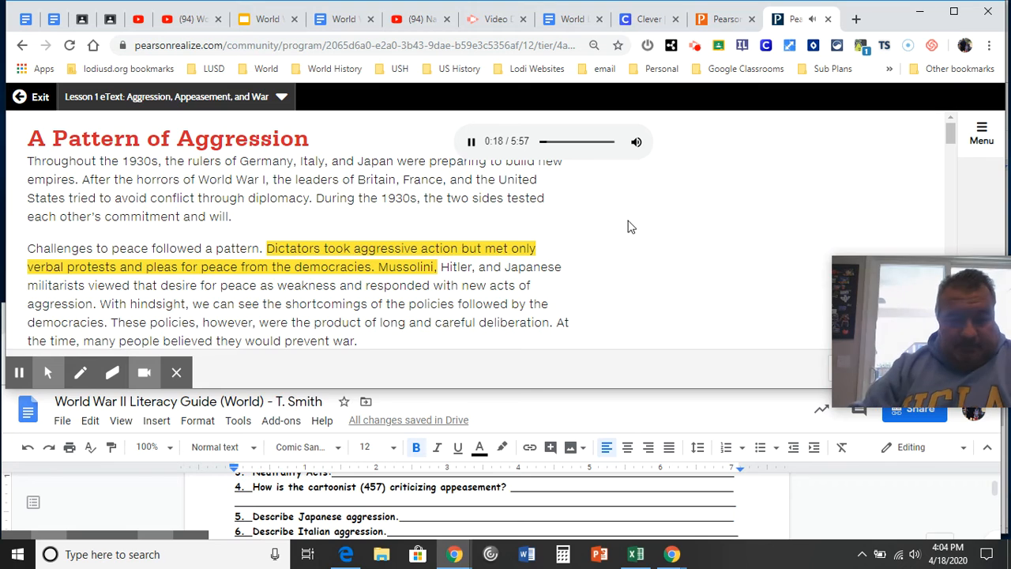
{"action": "mouse_move", "coordinate": [594, 278]}
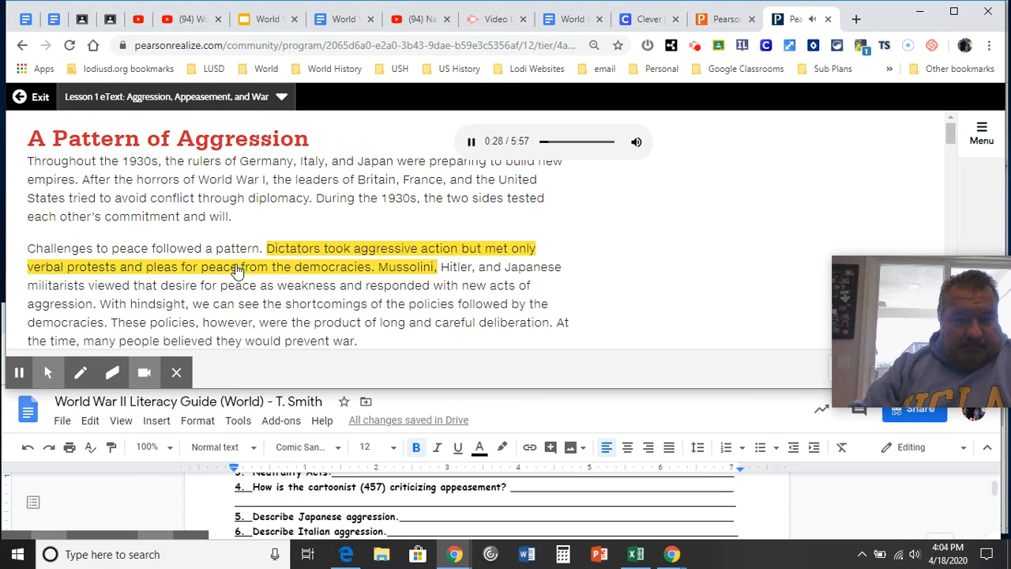
{"action": "scroll", "scroll_direction": "down", "scroll_amount": 3}
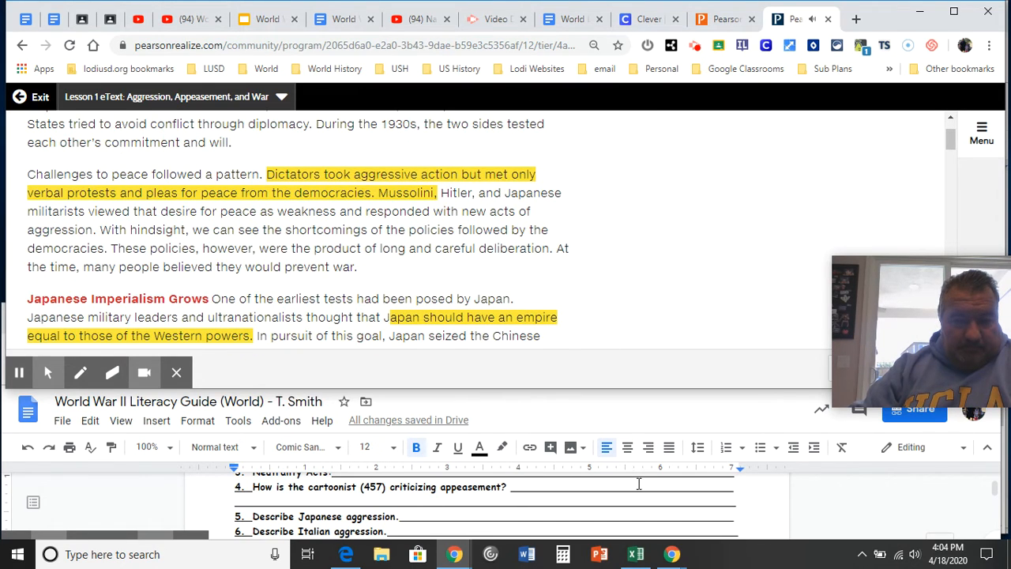
{"action": "scroll", "scroll_direction": "down", "scroll_amount": 3}
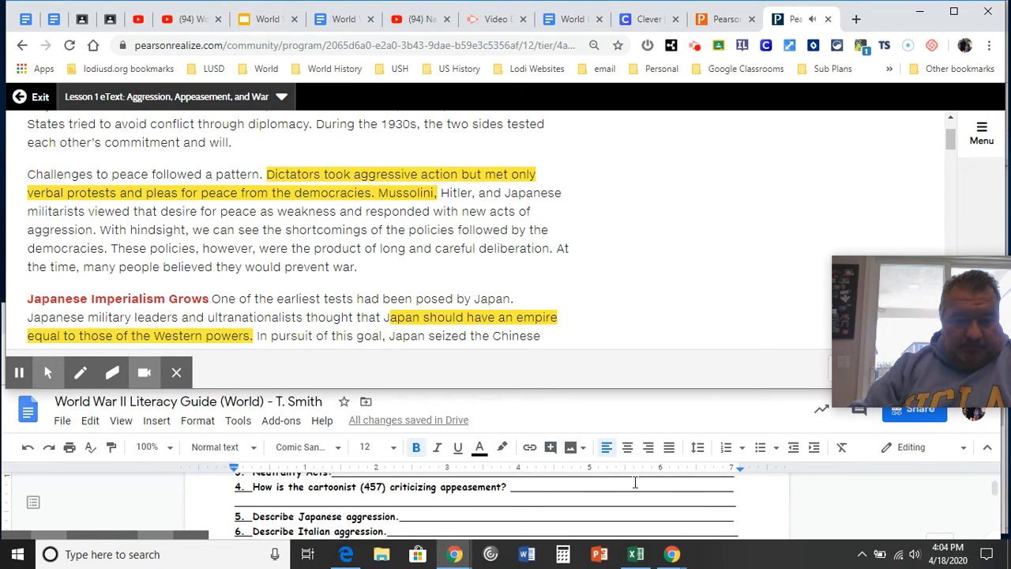
{"action": "mouse_move", "coordinate": [608, 256]}
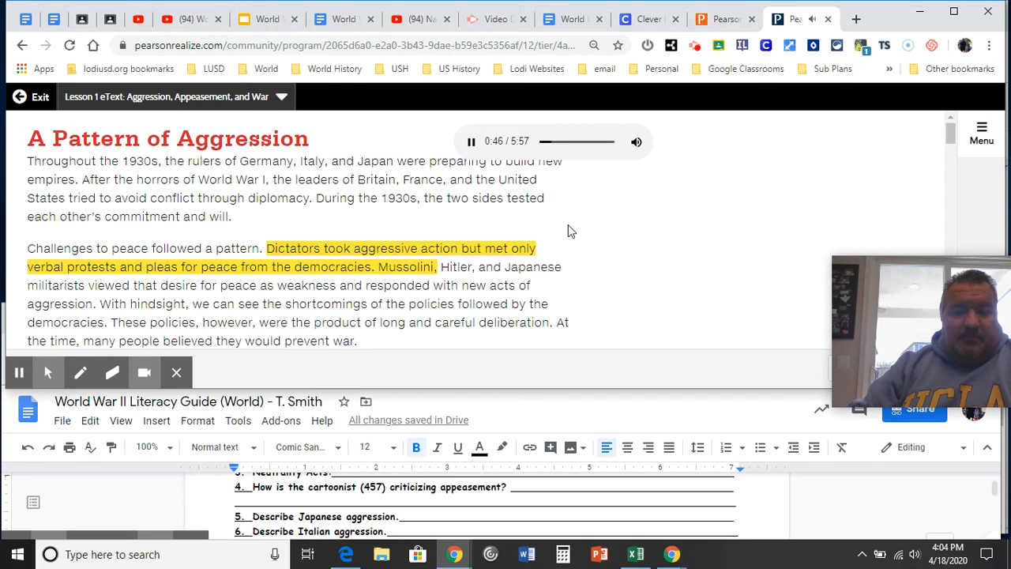
{"action": "mouse_move", "coordinate": [610, 269]}
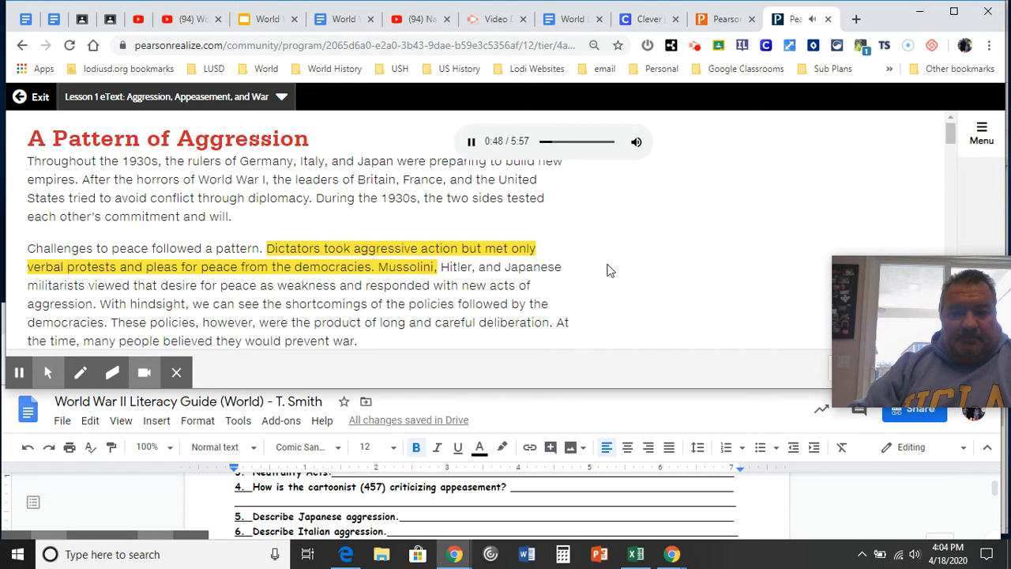
{"action": "scroll", "scroll_direction": "down", "scroll_amount": 3}
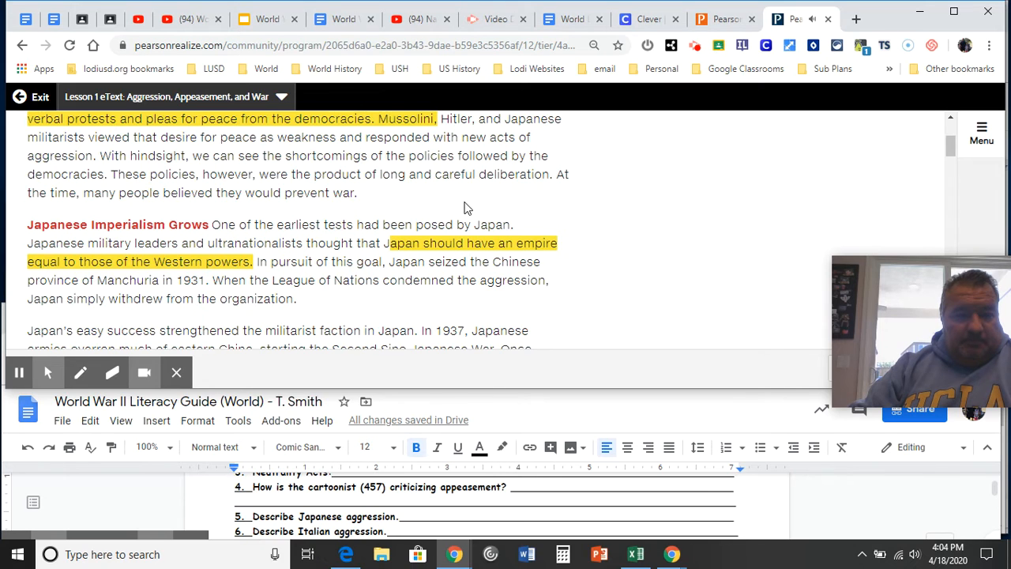
{"action": "scroll", "scroll_direction": "down", "scroll_amount": 3}
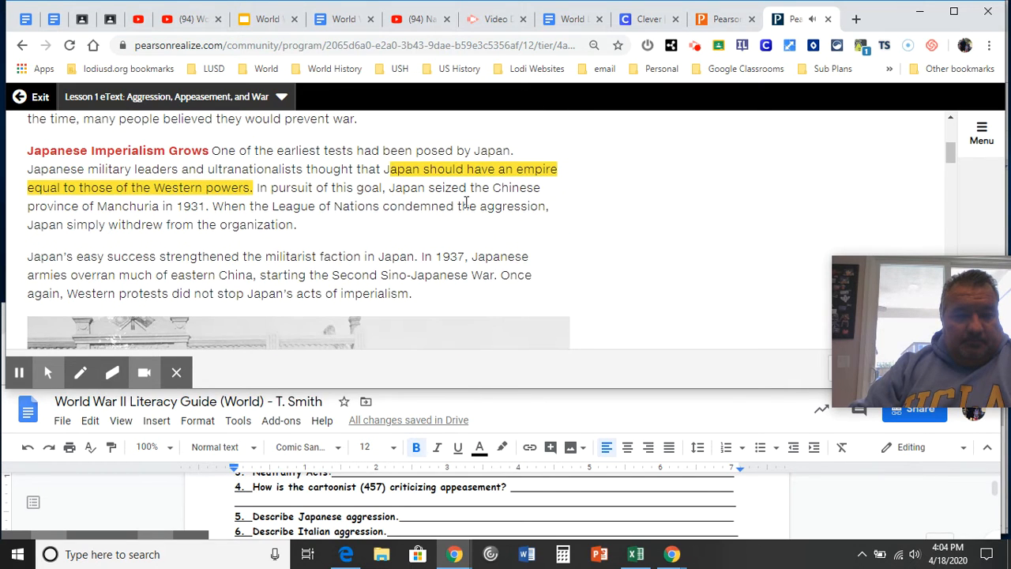
{"action": "mouse_move", "coordinate": [484, 295]}
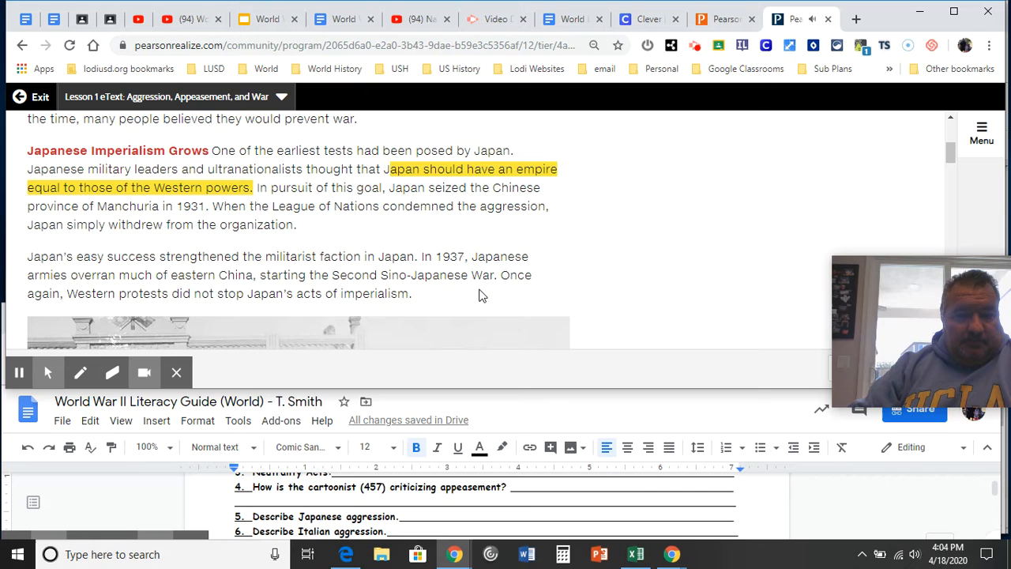
{"action": "mouse_move", "coordinate": [547, 253]}
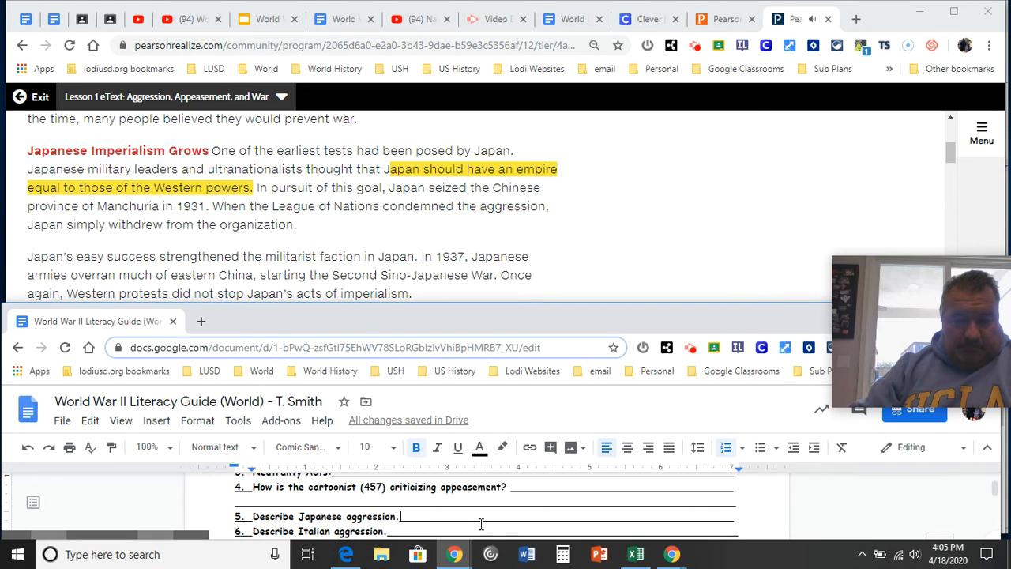
- Write the answer: In 1931 Japan seized Manchuria and in 1937 overran most of Eastern China
{"action": "type", "text": "In"}
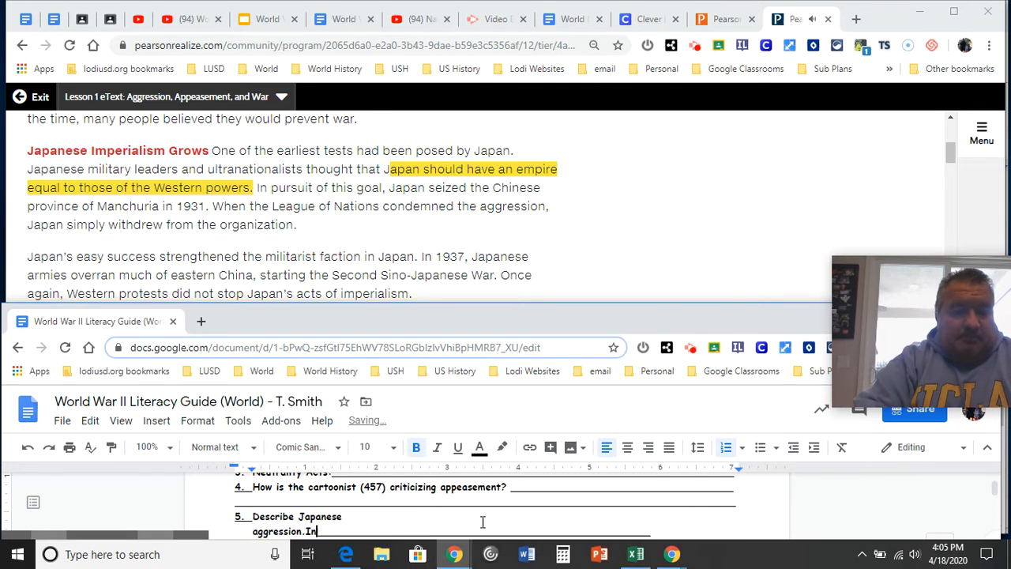
{"action": "type", "text": "1931, Japan seized Mac"}
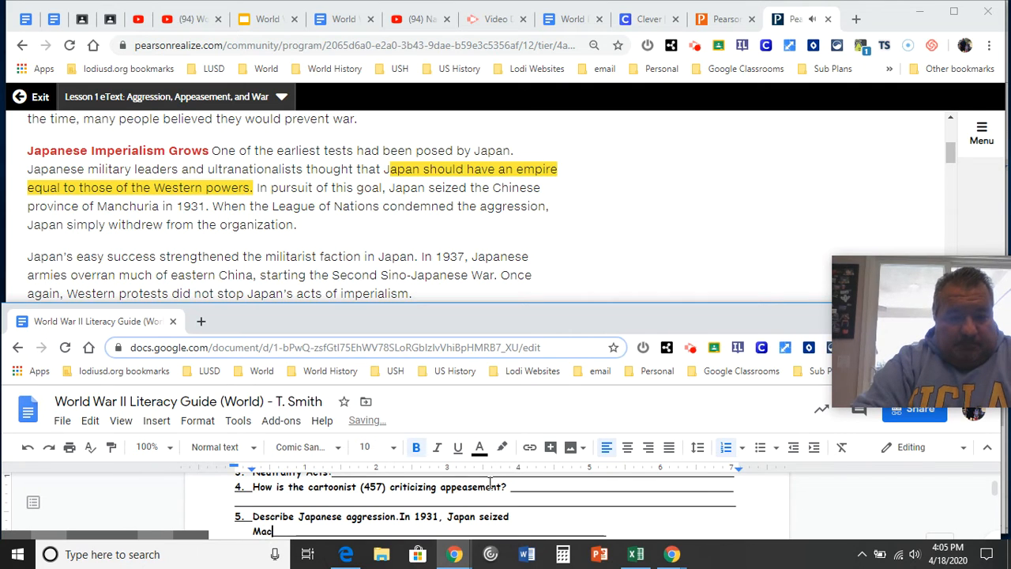
{"action": "type", "text": "hanchuria & in"}
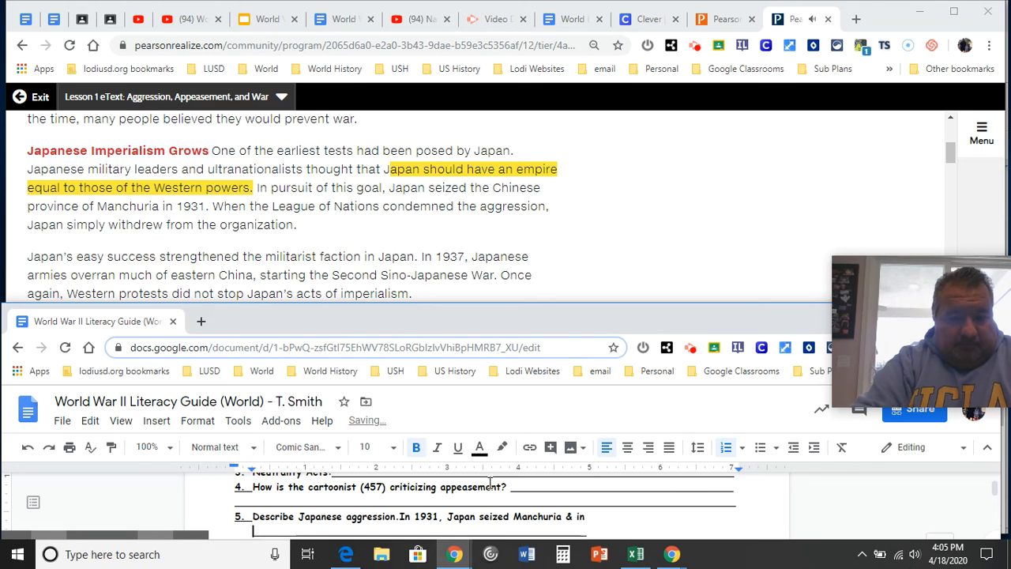
{"action": "type", "text": "1937"}
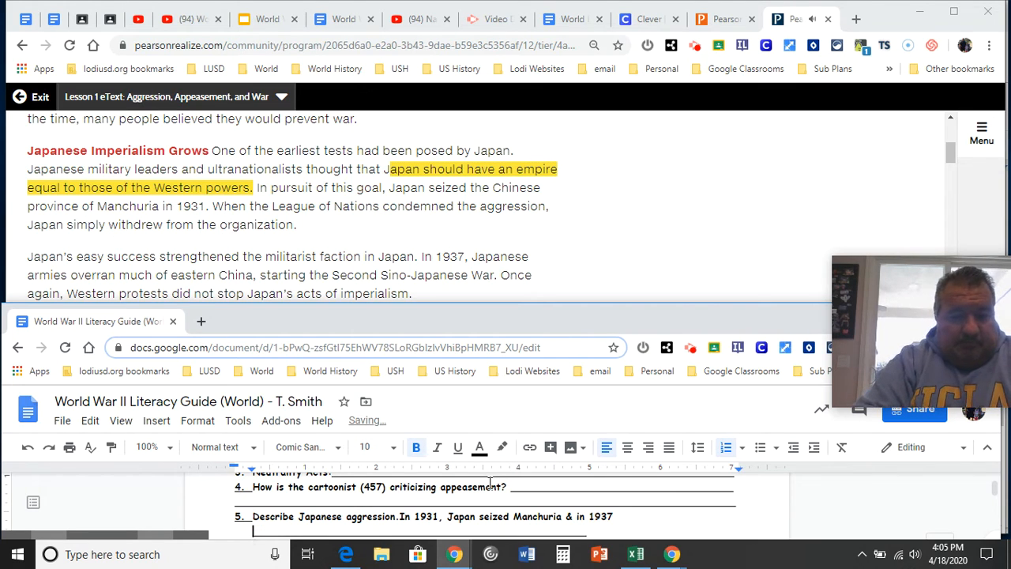
{"action": "type", "text": "overran most of"}
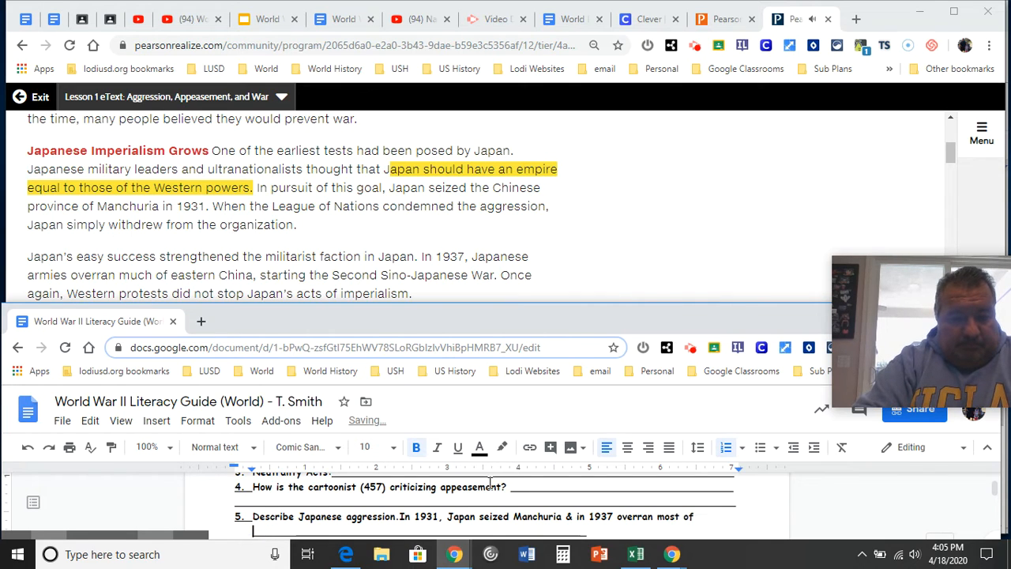
{"action": "type", "text": "Eastern"}
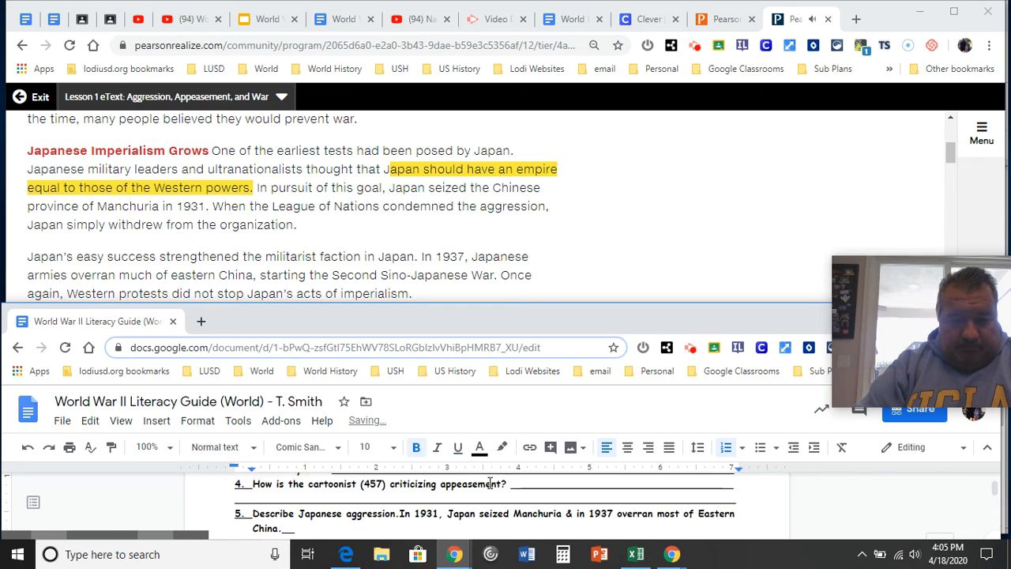
{"action": "scroll", "scroll_direction": "down", "scroll_amount": 3}
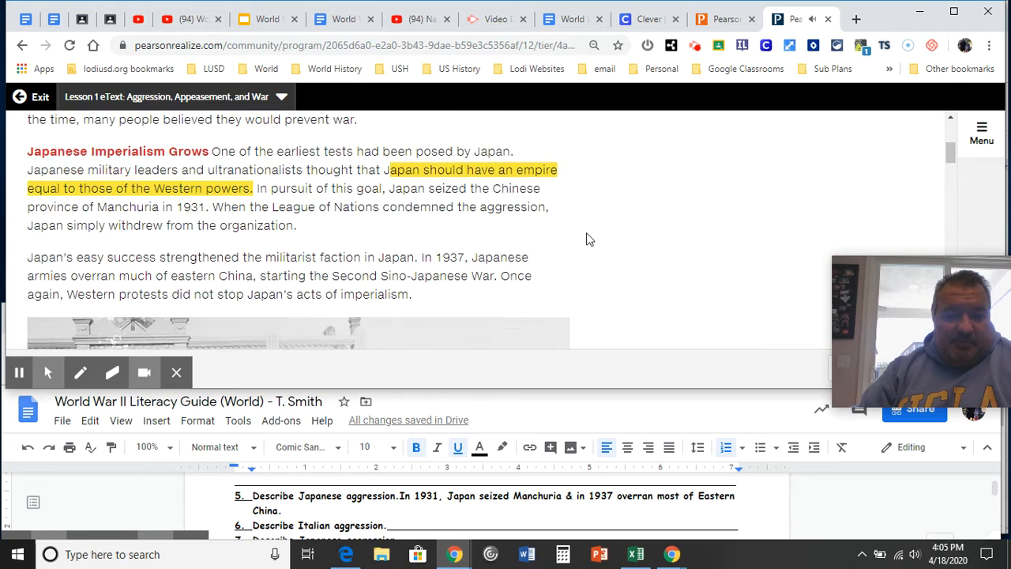
{"action": "scroll", "scroll_direction": "down", "scroll_amount": 3}
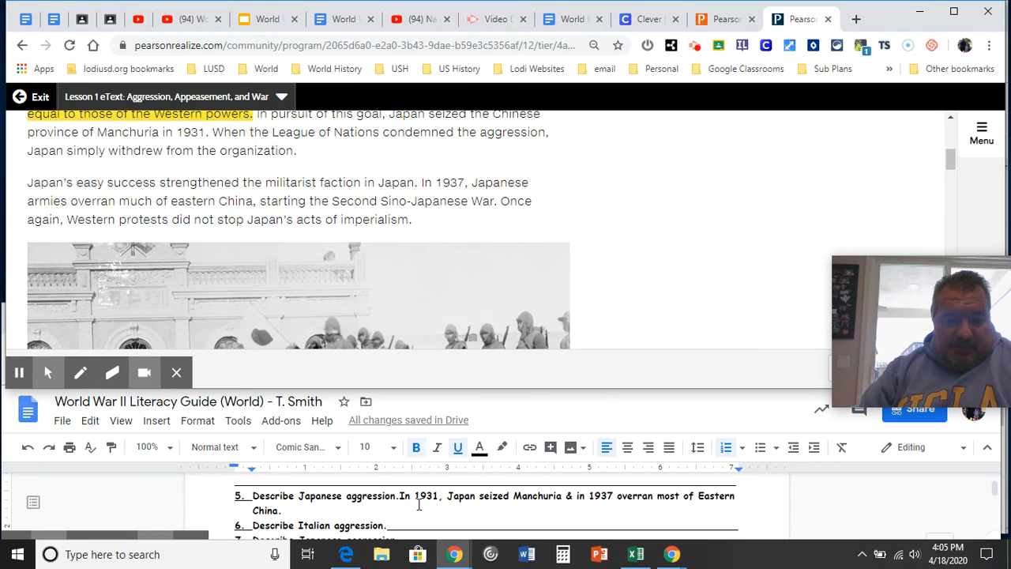
{"action": "mouse_move", "coordinate": [615, 263]}
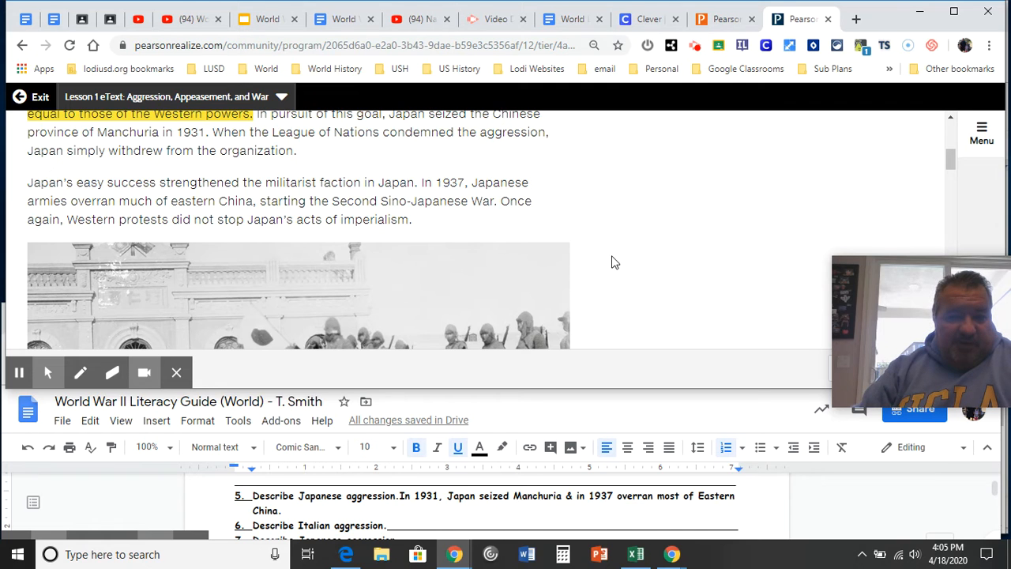
{"action": "scroll", "scroll_direction": "down", "scroll_amount": 3}
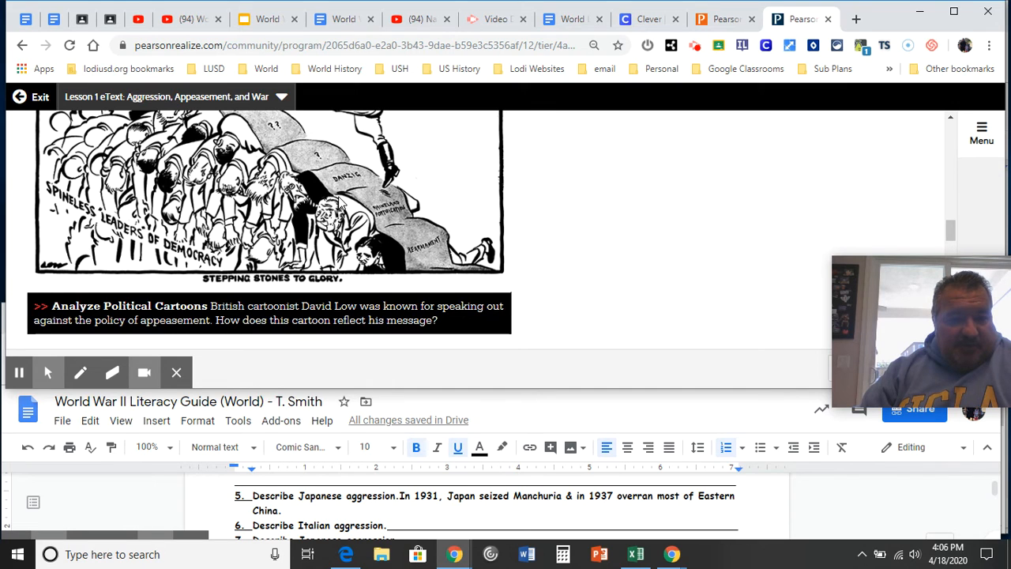
{"action": "mouse_move", "coordinate": [603, 256]}
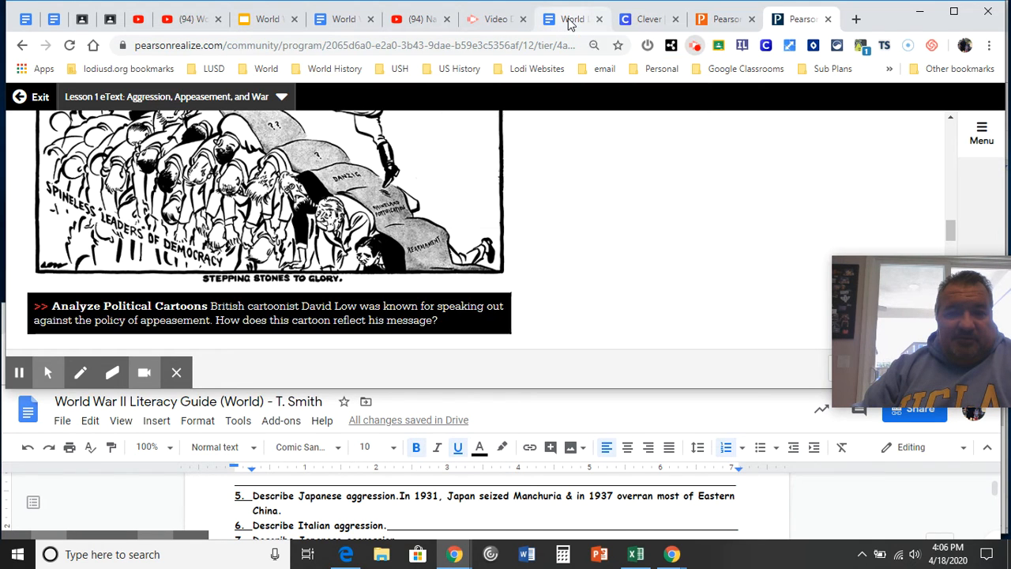
- Return to the literacy guide and select coloring directions 5 to 8 under the 1942 Europe map
{"action": "left_click", "coordinate": [570, 19]}
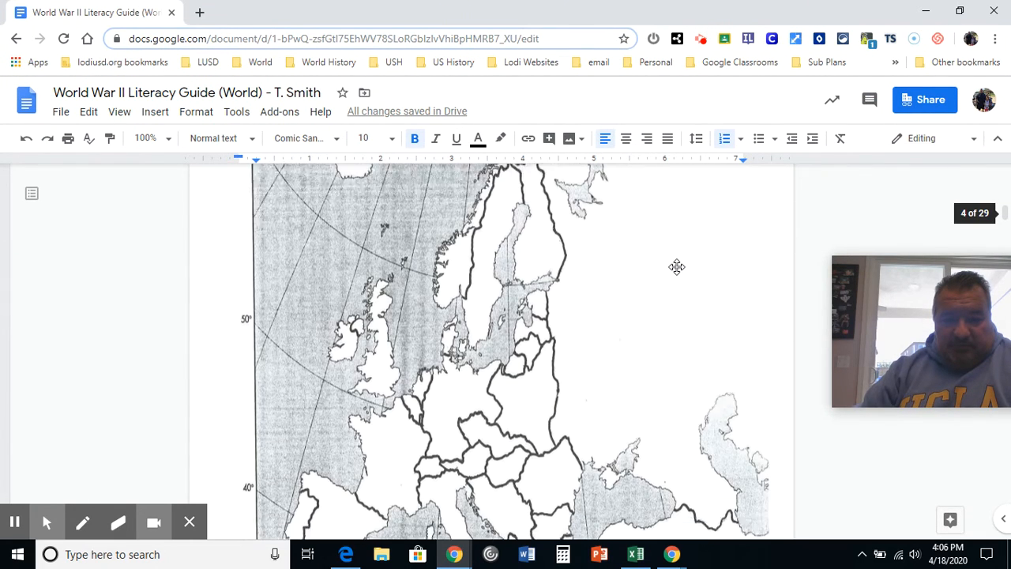
{"action": "scroll", "scroll_direction": "down", "scroll_amount": 3}
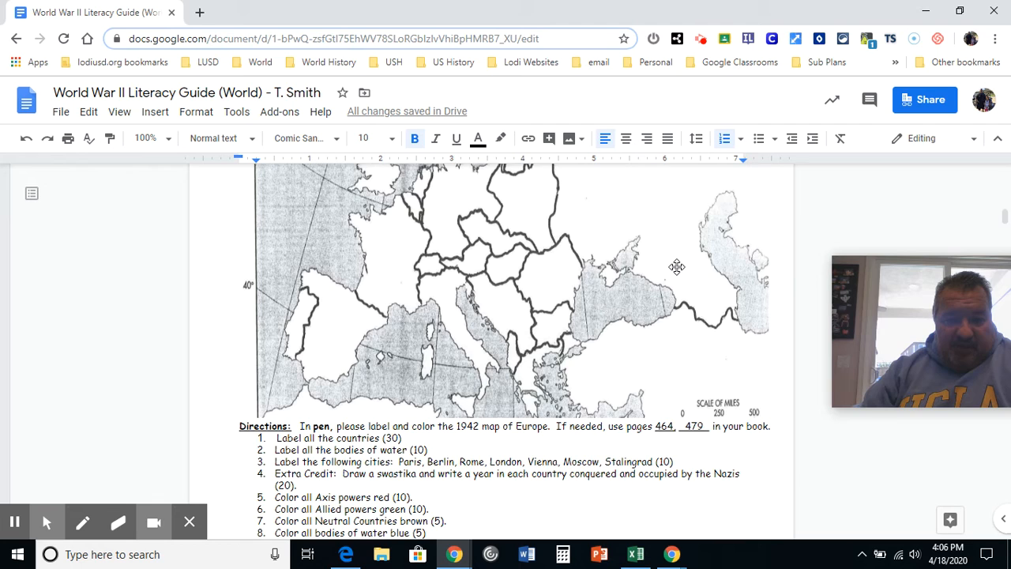
{"action": "scroll", "scroll_direction": "down", "scroll_amount": 3}
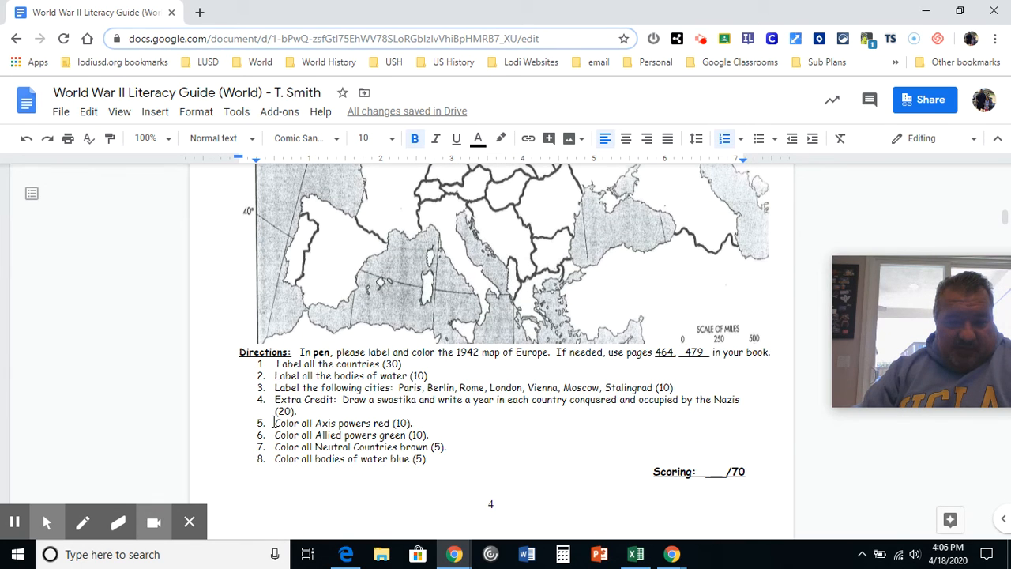
{"action": "left_click_drag", "start_coordinate": [275, 423], "coordinate": [449, 461]}
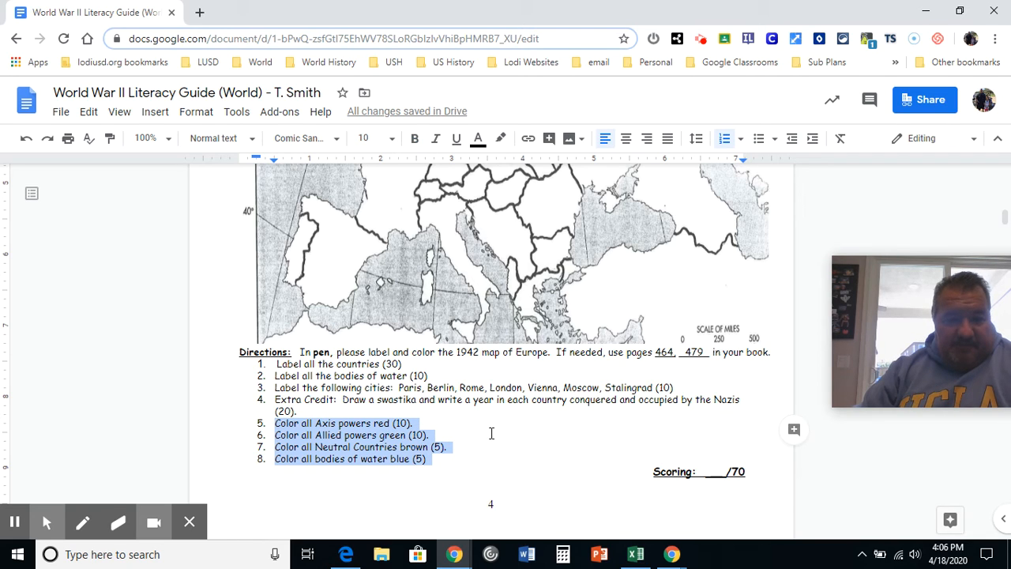
- Browse the Insert, View and Format menus for options to use on the selection
{"action": "left_click", "coordinate": [155, 110]}
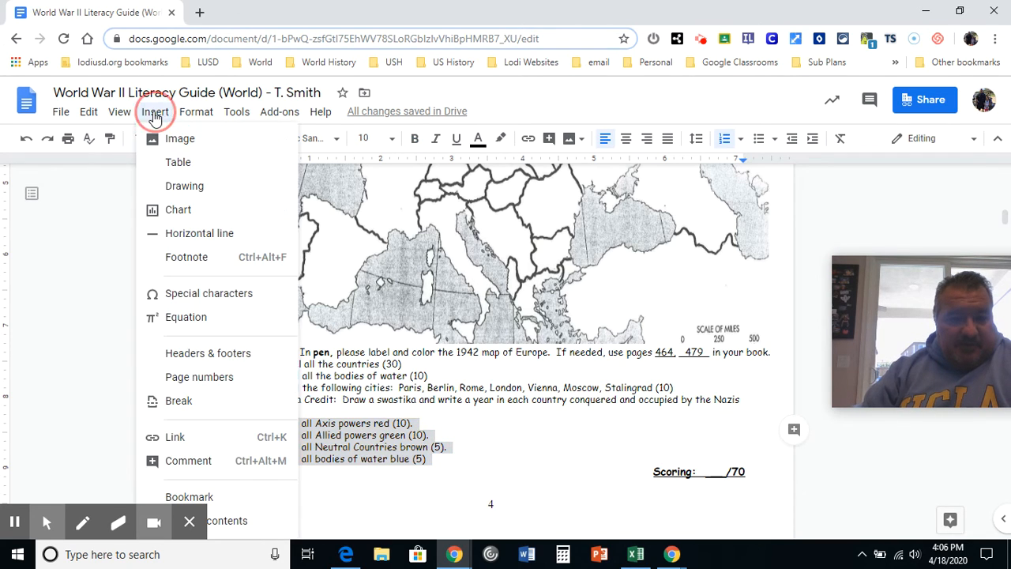
{"action": "left_click", "coordinate": [120, 110]}
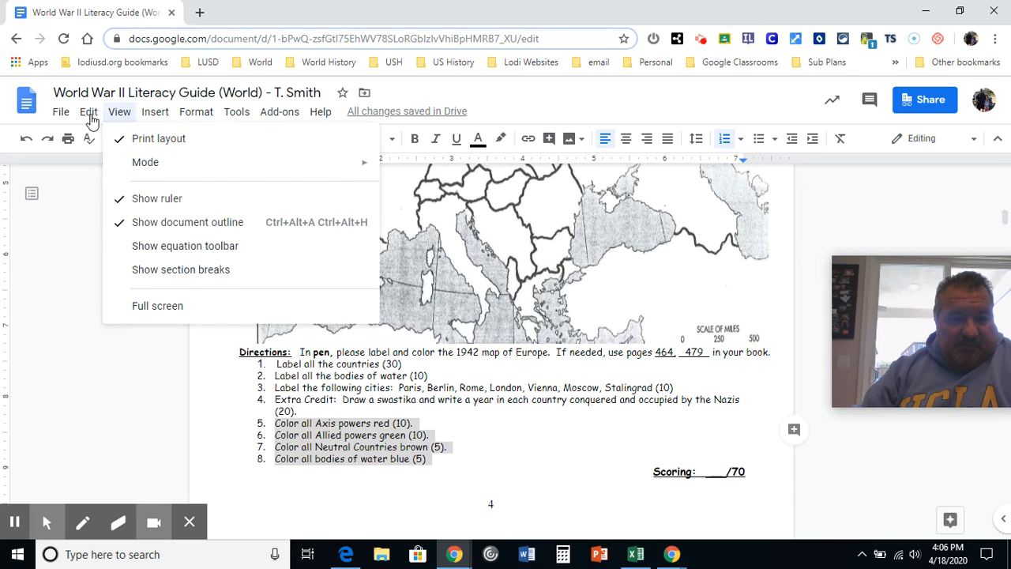
{"action": "left_click", "coordinate": [154, 110]}
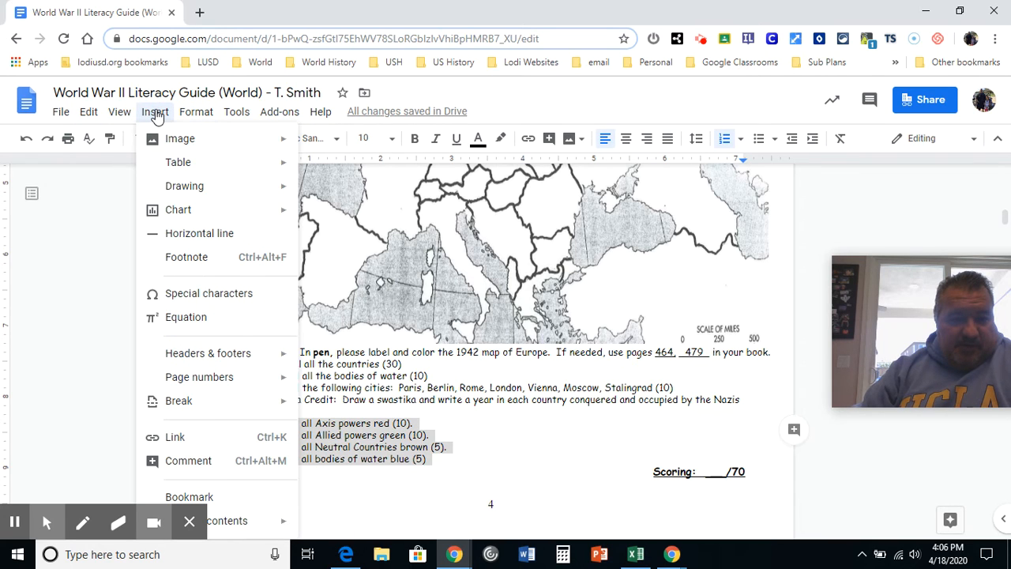
{"action": "left_click", "coordinate": [195, 111]}
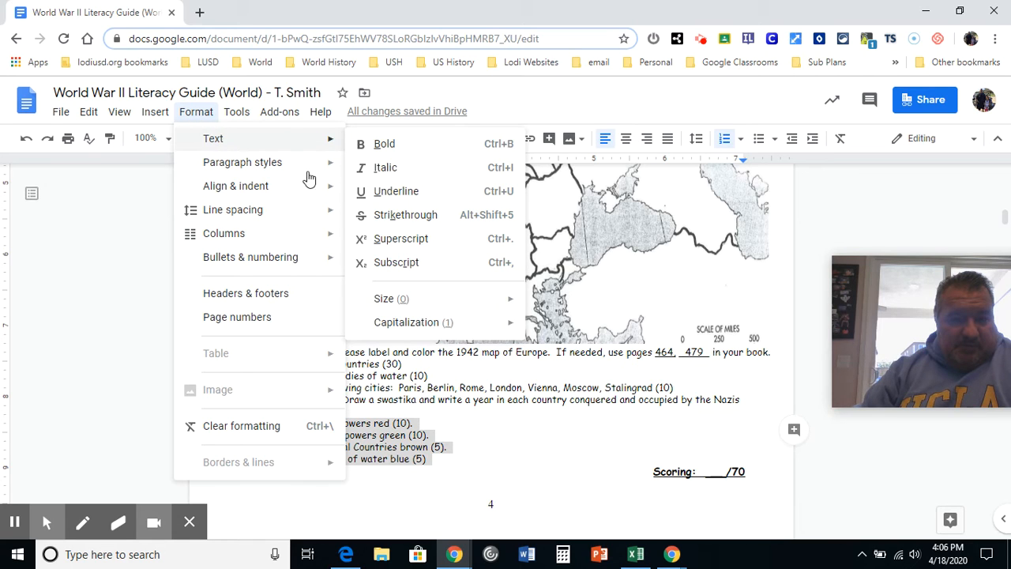
{"action": "mouse_move", "coordinate": [409, 204]}
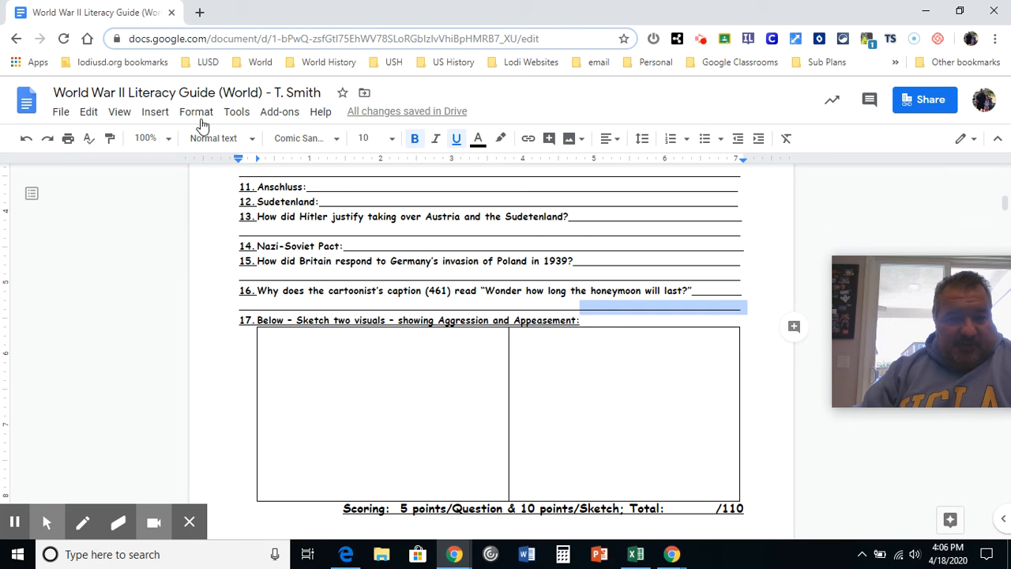
{"action": "left_click", "coordinate": [196, 111]}
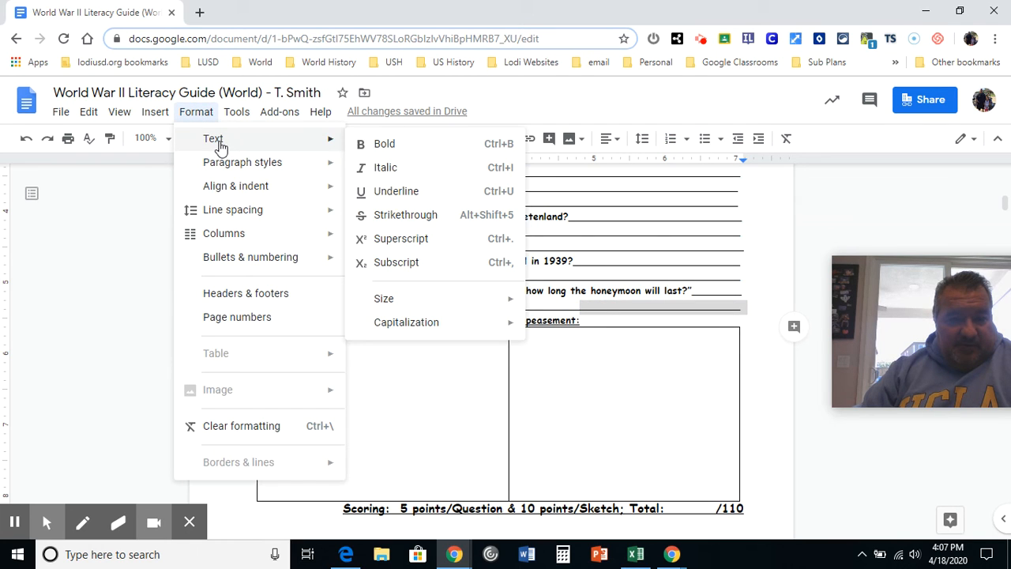
{"action": "mouse_move", "coordinate": [411, 190]}
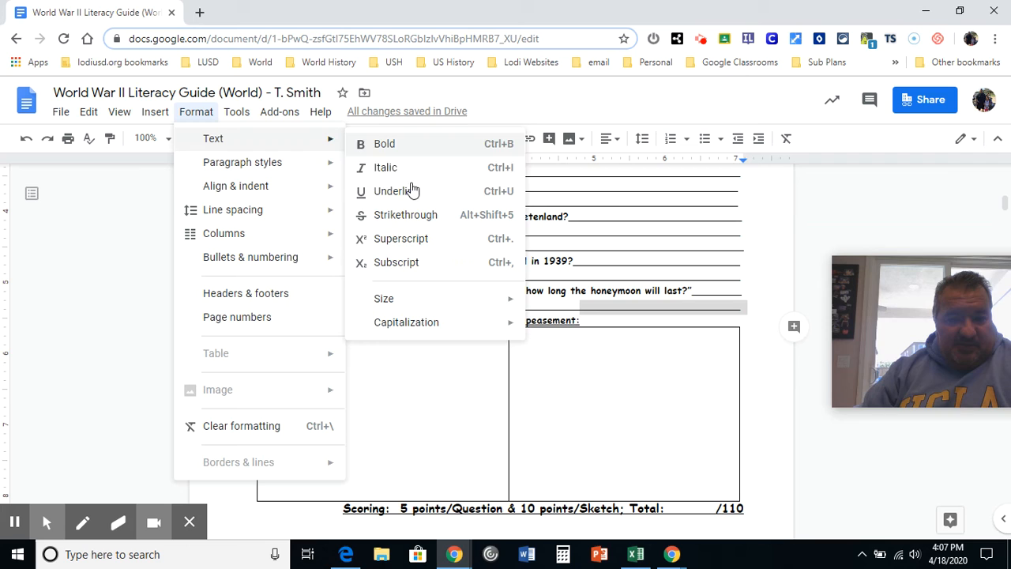
{"action": "left_click", "coordinate": [389, 189]}
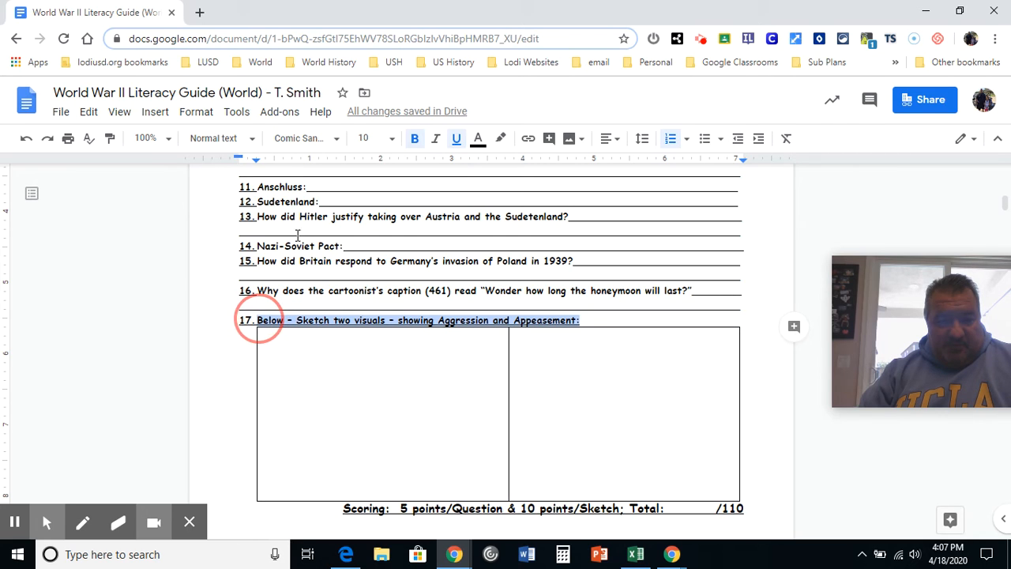
{"action": "left_click", "coordinate": [196, 110]}
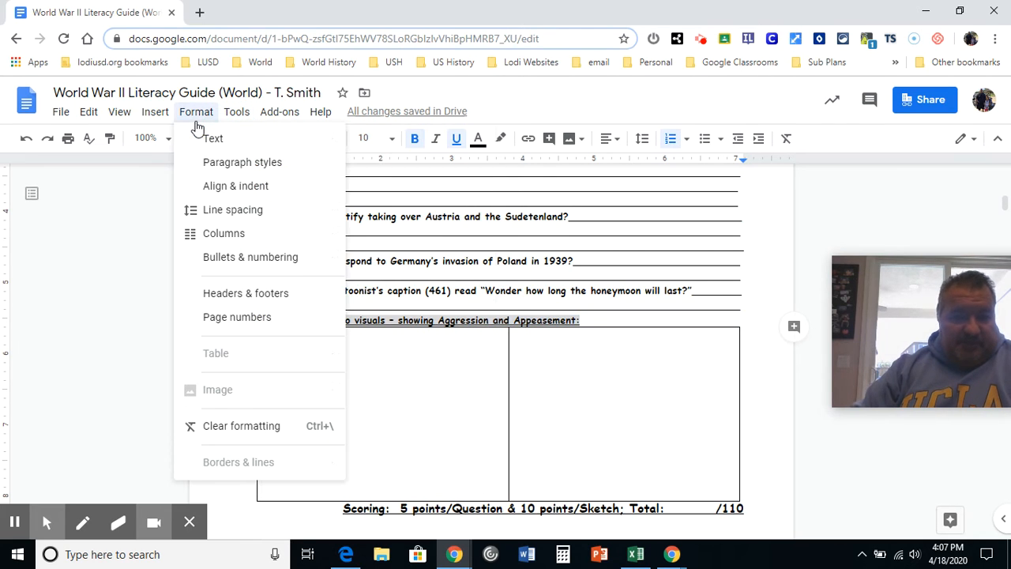
{"action": "left_click", "coordinate": [211, 139]}
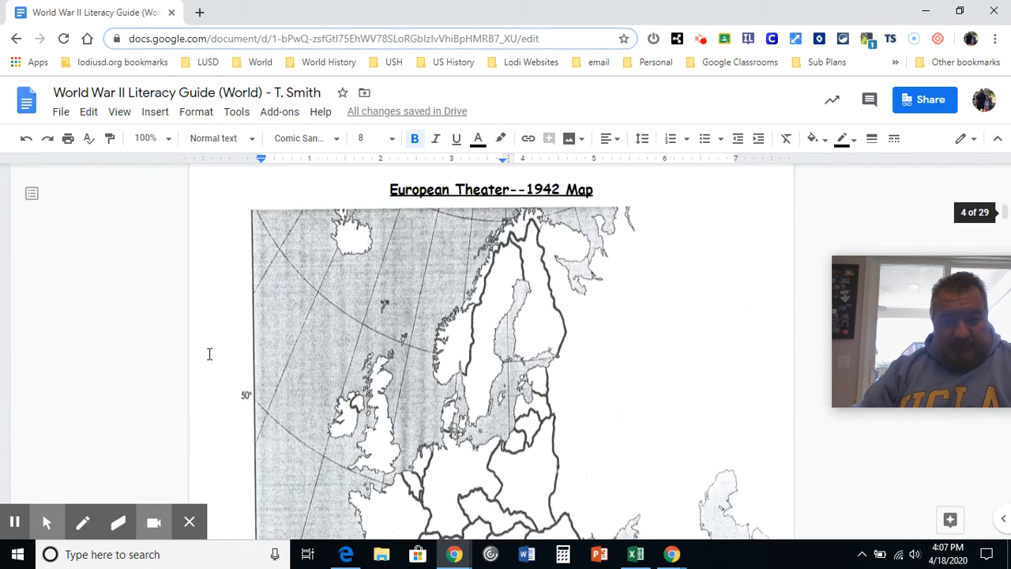
- Scroll the World Lesson Plans document toward the spring break entries
{"action": "scroll", "scroll_direction": "down", "scroll_amount": 3}
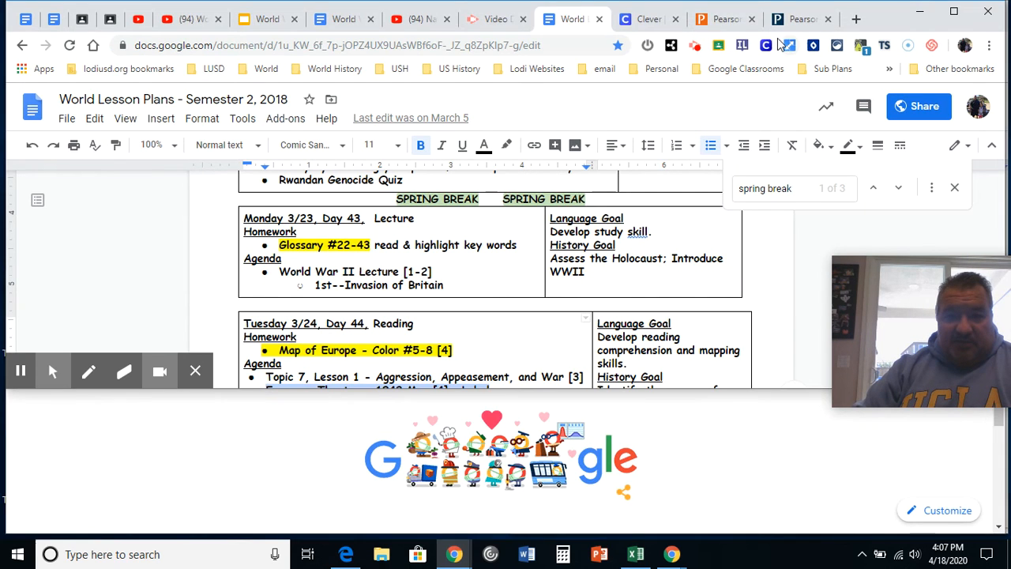
{"action": "left_click", "coordinate": [645, 19]}
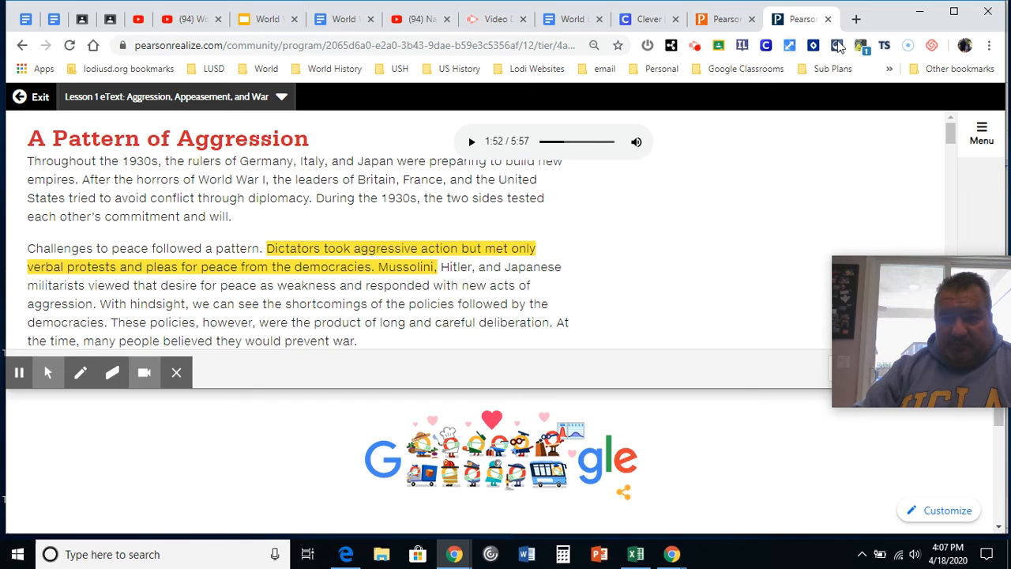
- Page through the eText past World War II Begins to the Assessment questions, then start a new browser tab
{"action": "scroll", "scroll_direction": "down", "scroll_amount": 3}
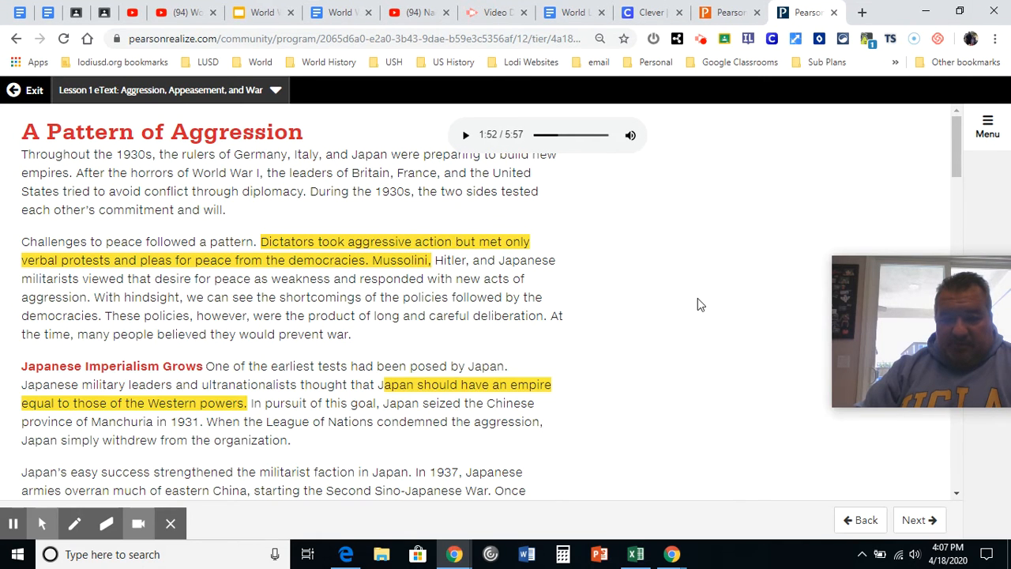
{"action": "left_click", "coordinate": [919, 520]}
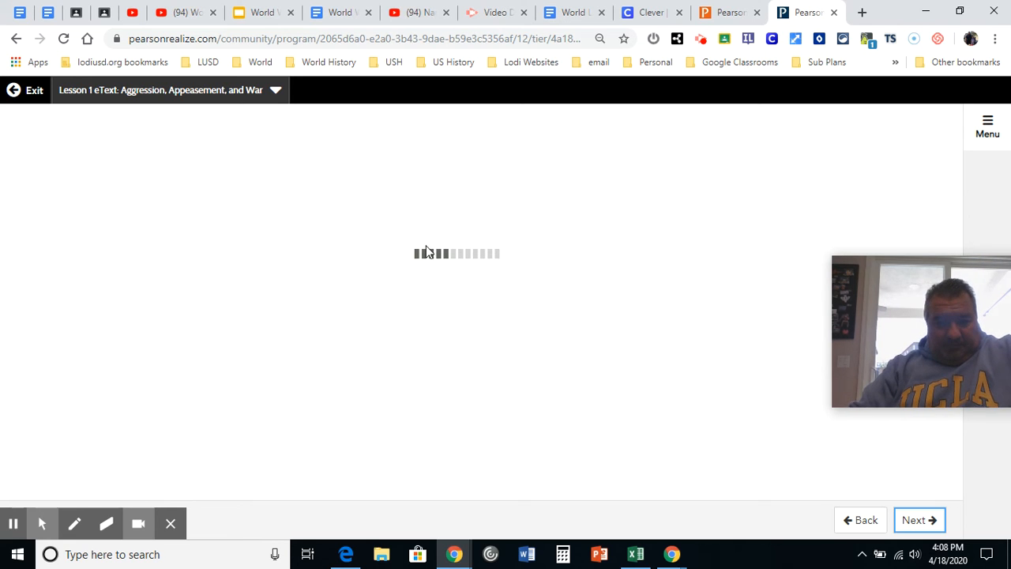
{"action": "mouse_move", "coordinate": [537, 278]}
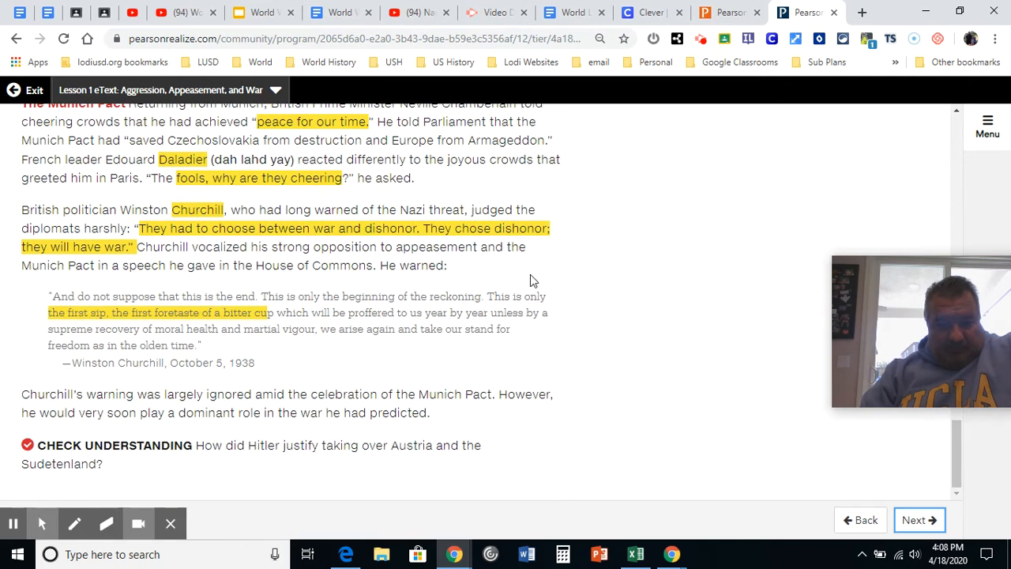
{"action": "left_click", "coordinate": [919, 519]}
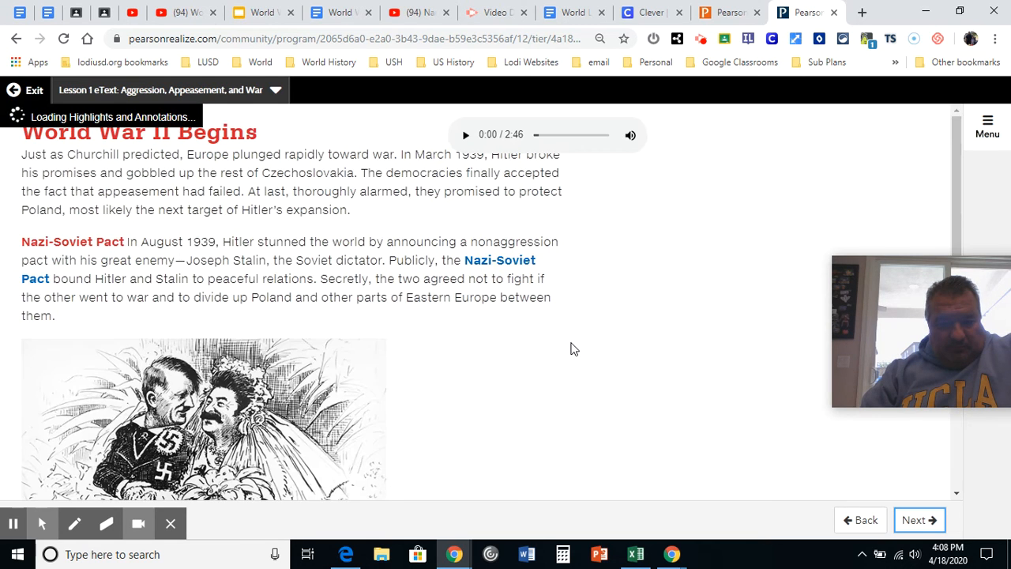
{"action": "scroll", "scroll_direction": "down", "scroll_amount": 3}
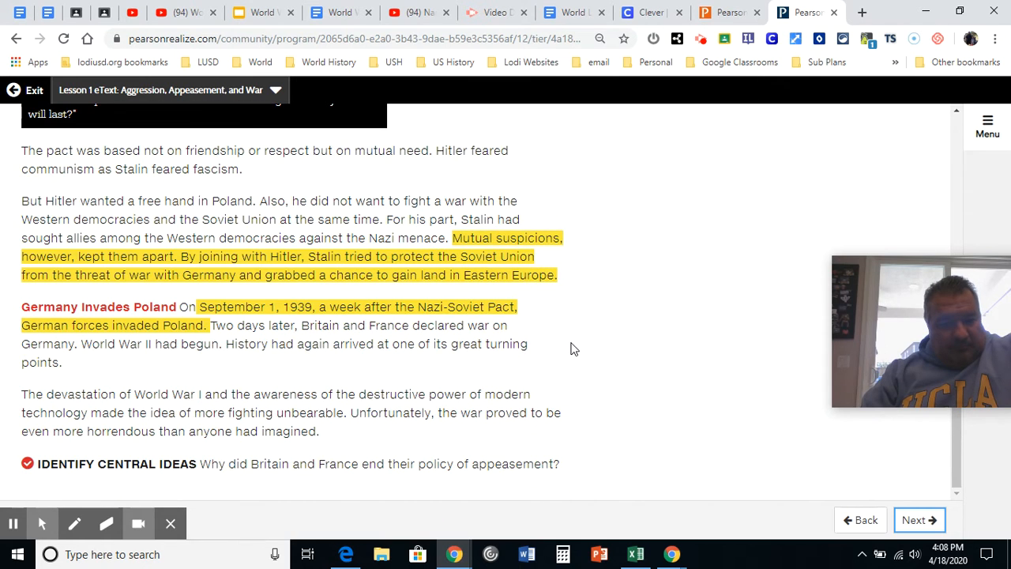
{"action": "left_click", "coordinate": [919, 519]}
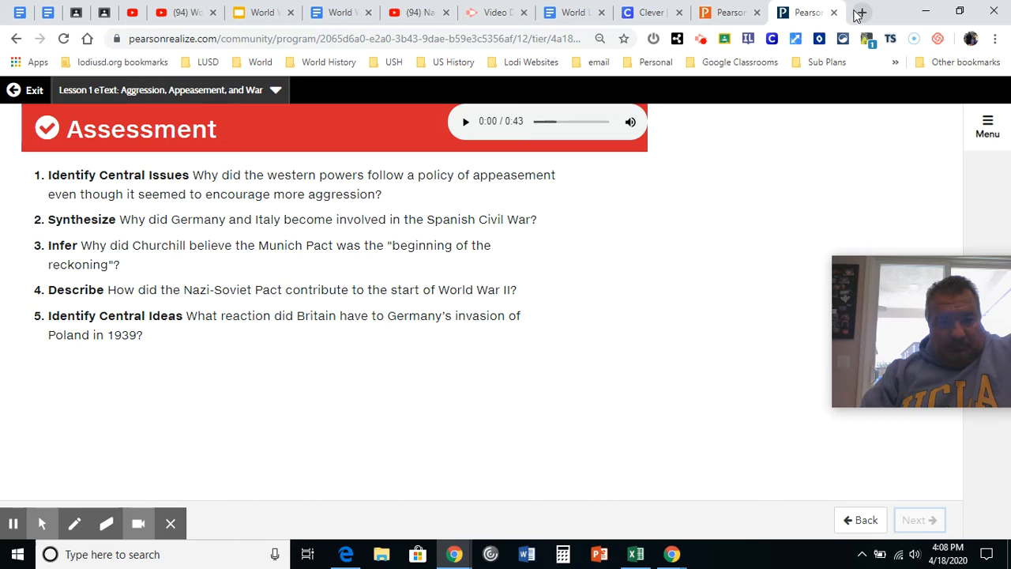
{"action": "left_click", "coordinate": [862, 12]}
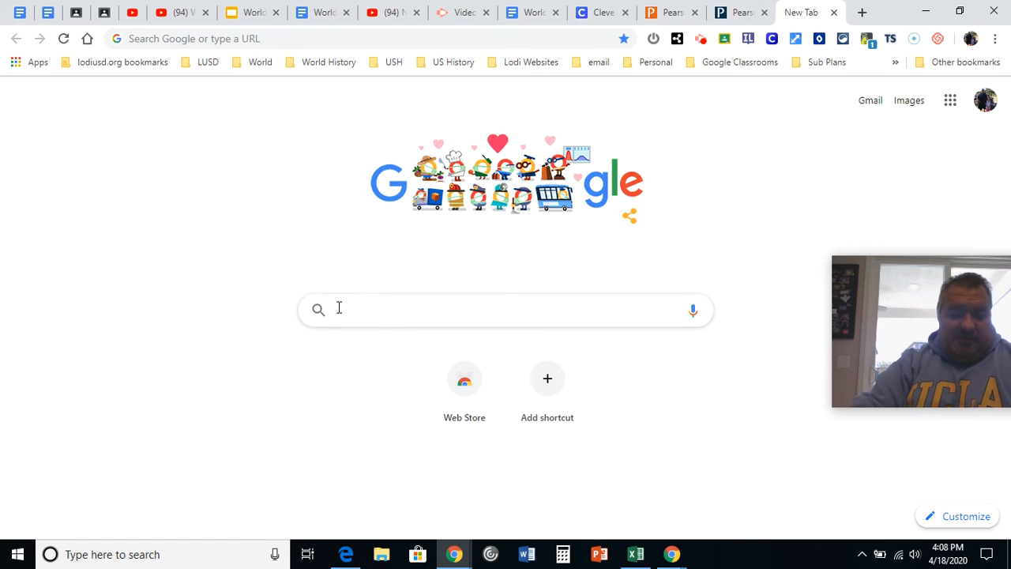
- Search Google for a map of Europe in 1942 and show only image results
{"action": "type", "text": "Map"}
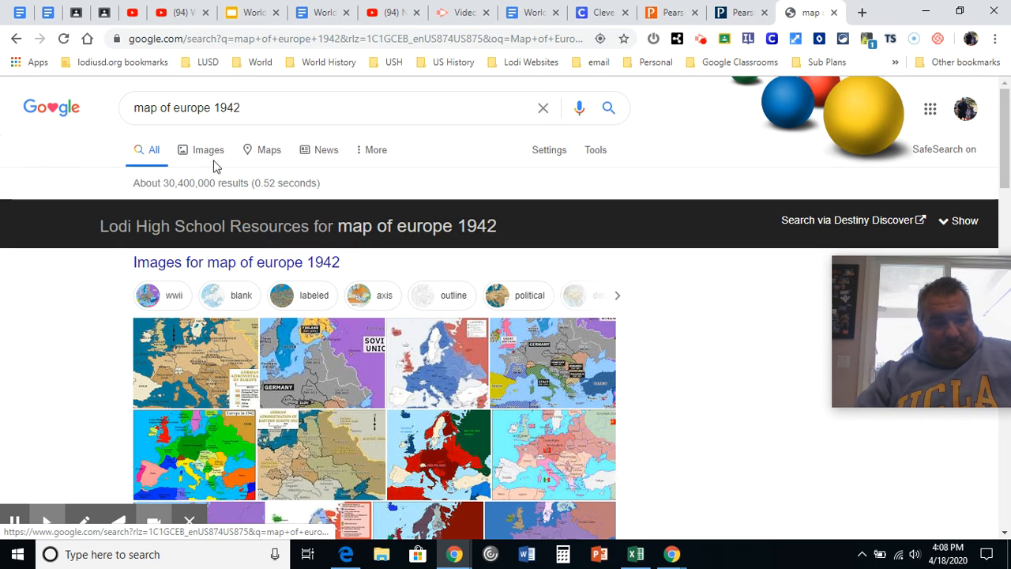
{"action": "left_click", "coordinate": [209, 148]}
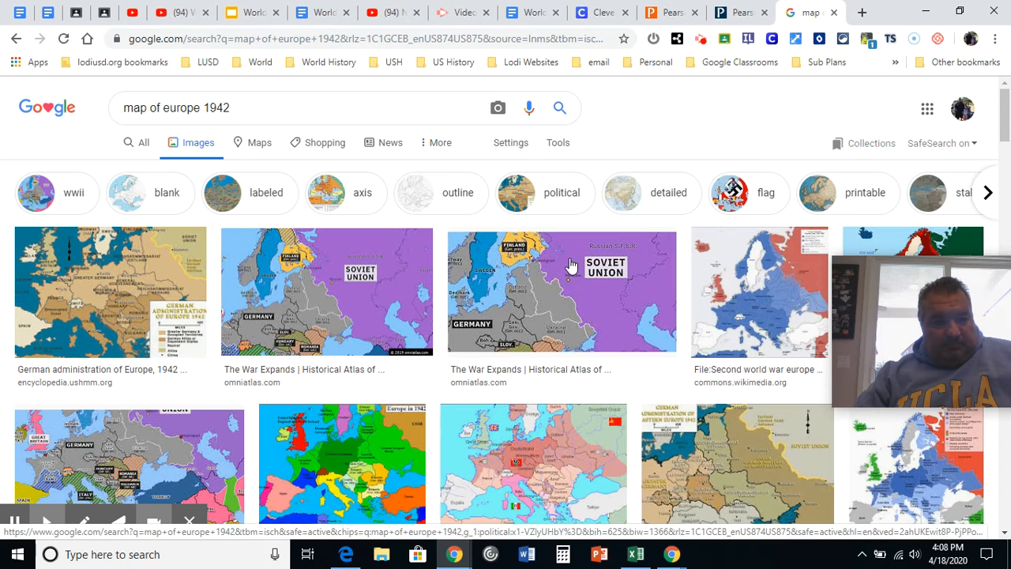
- Look through the 1942 Europe map results and preview the Europe at height of German control map
{"action": "scroll", "scroll_direction": "down", "scroll_amount": 3}
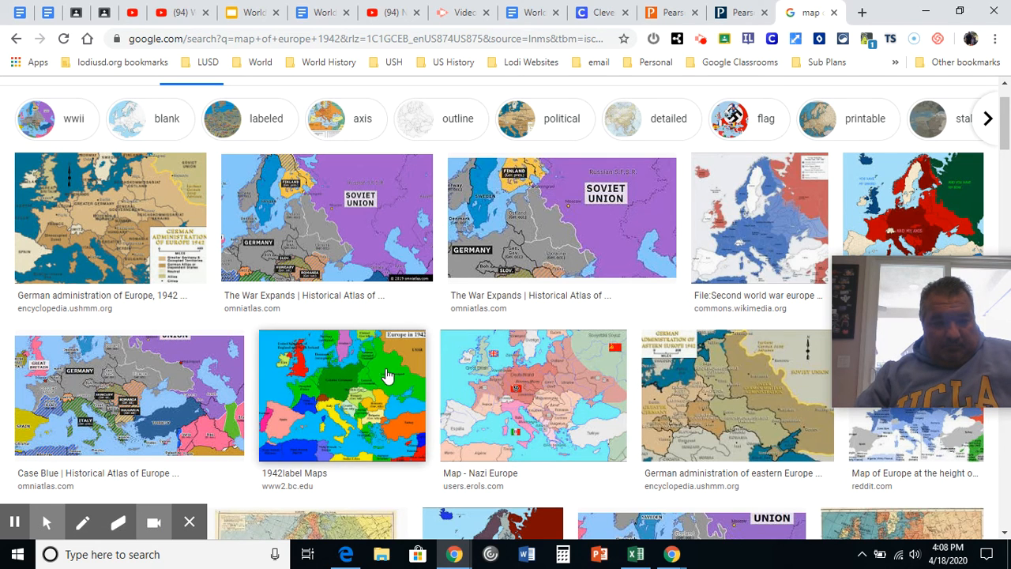
{"action": "scroll", "scroll_direction": "down", "scroll_amount": 3}
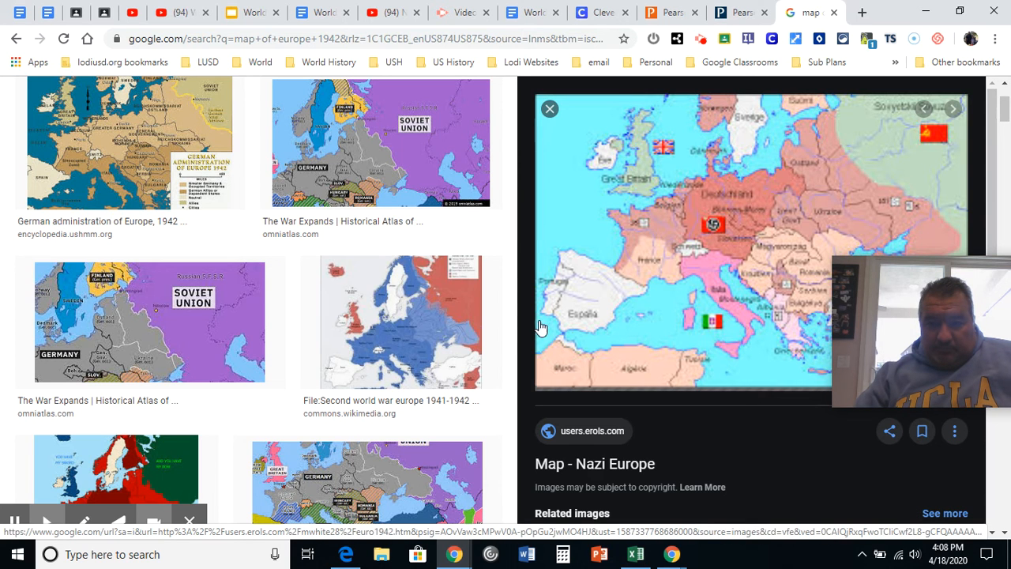
{"action": "scroll", "scroll_direction": "up", "scroll_amount": 3}
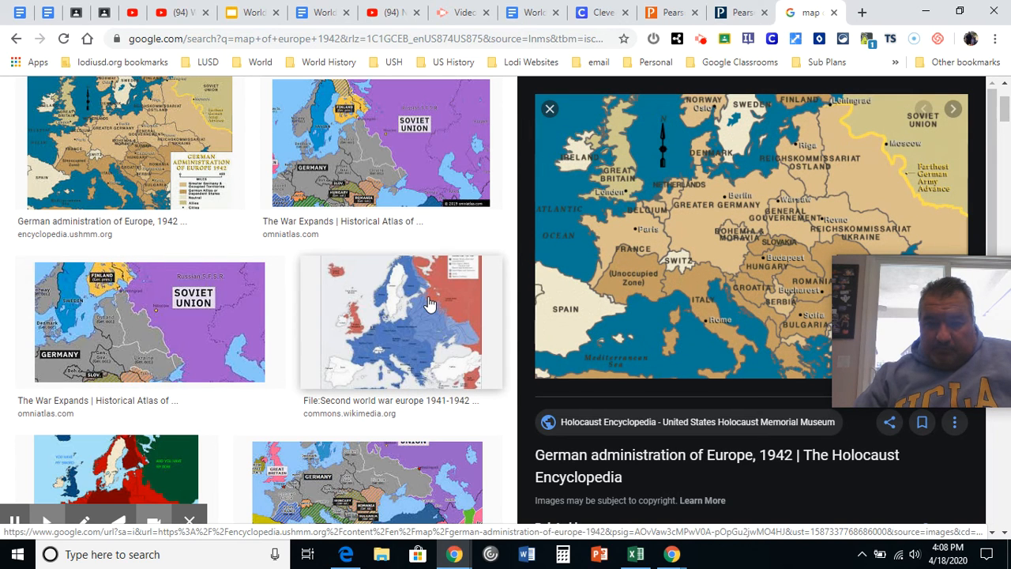
{"action": "mouse_move", "coordinate": [457, 284]}
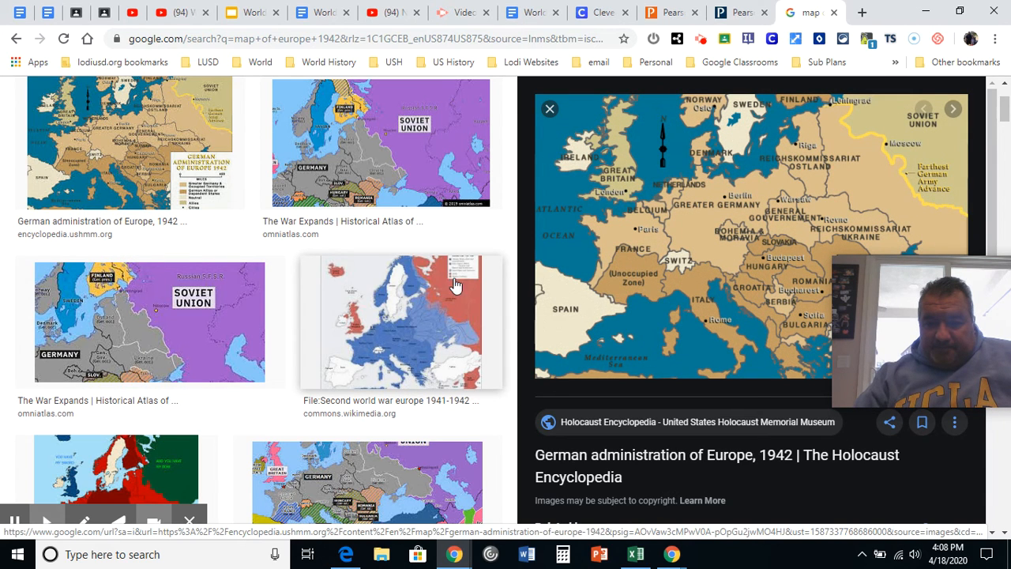
{"action": "mouse_move", "coordinate": [405, 299]}
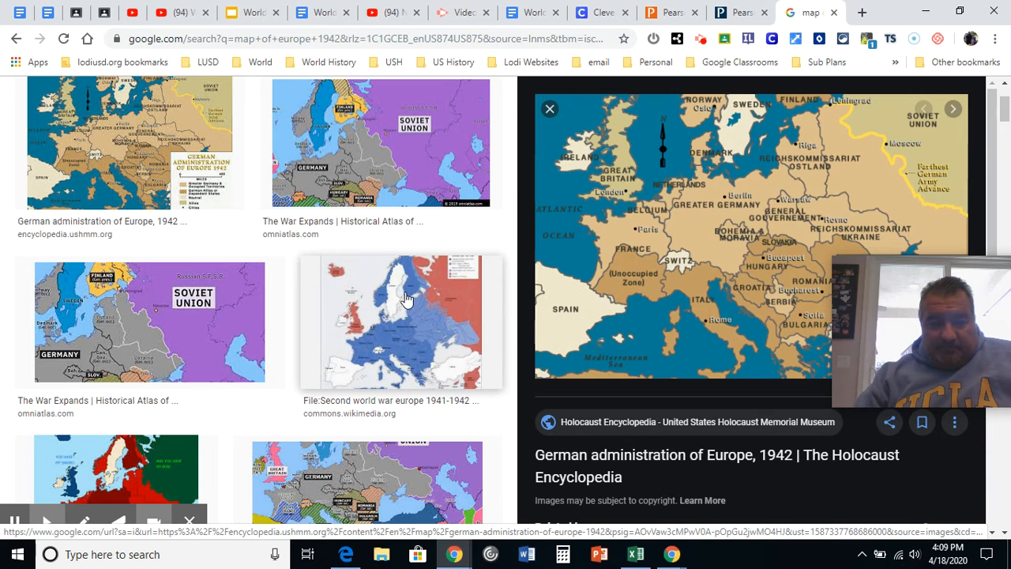
{"action": "scroll", "scroll_direction": "down", "scroll_amount": 3}
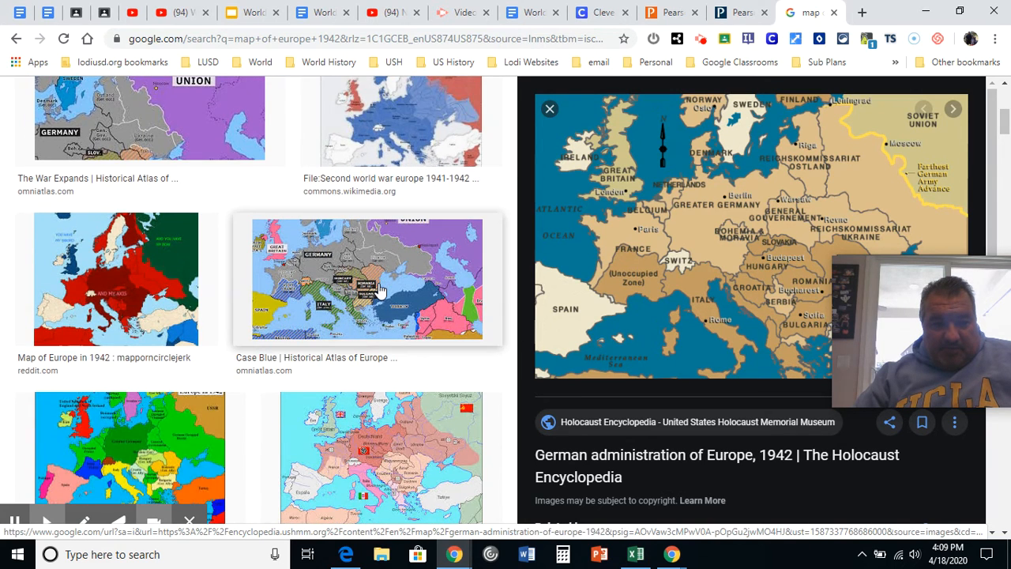
{"action": "scroll", "scroll_direction": "down", "scroll_amount": 3}
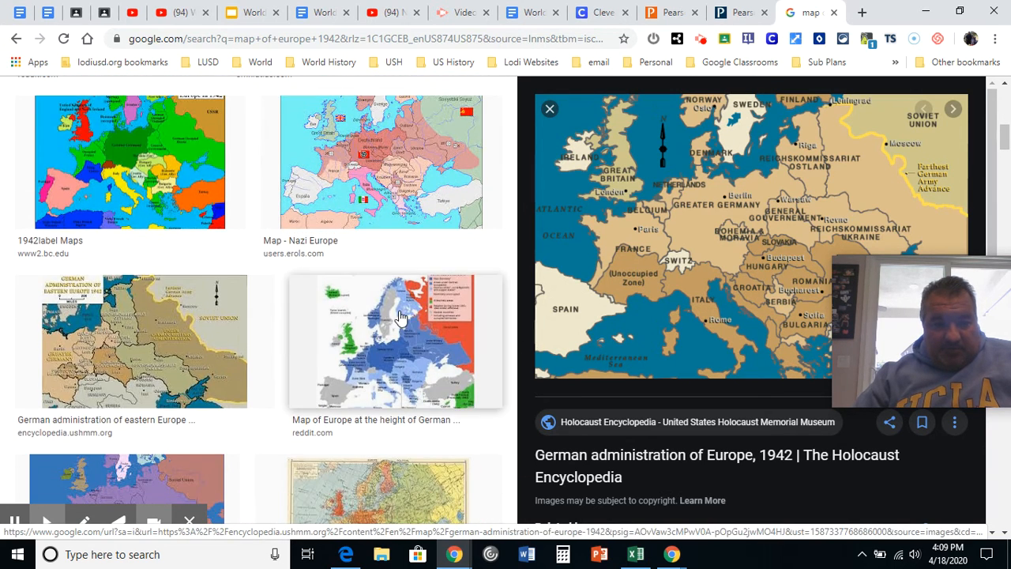
{"action": "left_click", "coordinate": [395, 339]}
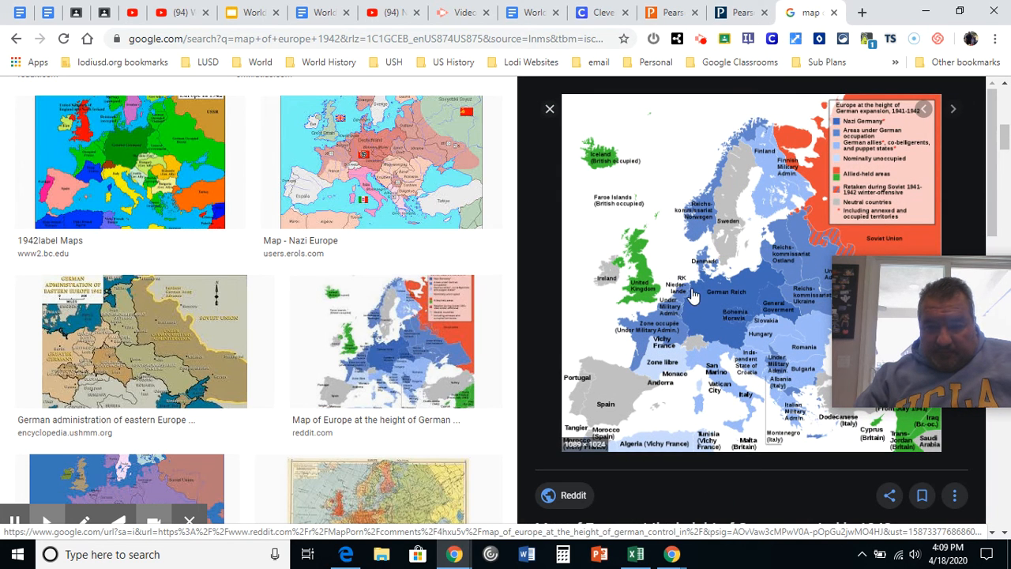
{"action": "mouse_move", "coordinate": [593, 286]}
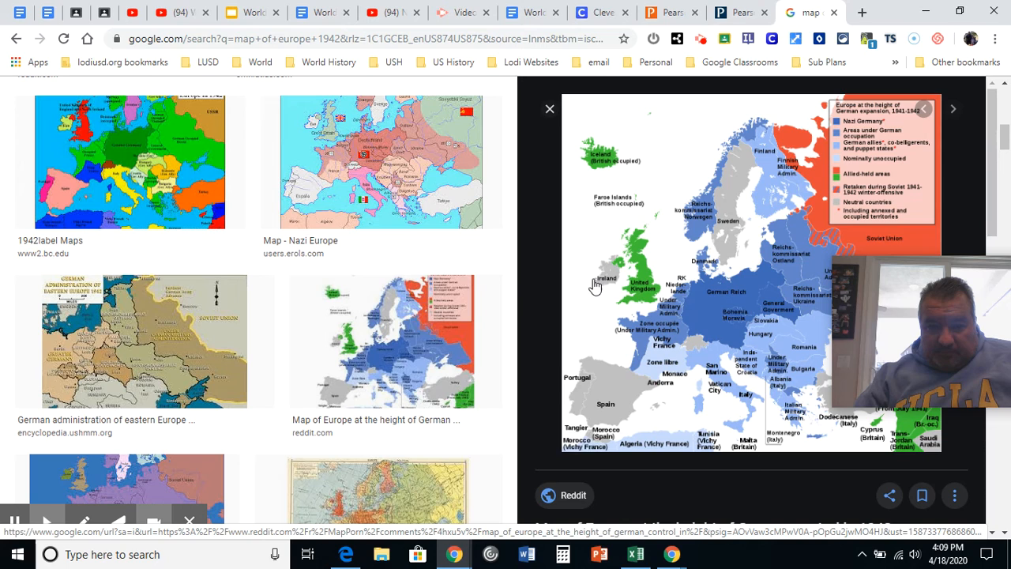
{"action": "mouse_move", "coordinate": [696, 294]}
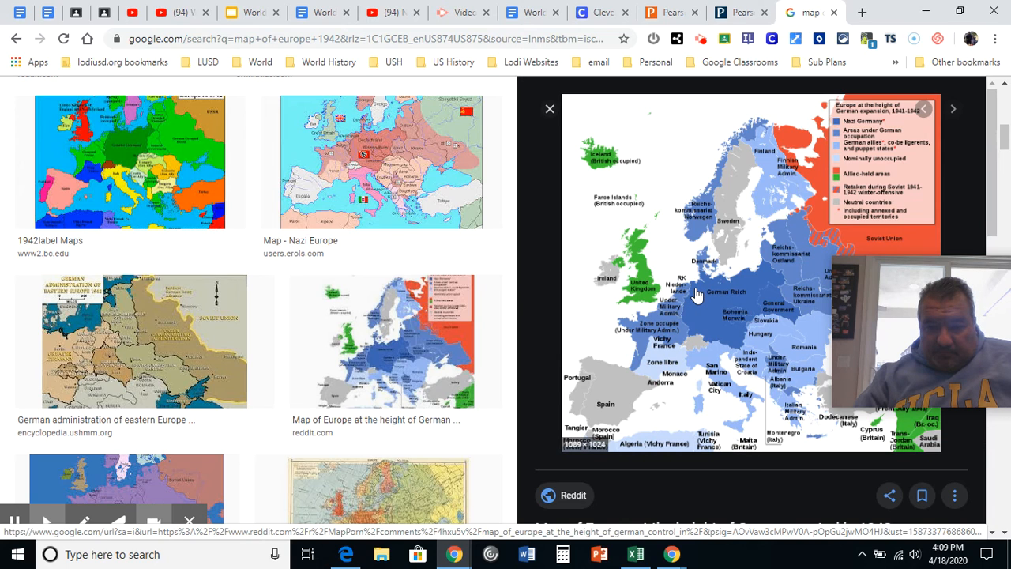
{"action": "mouse_move", "coordinate": [509, 286]}
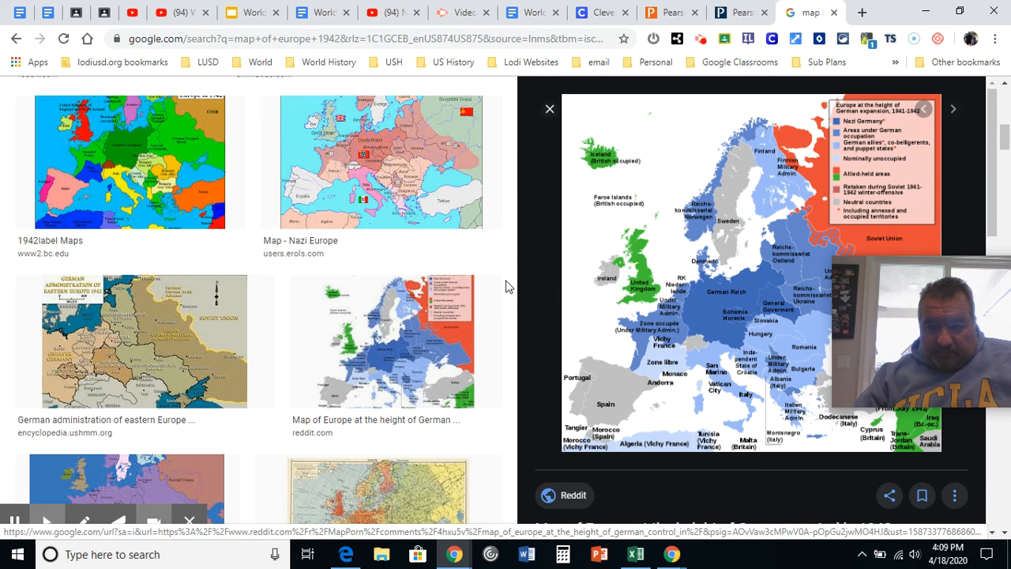
- Continue through the results and preview the Failure of Winter Storm map
{"action": "scroll", "scroll_direction": "down", "scroll_amount": 3}
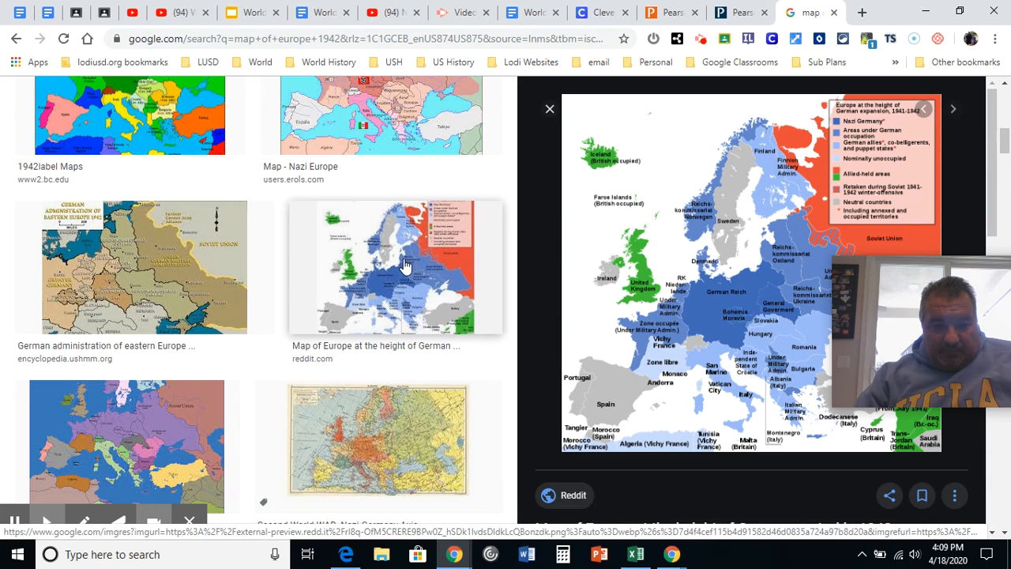
{"action": "scroll", "scroll_direction": "down", "scroll_amount": 3}
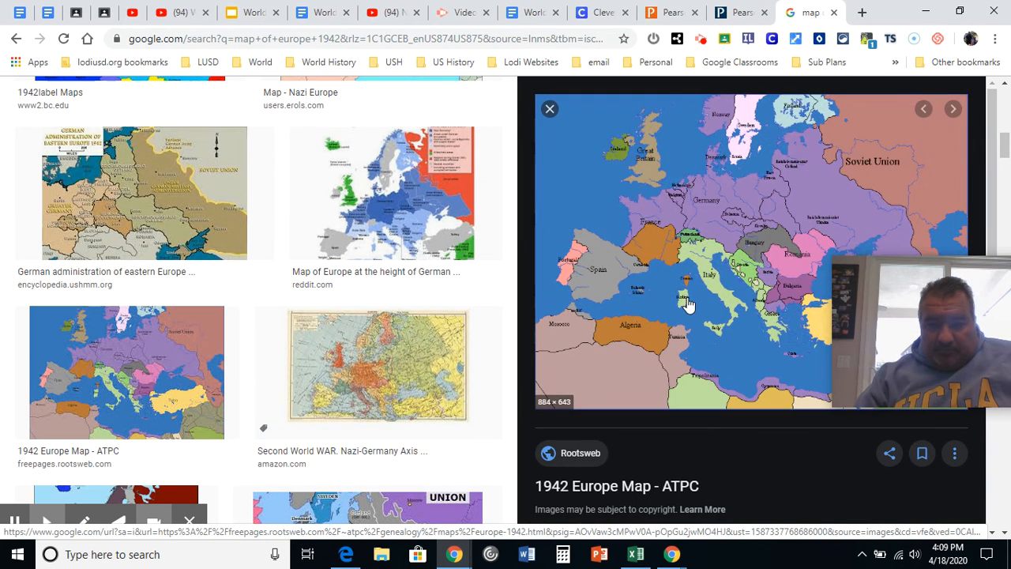
{"action": "scroll", "scroll_direction": "down", "scroll_amount": 3}
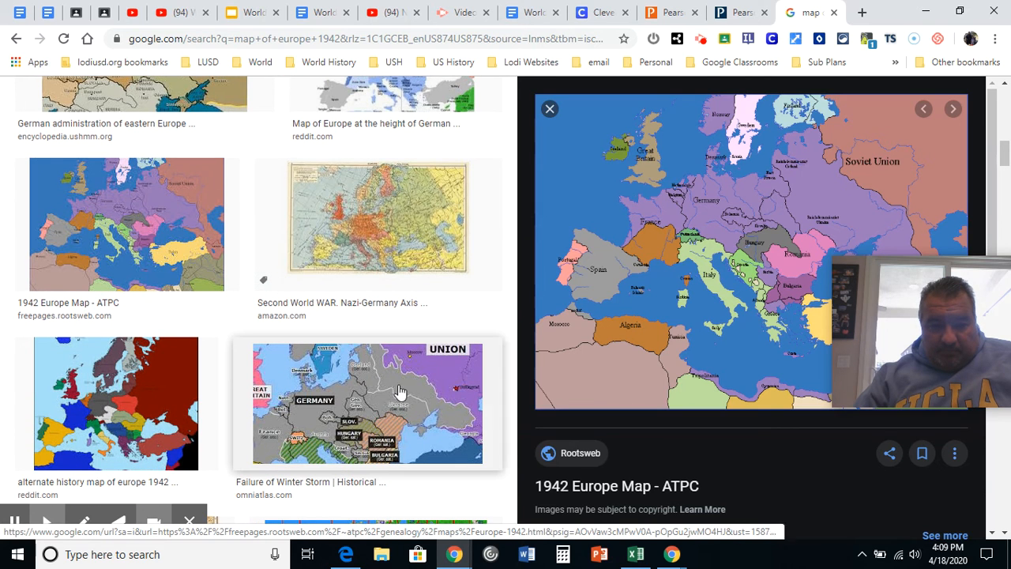
{"action": "left_click", "coordinate": [371, 404]}
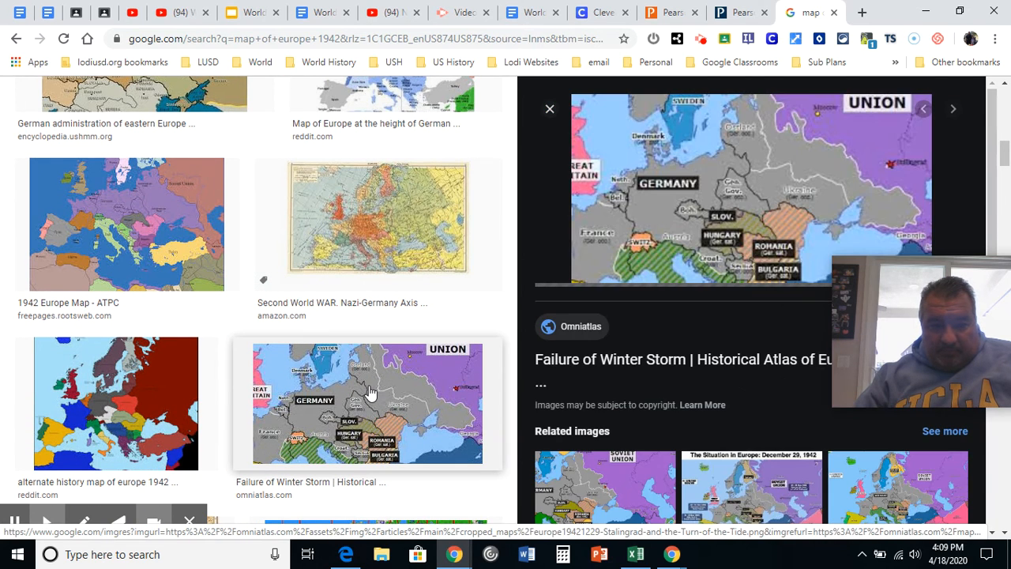
{"action": "scroll", "scroll_direction": "down", "scroll_amount": 3}
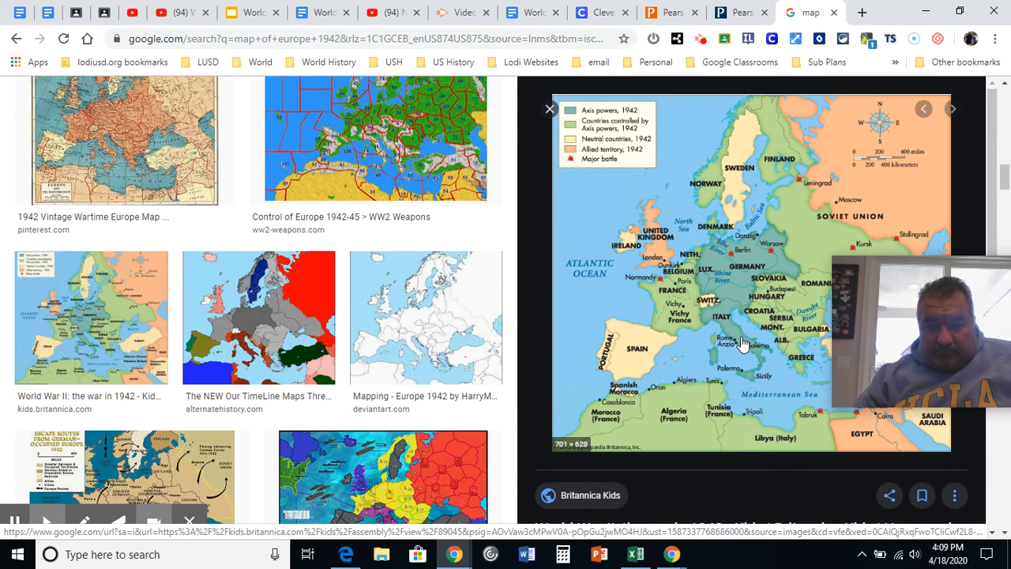
{"action": "mouse_move", "coordinate": [739, 346]}
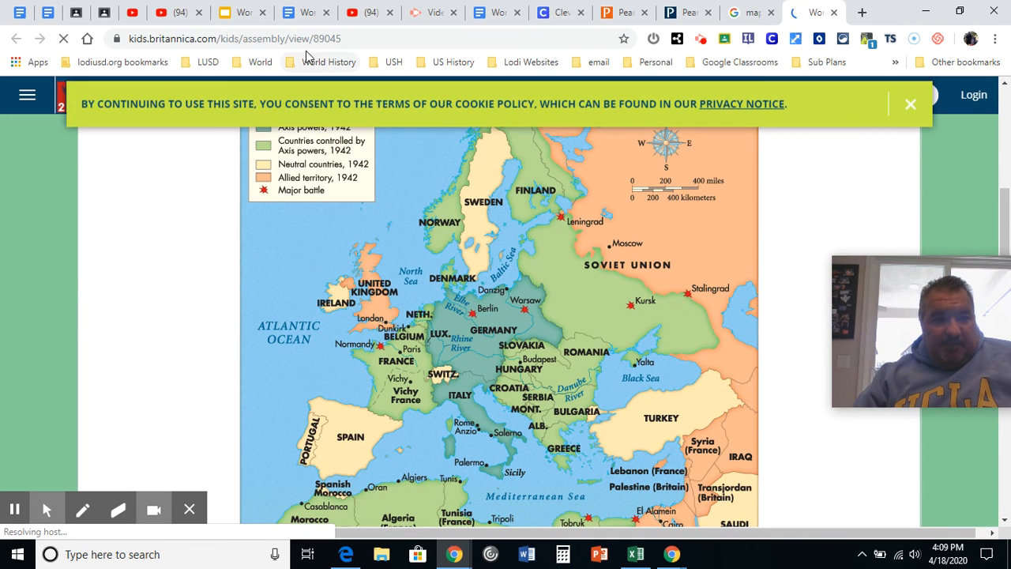
- Copy the Britannica Kids 1942 map page's web address from the address bar
{"action": "right_click", "coordinate": [253, 38]}
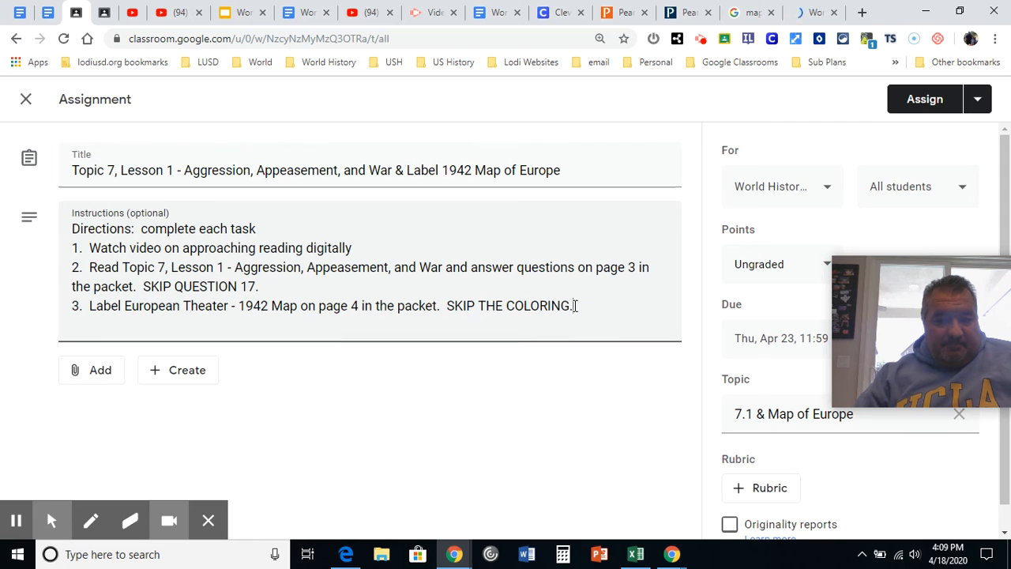
{"action": "key", "text": "Enter"}
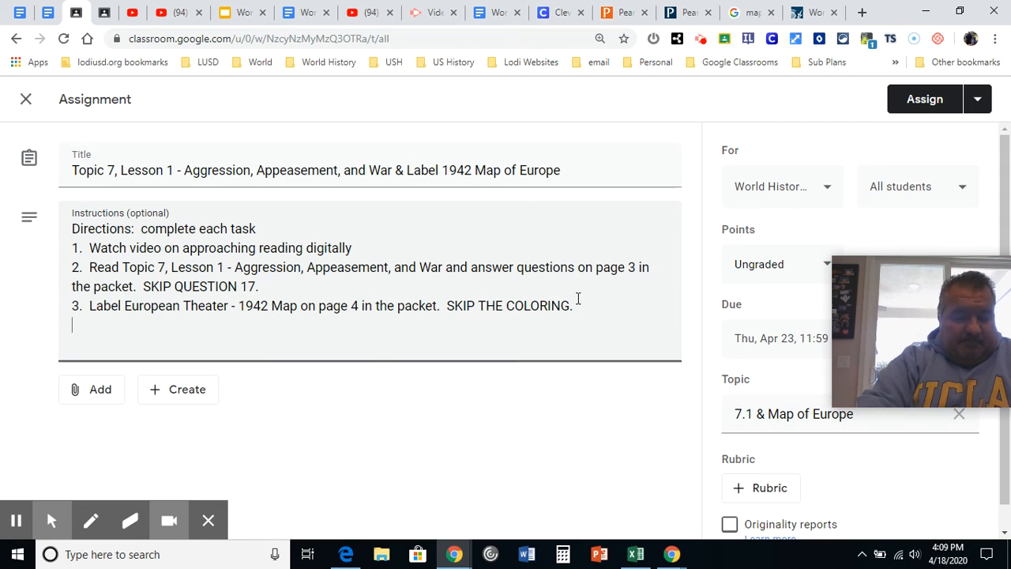
{"action": "type", "text": "https://kids.britannica.com/kids/assembly/view/89045"}
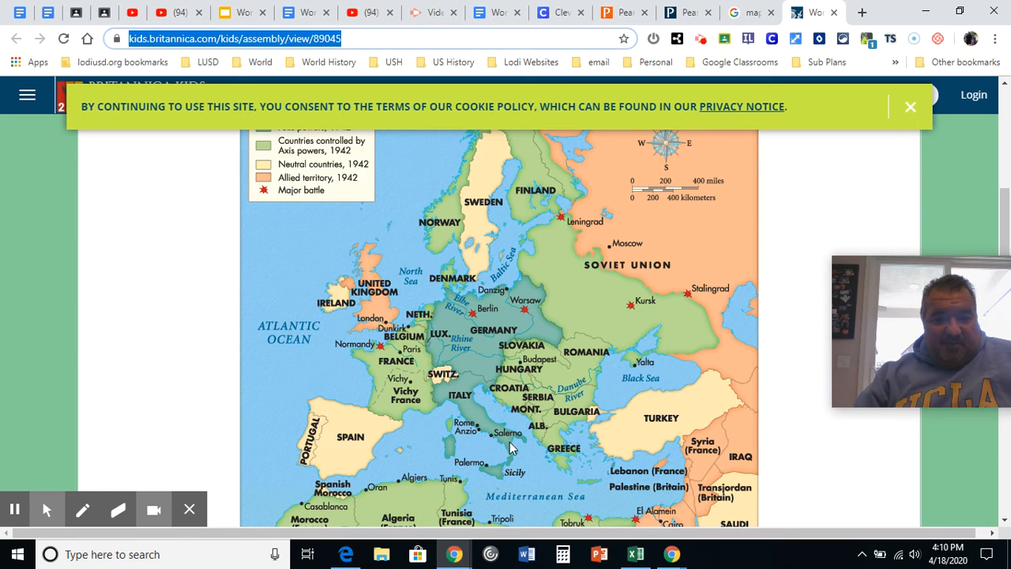
{"action": "mouse_move", "coordinate": [910, 107]}
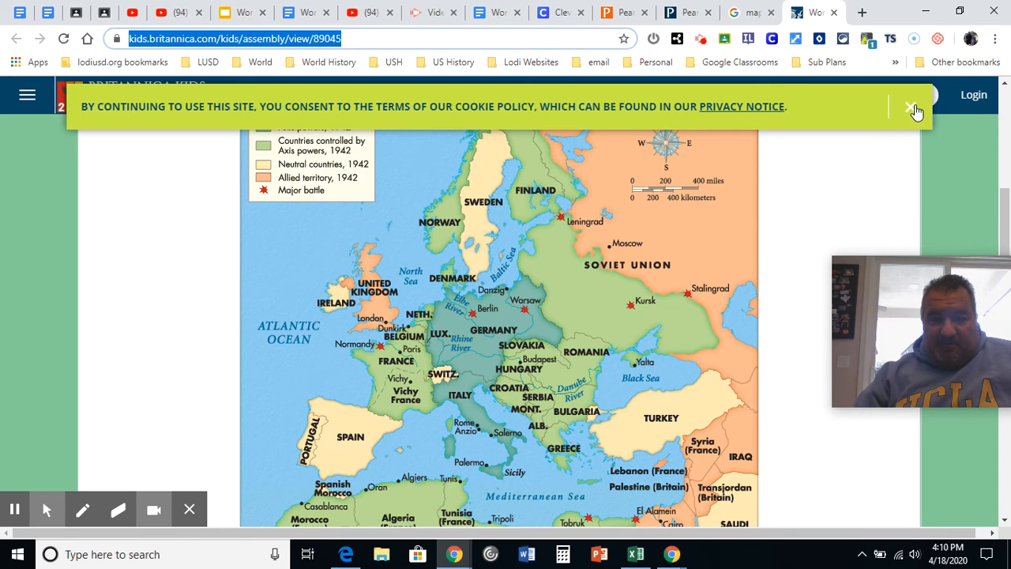
- Dismiss the cookie consent notice on the Britannica Kids map page
{"action": "left_click", "coordinate": [907, 107]}
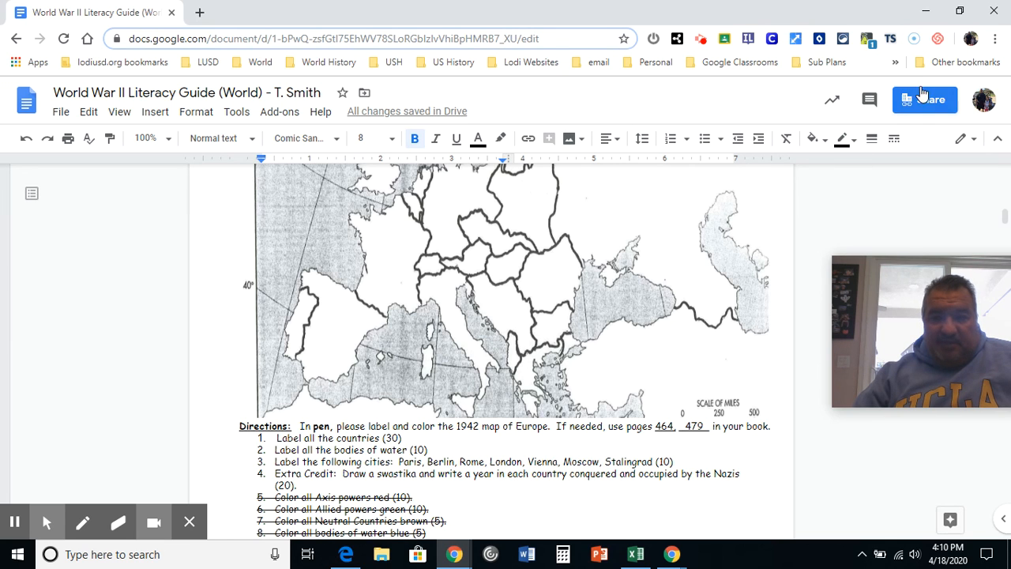
{"action": "mouse_move", "coordinate": [927, 11]}
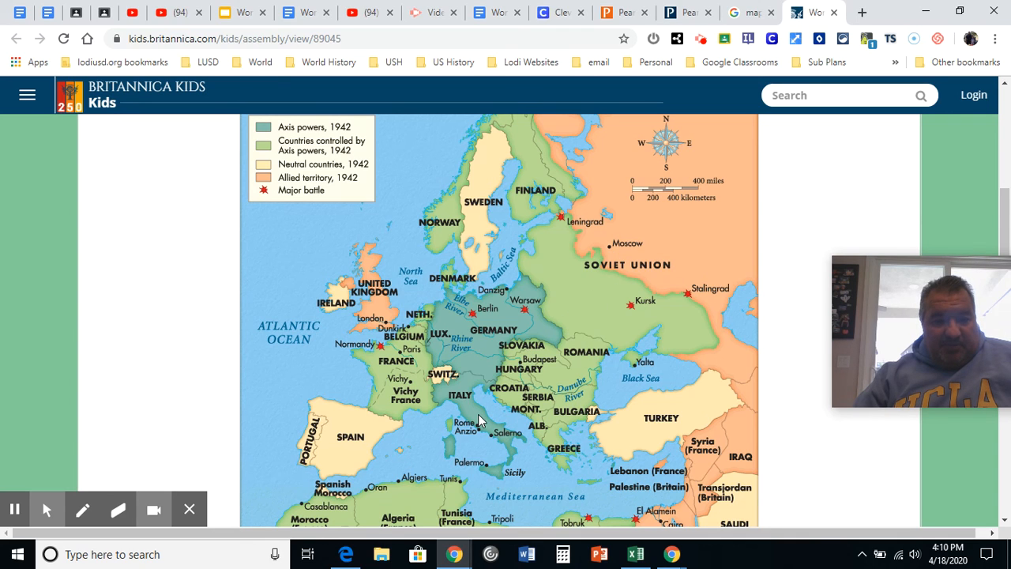
{"action": "mouse_move", "coordinate": [702, 163]}
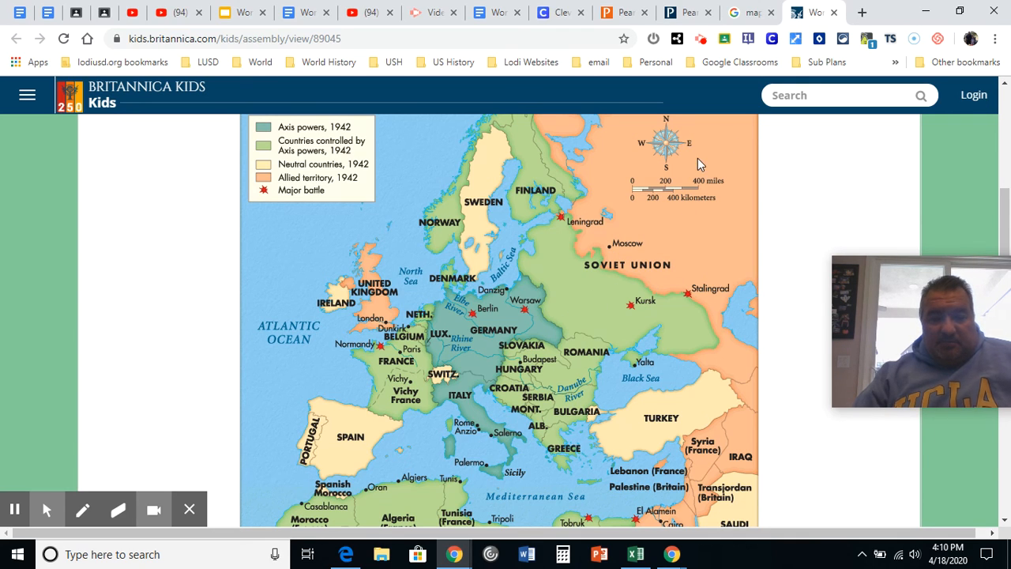
{"action": "mouse_move", "coordinate": [102, 9]}
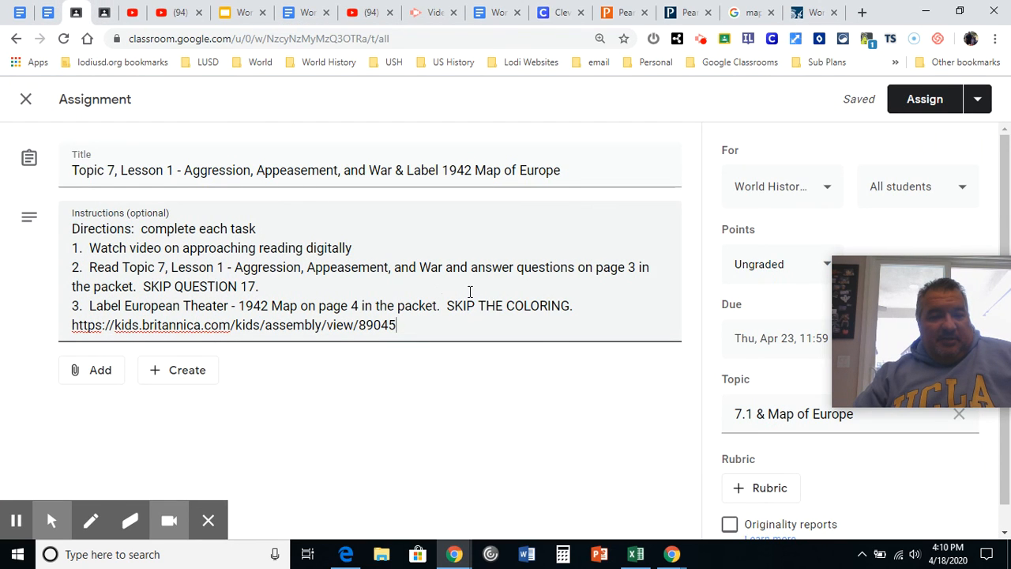
{"action": "mouse_move", "coordinate": [632, 210]}
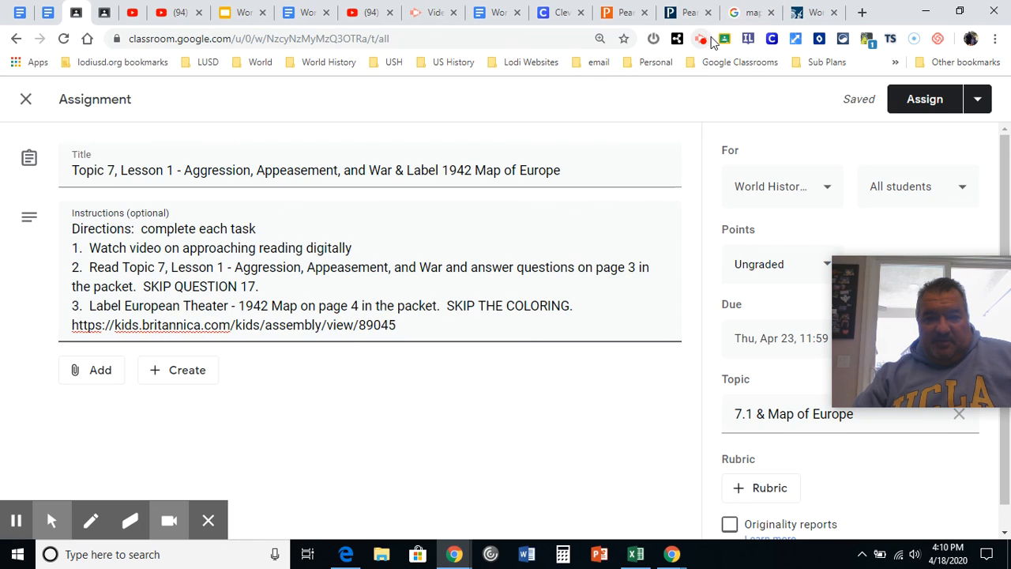
{"action": "mouse_move", "coordinate": [699, 38]}
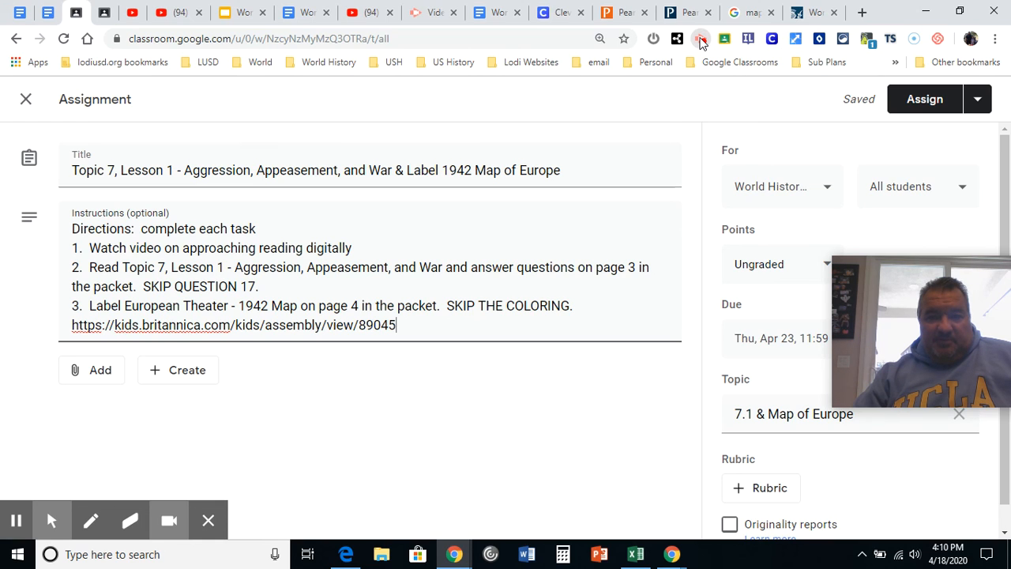
- Return to the Classroom assignment with the Britannica map link beneath task 3
{"action": "left_click", "coordinate": [701, 38]}
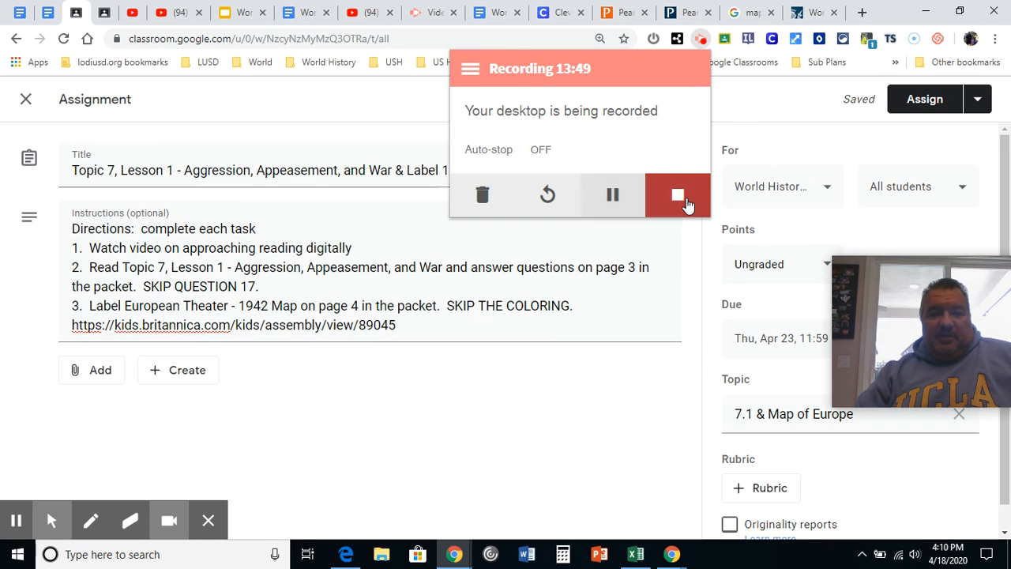